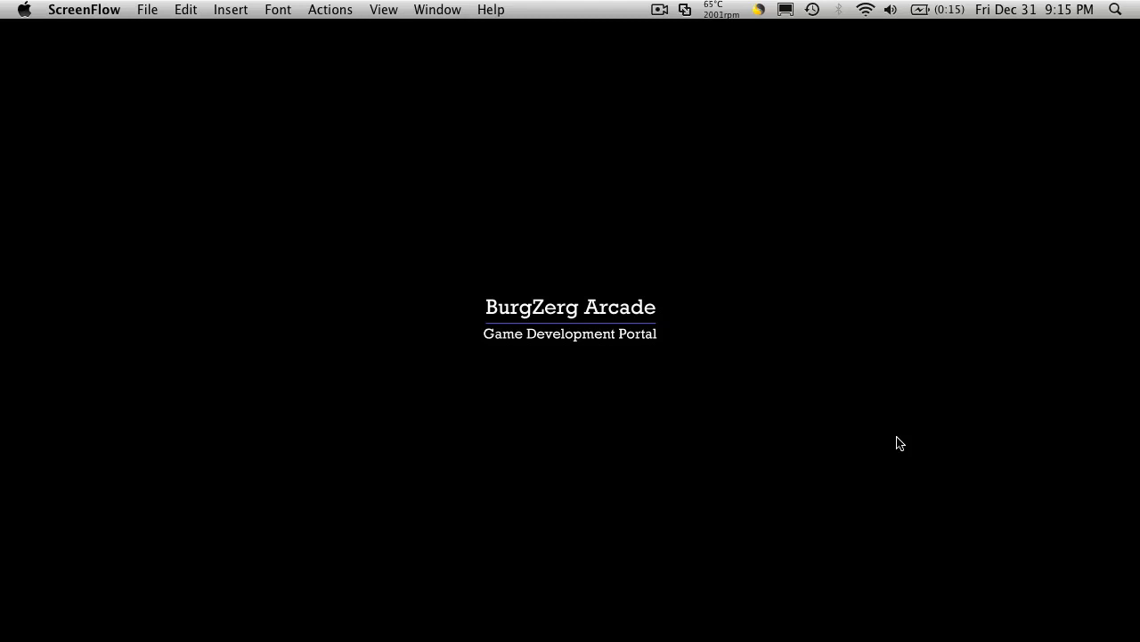
mouse_move(849, 405)
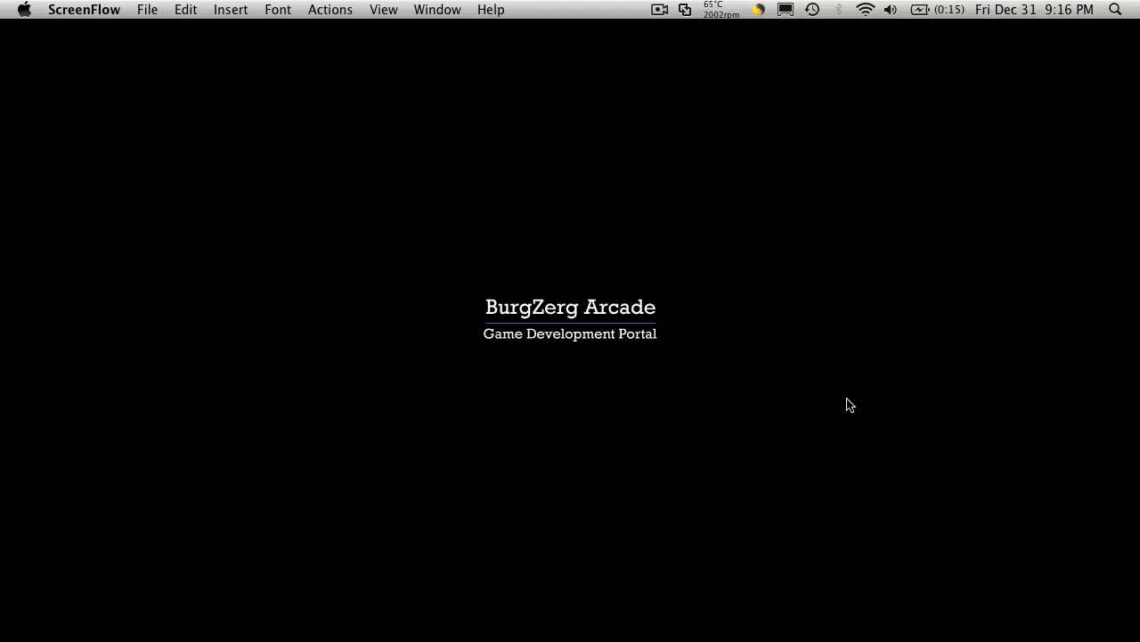
mouse_move(809, 414)
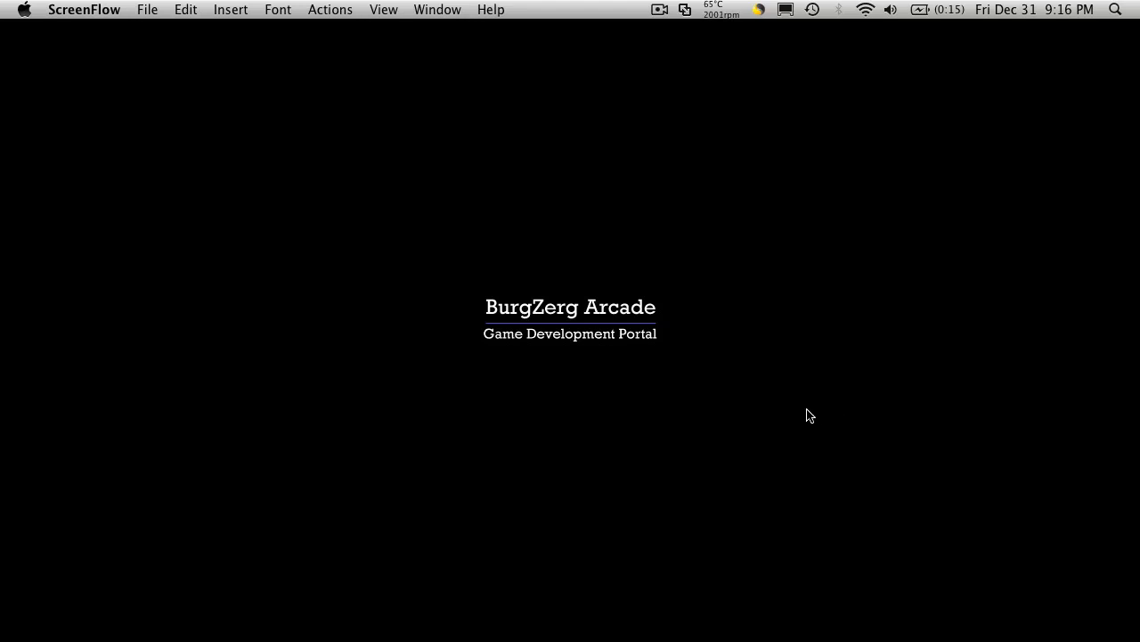
mouse_move(746, 434)
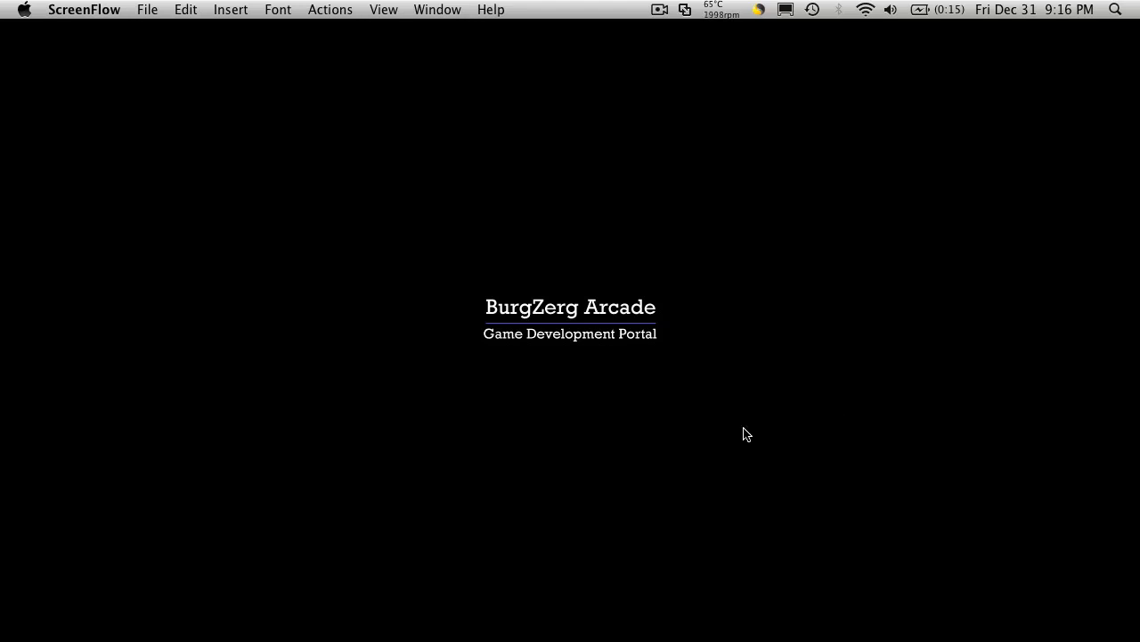
mouse_move(499, 585)
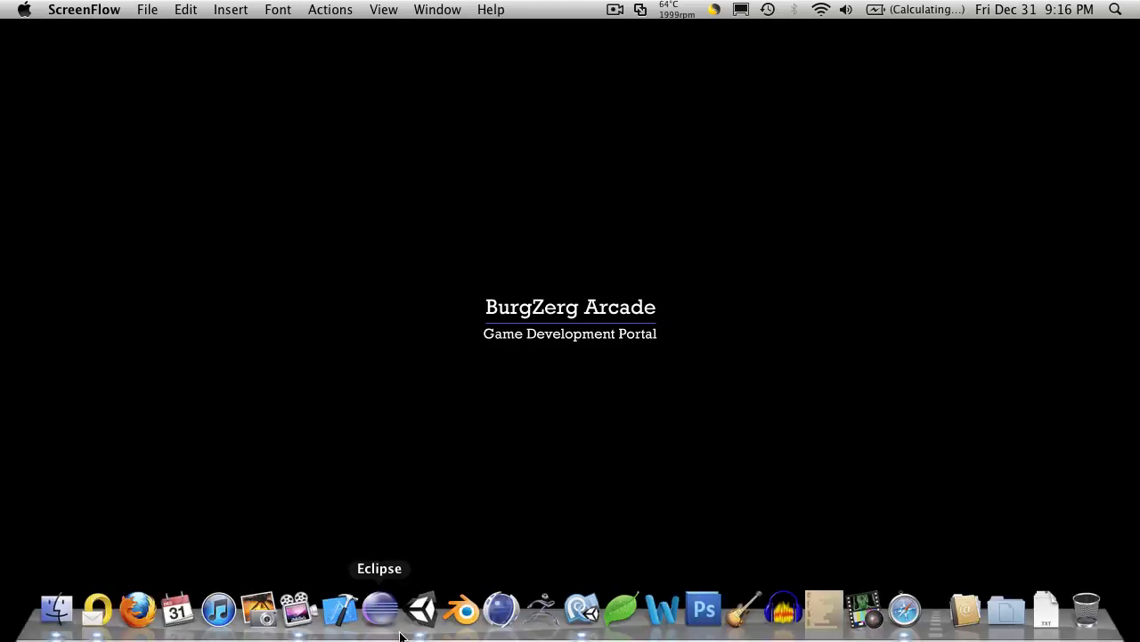
- Clear the Console and briefly play GameWorld, logging the mob's Init and Setup states
click(420, 609)
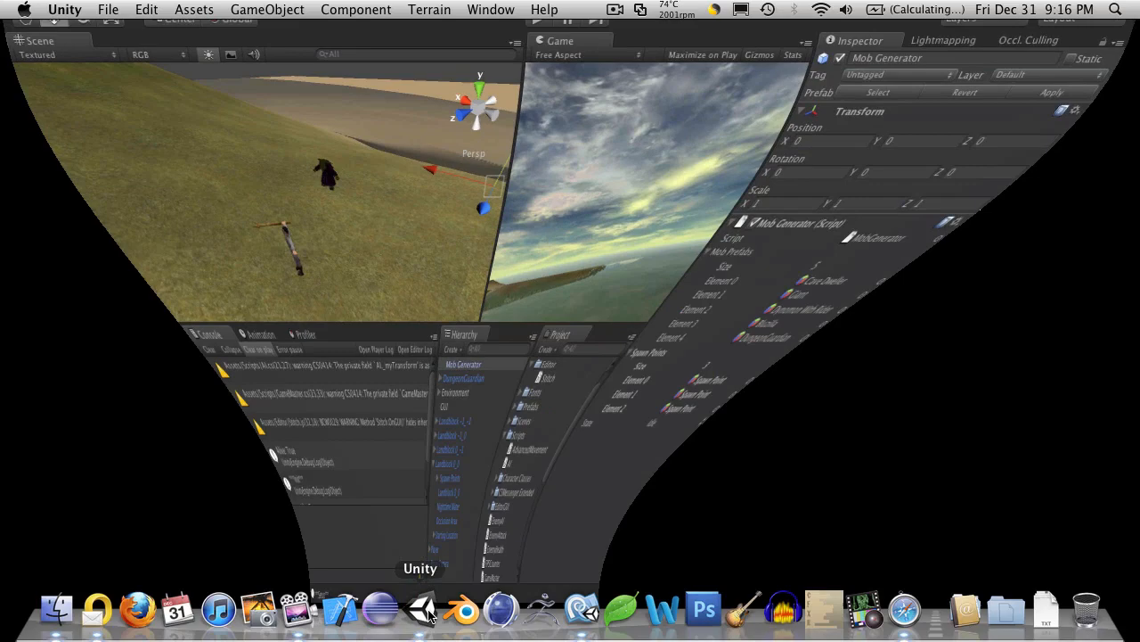
click(420, 611)
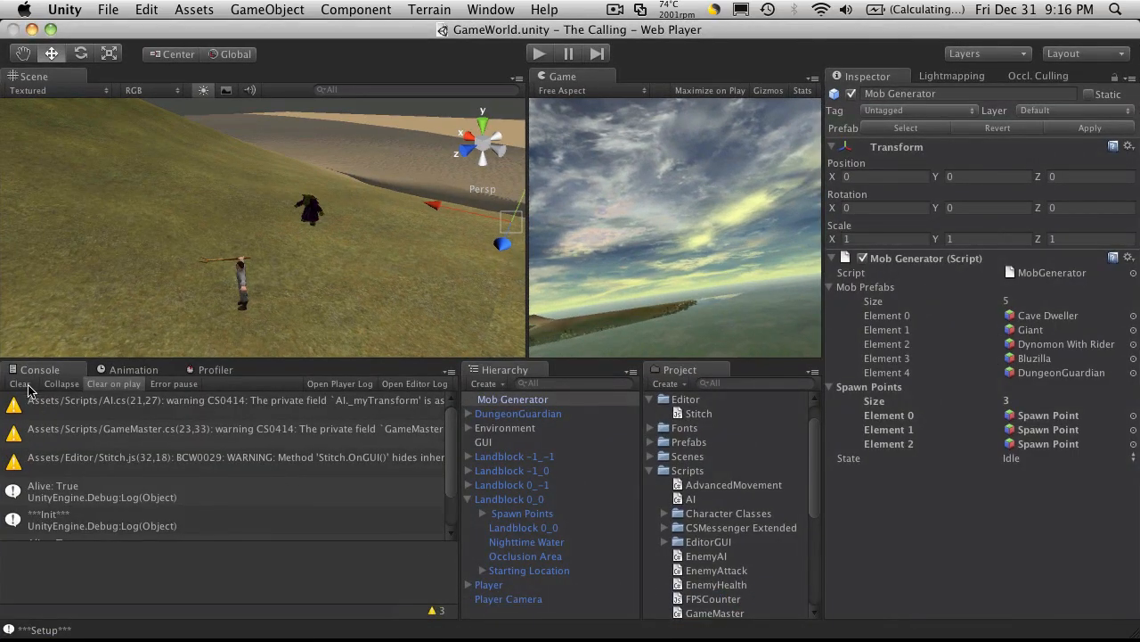
click(19, 383)
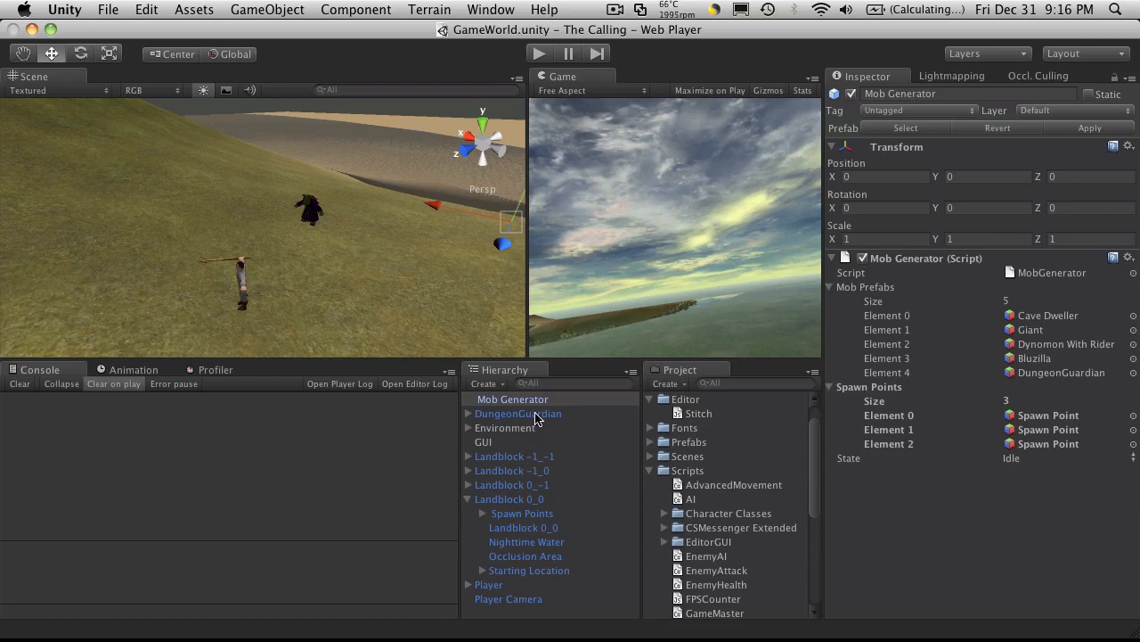
click(512, 398)
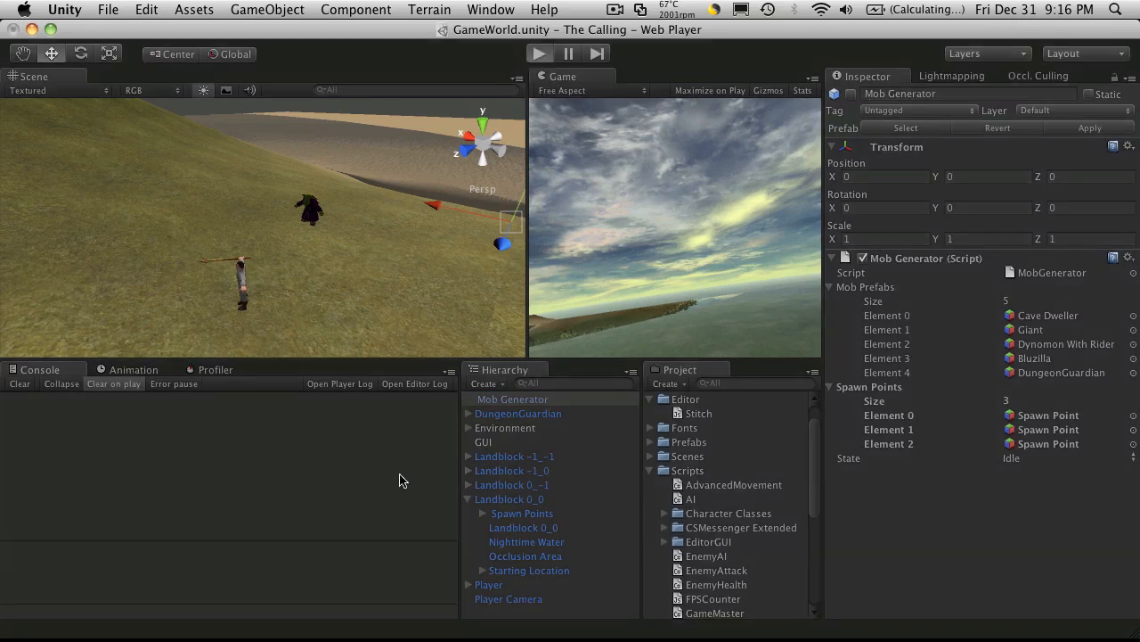
click(539, 54)
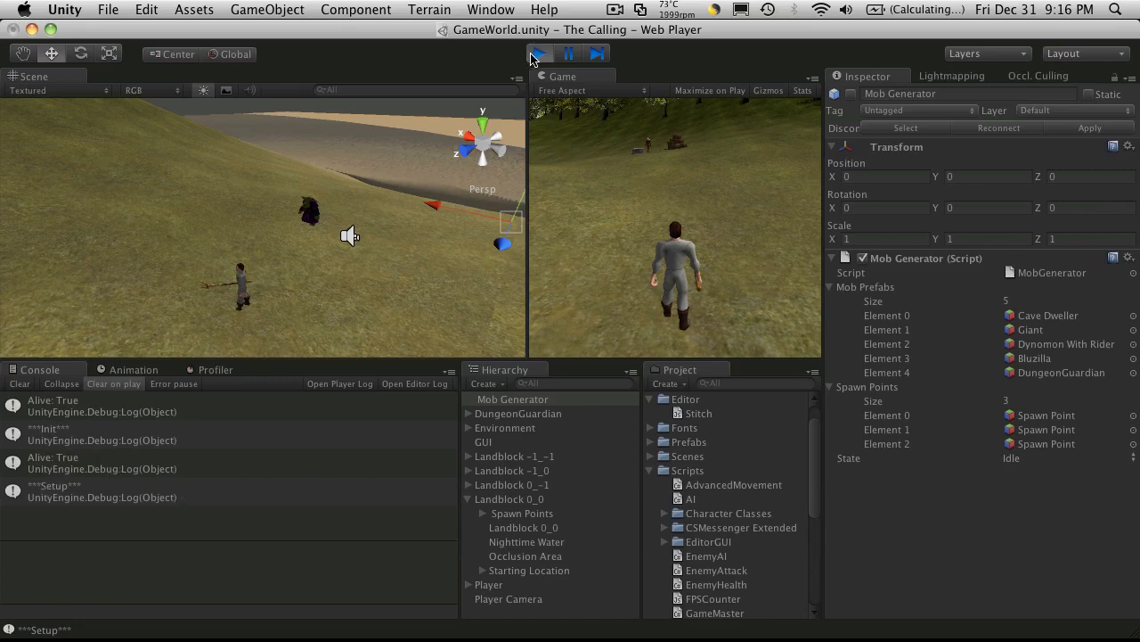
click(537, 53)
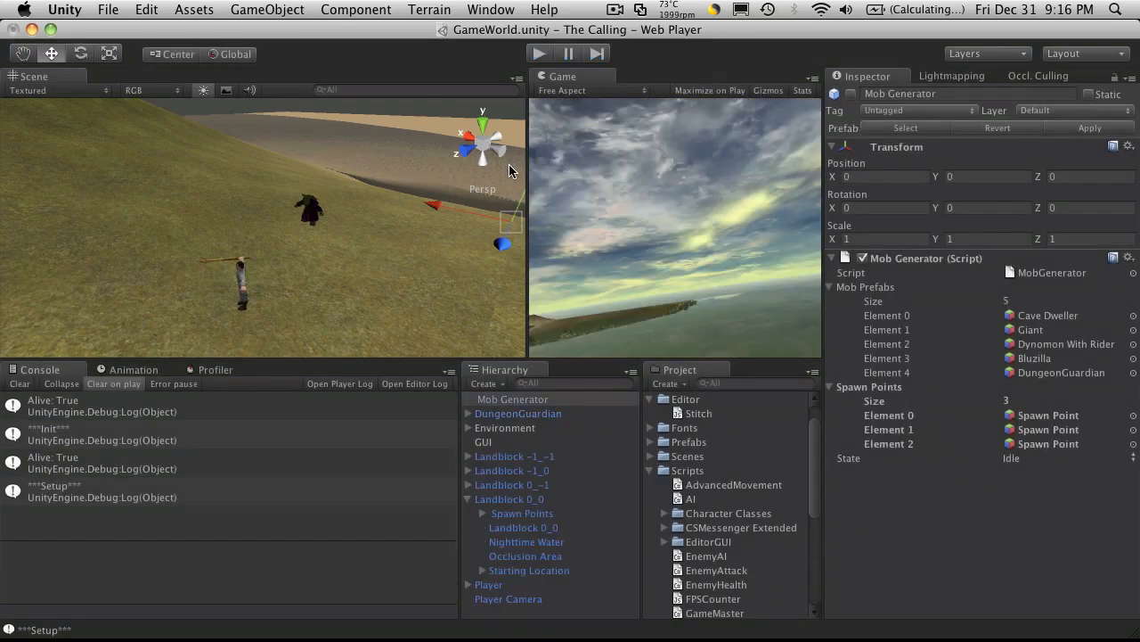
mouse_move(688, 207)
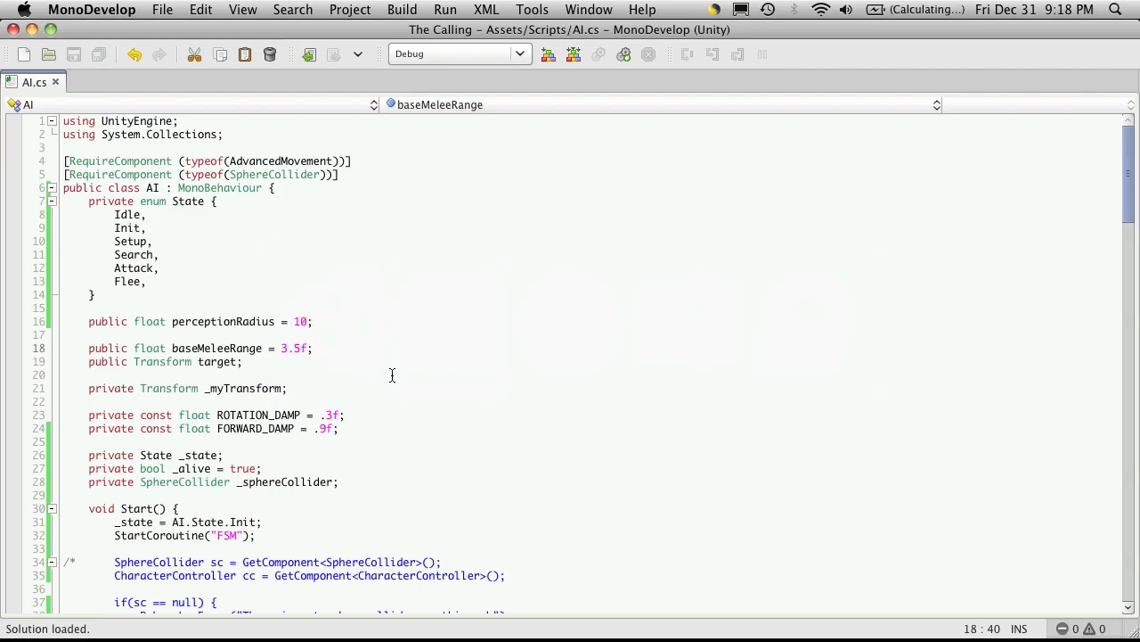
- Write private void Move() holding the commented Update's forward-movement and turning code, and save
scroll(down, 3)
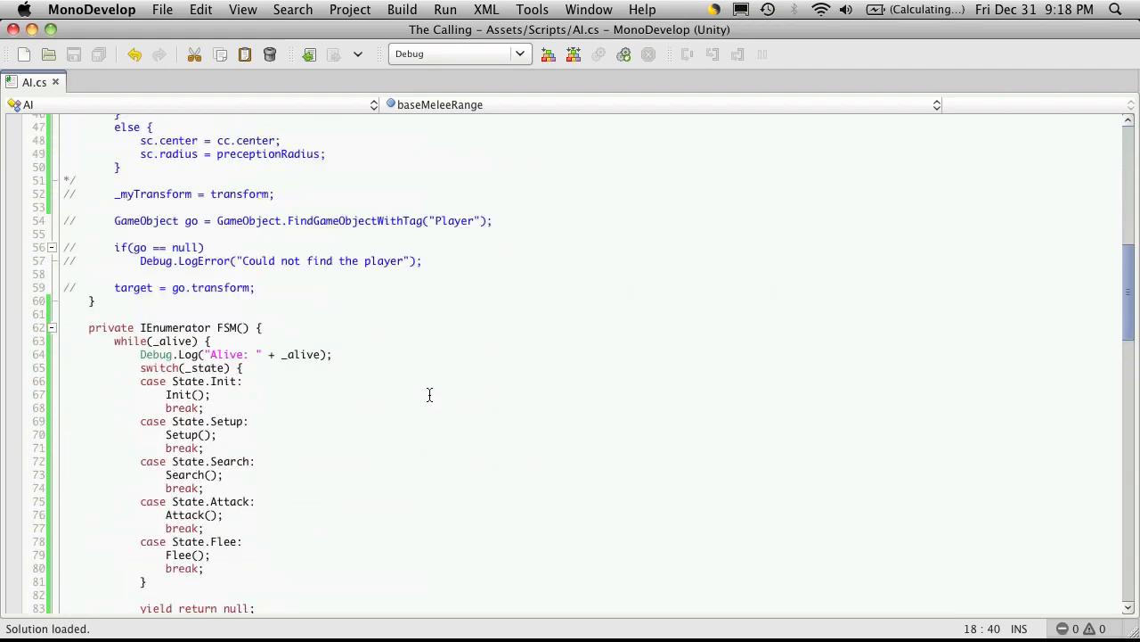
scroll(down, 3)
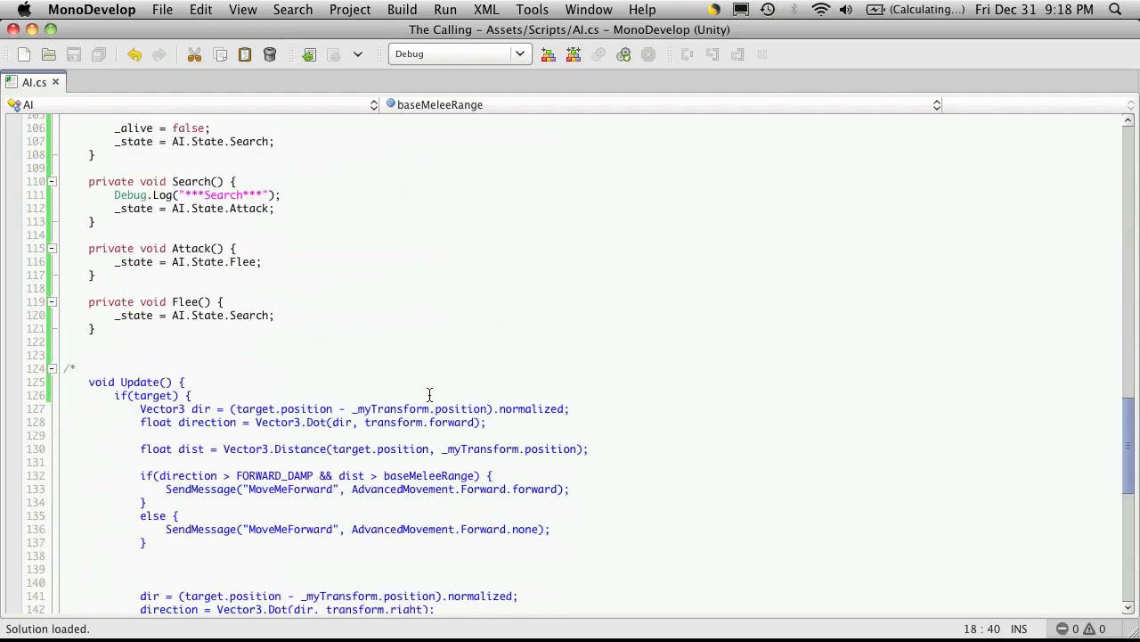
scroll(down, 3)
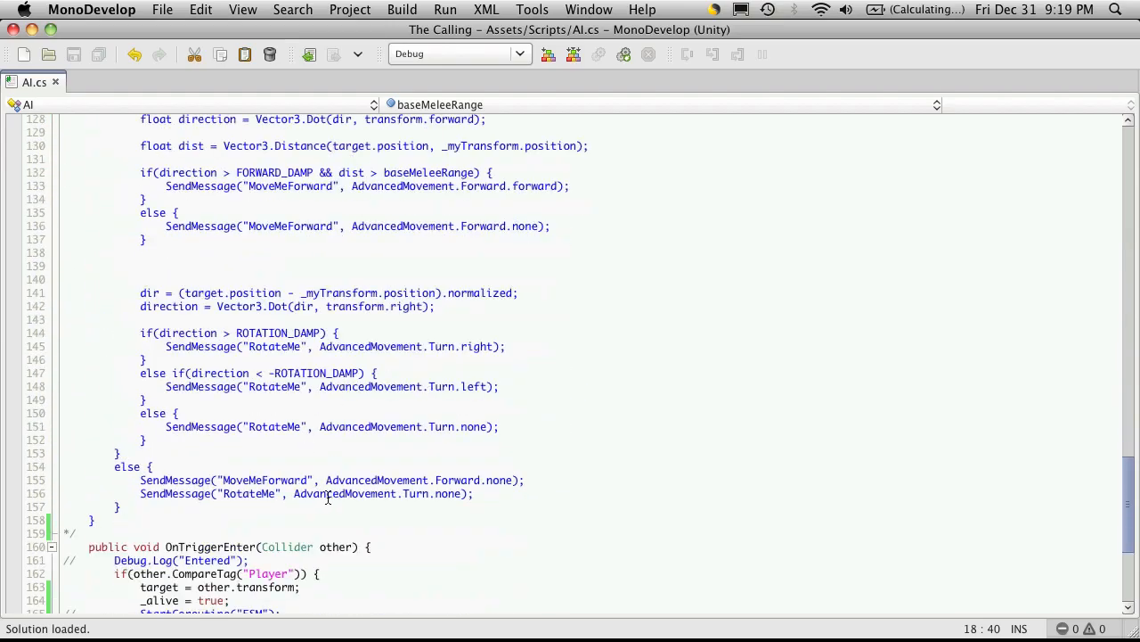
scroll(up, 3)
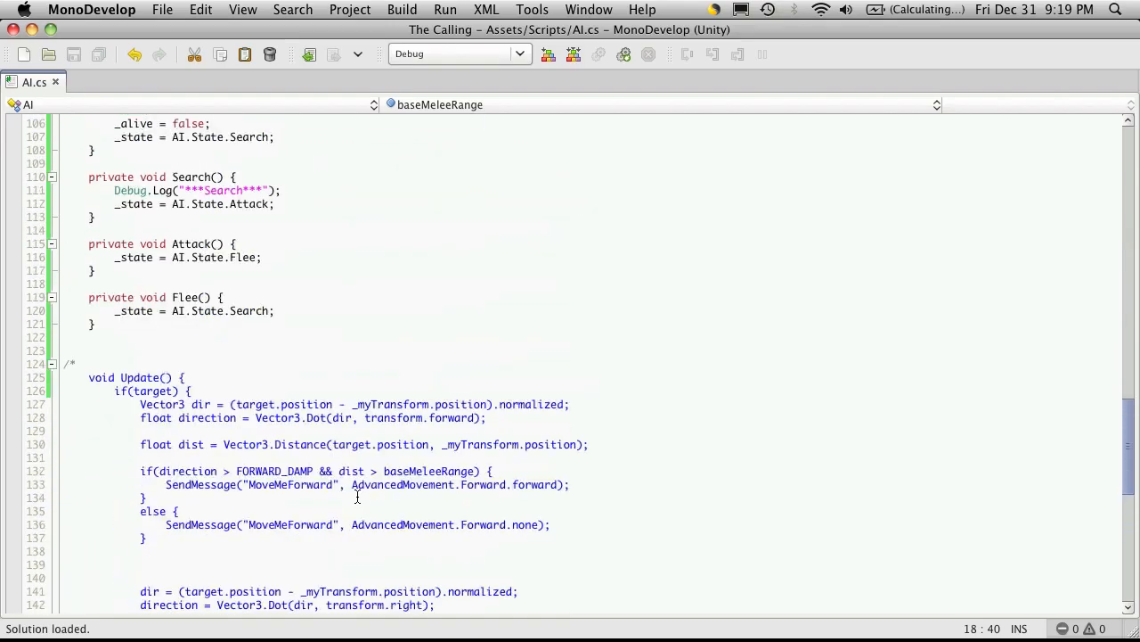
scroll(down, 3)
text(*/)
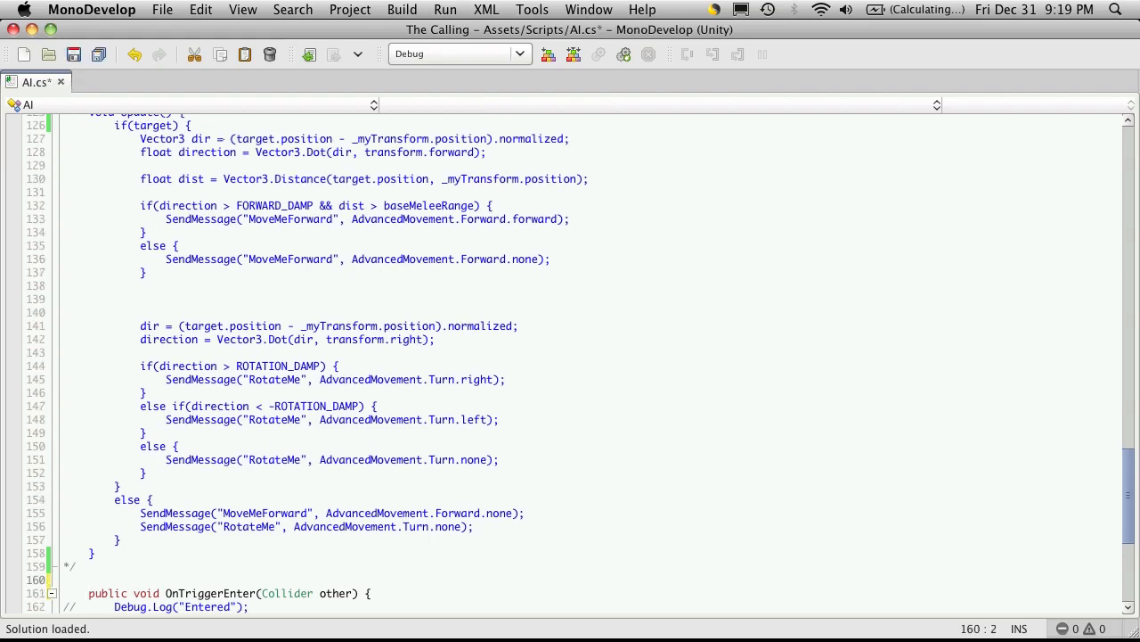
text(private void Move() {)
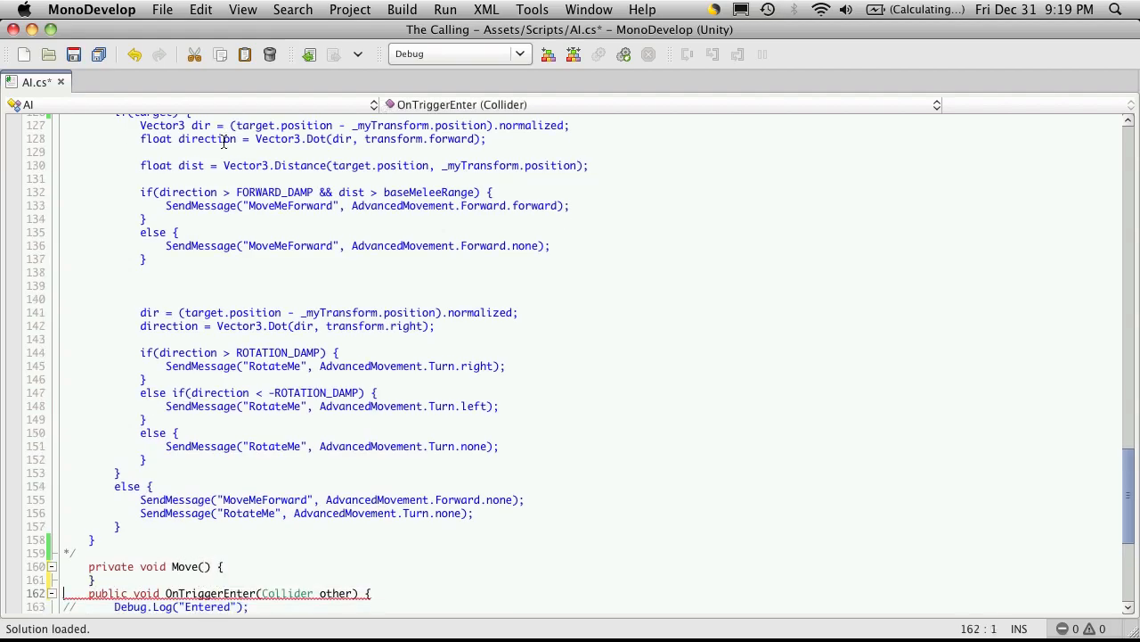
scroll(down, 3)
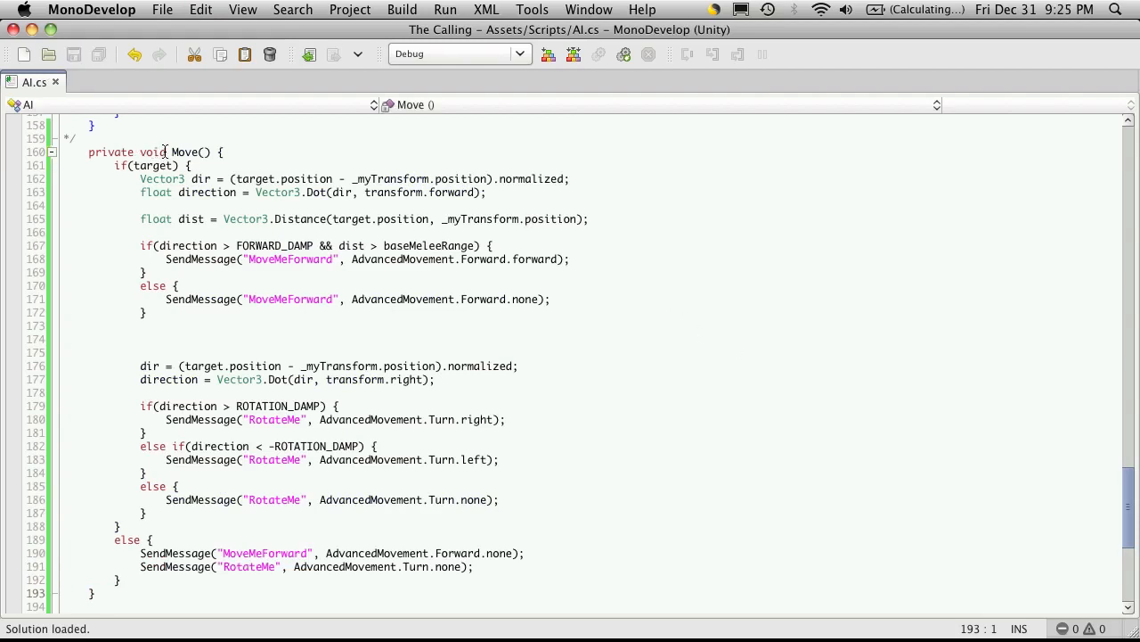
double_click(187, 152)
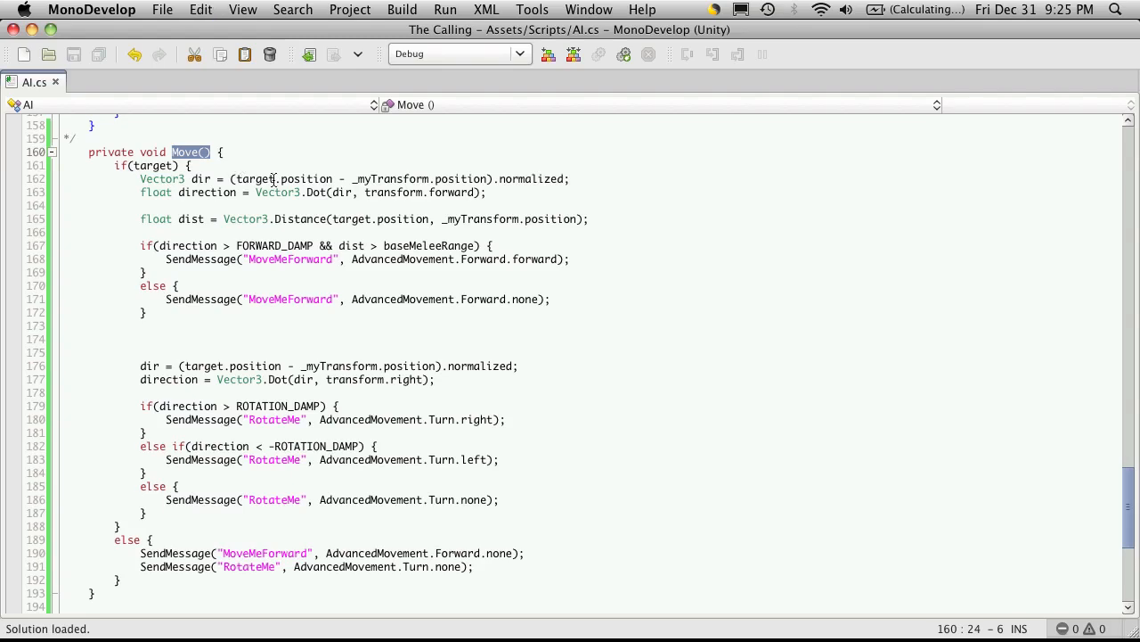
scroll(up, 3)
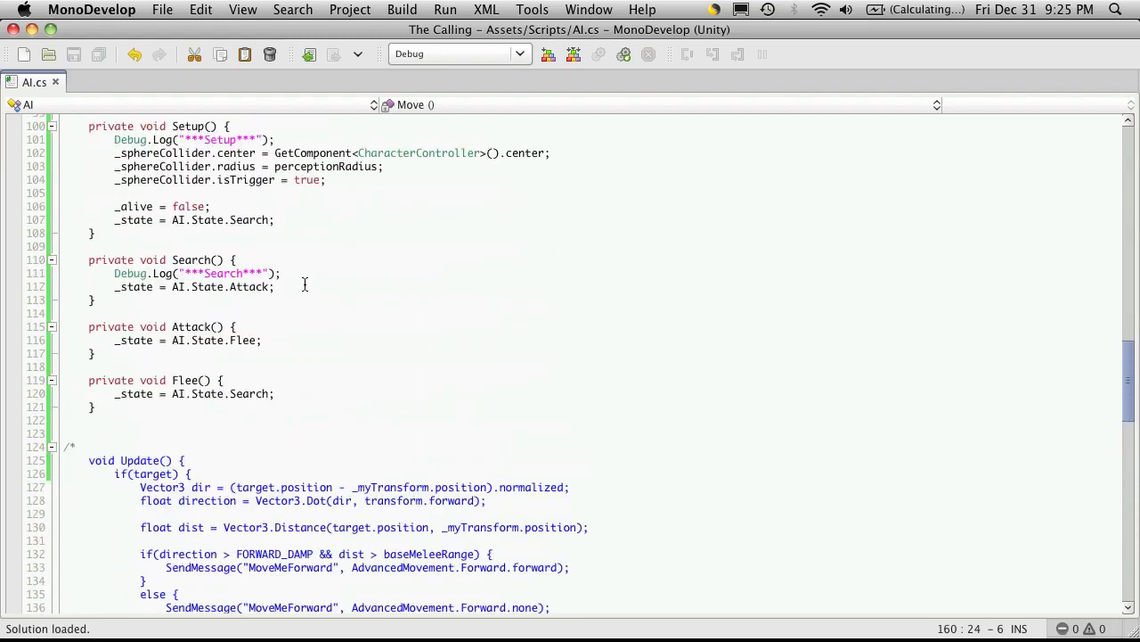
mouse_move(303, 279)
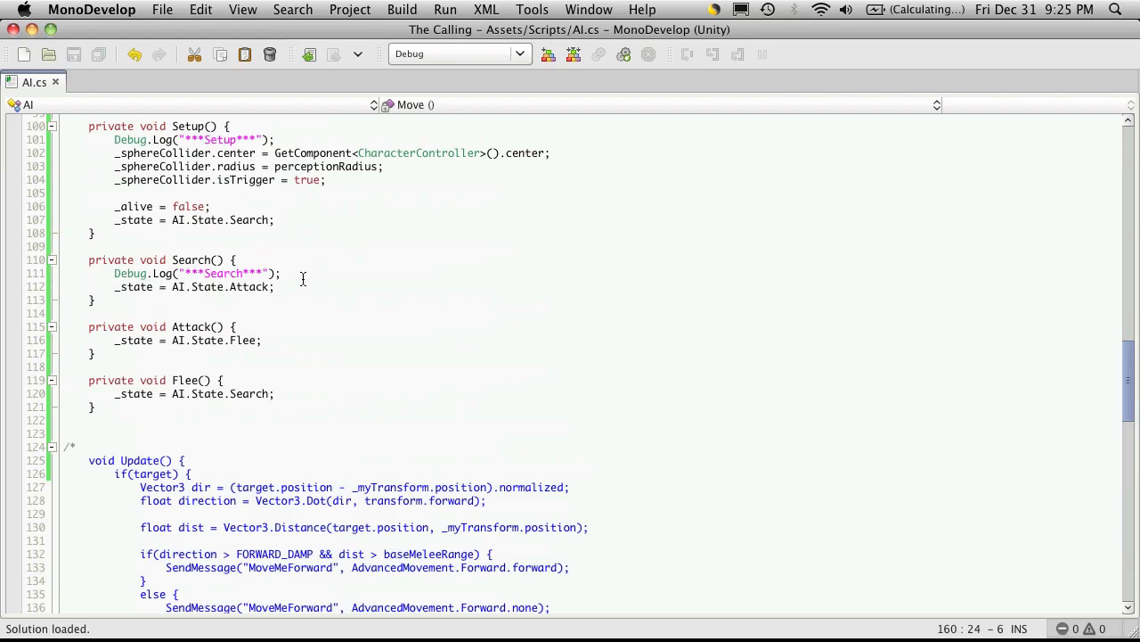
- Add Move(); calls and copies of the Debug.Log("***Search***") line to the state methods
text(Move();)
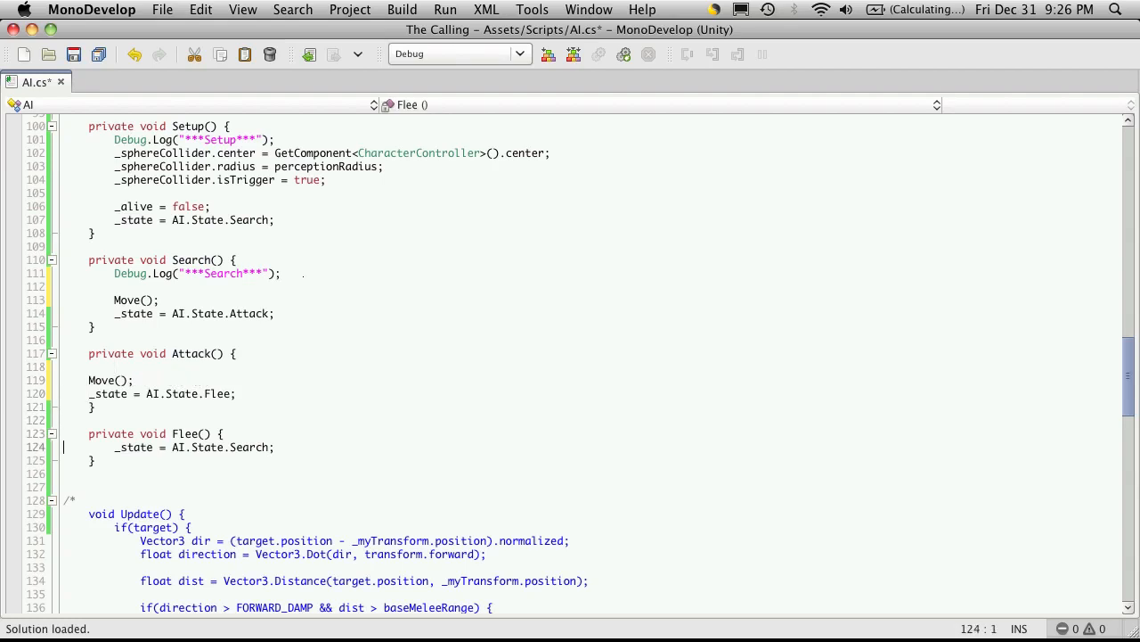
text(Move();)
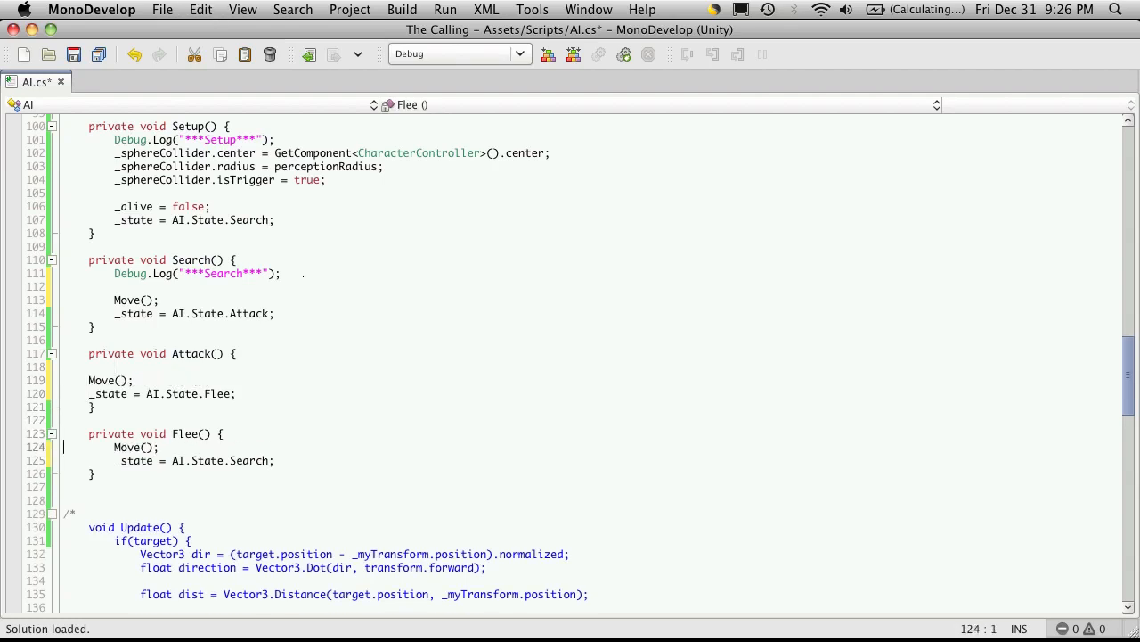
click(196, 274)
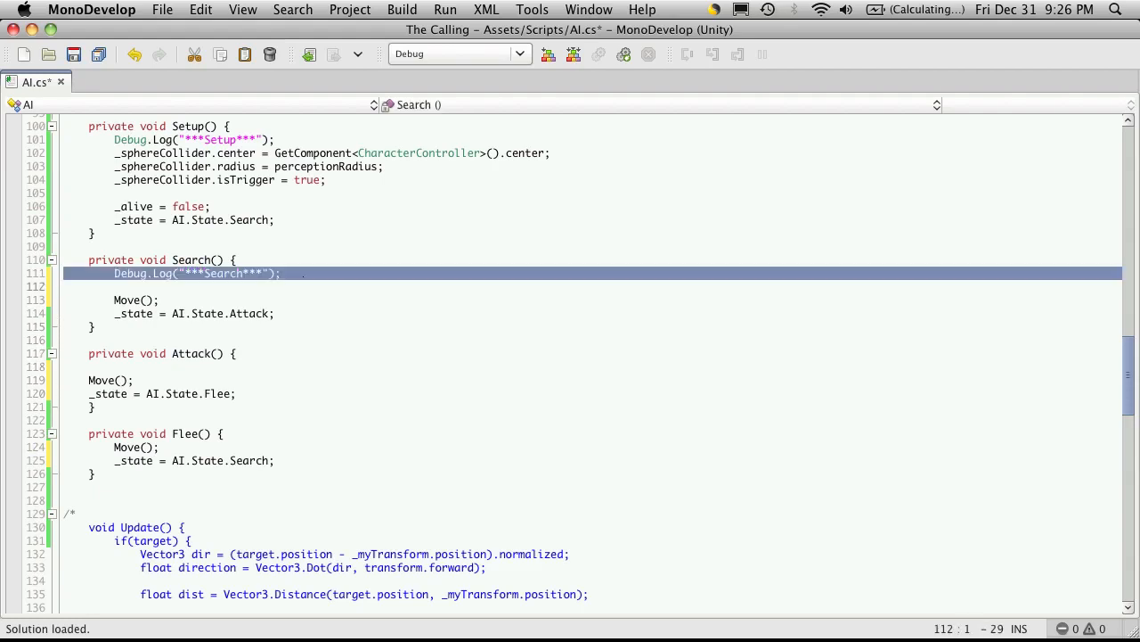
click(64, 366)
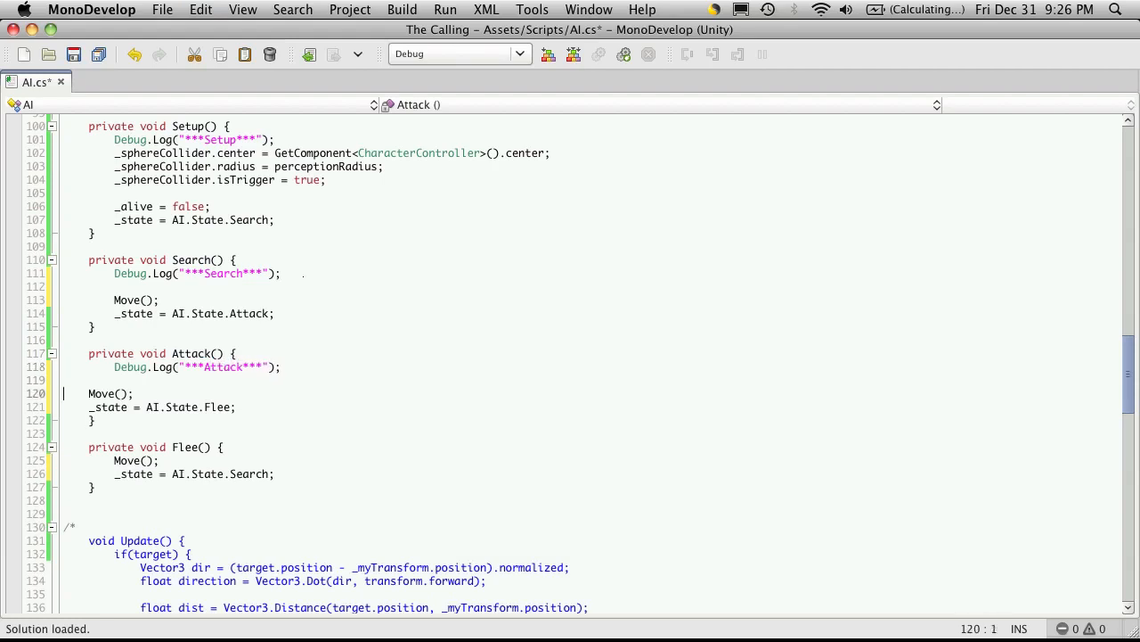
text(Debug.Log("***Search***");)
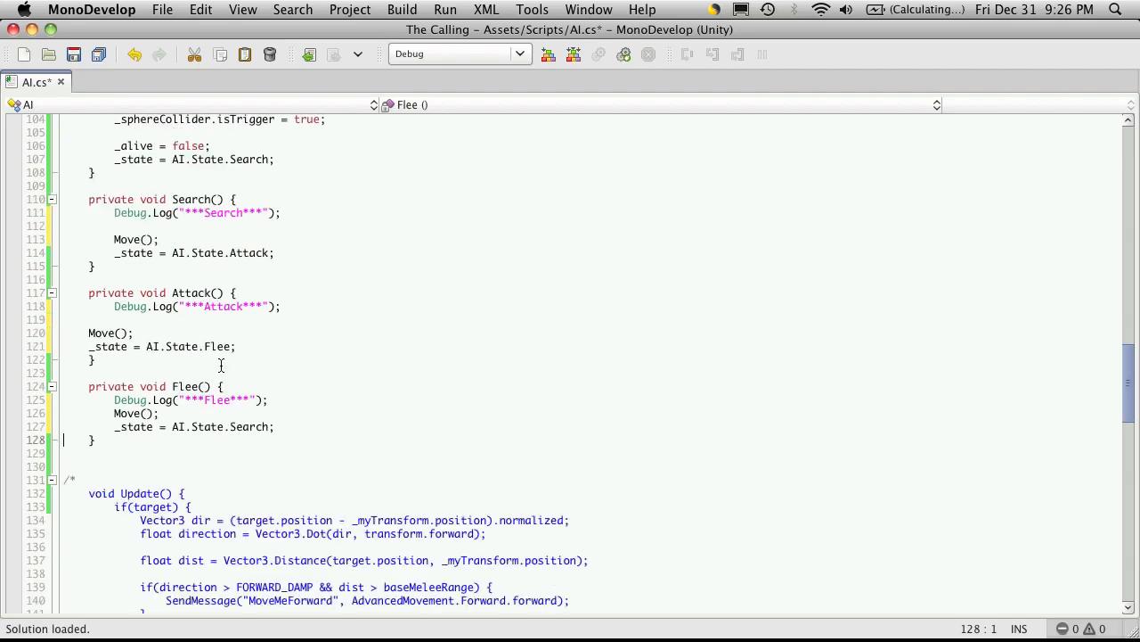
scroll(down, 3)
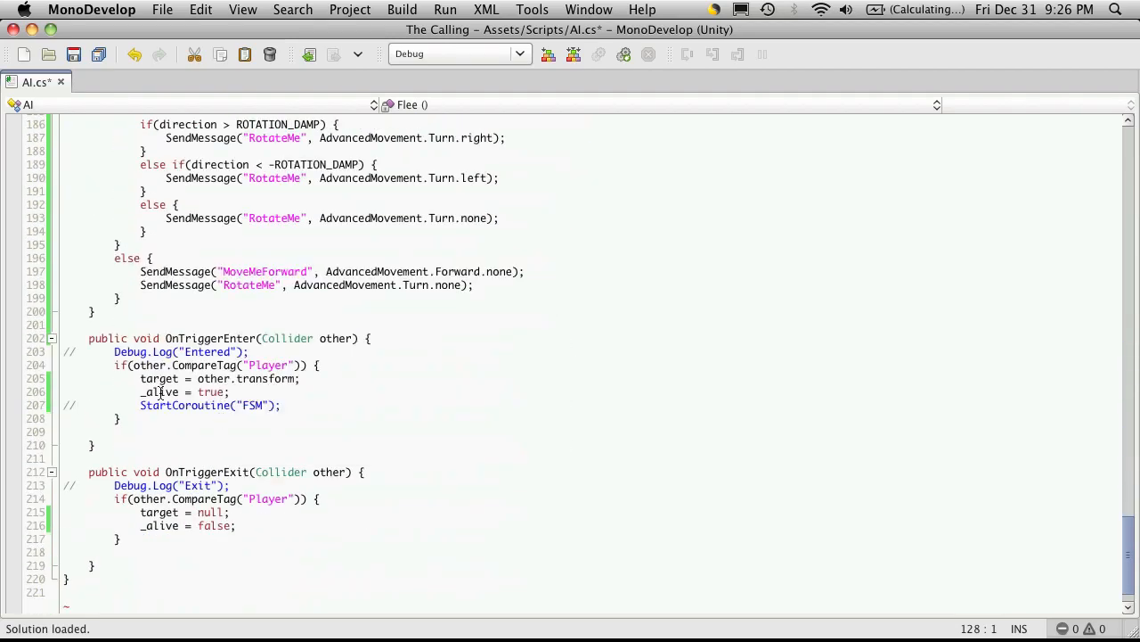
click(76, 405)
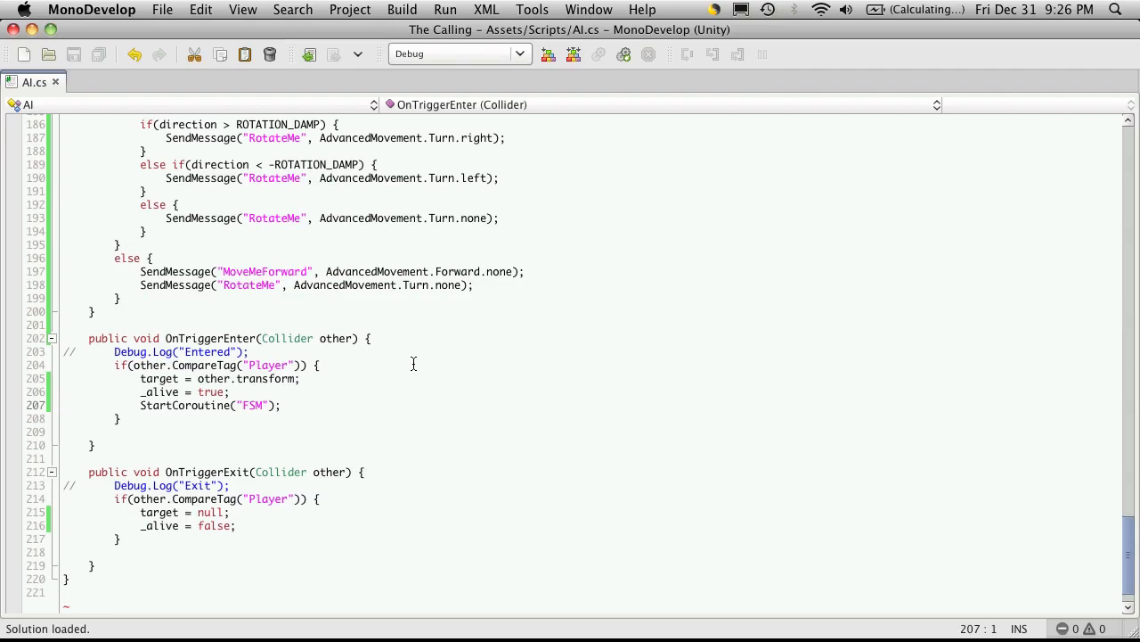
scroll(up, 3)
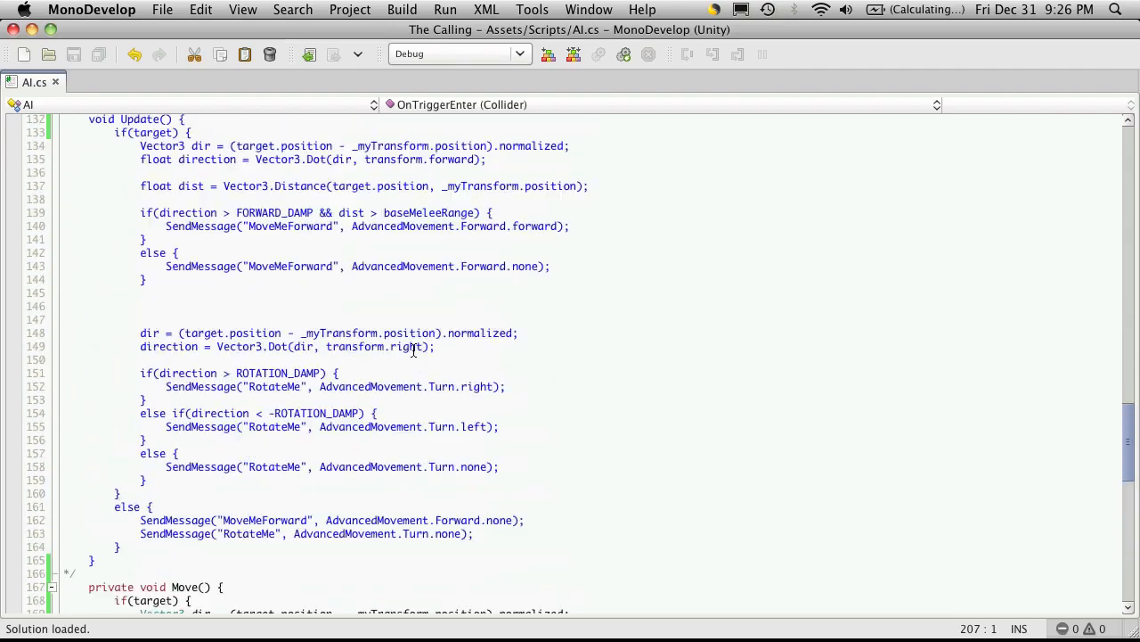
scroll(up, 3)
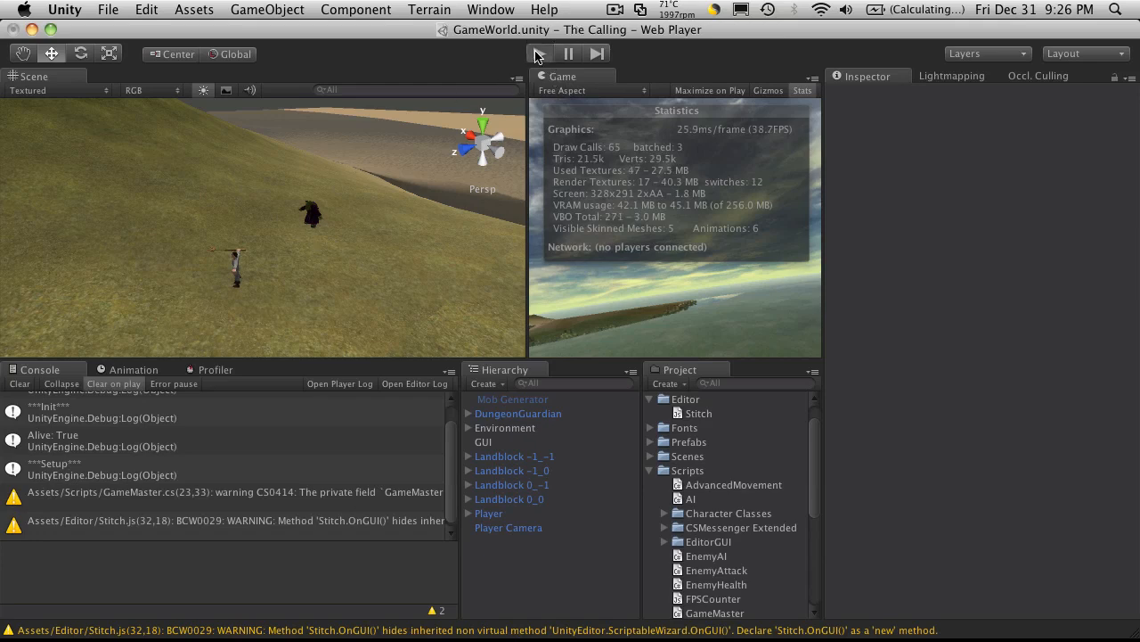
- Play the scene with Stats hidden and inspect DungeonGuardian logging Search, Attack and Flee, then stop
click(538, 53)
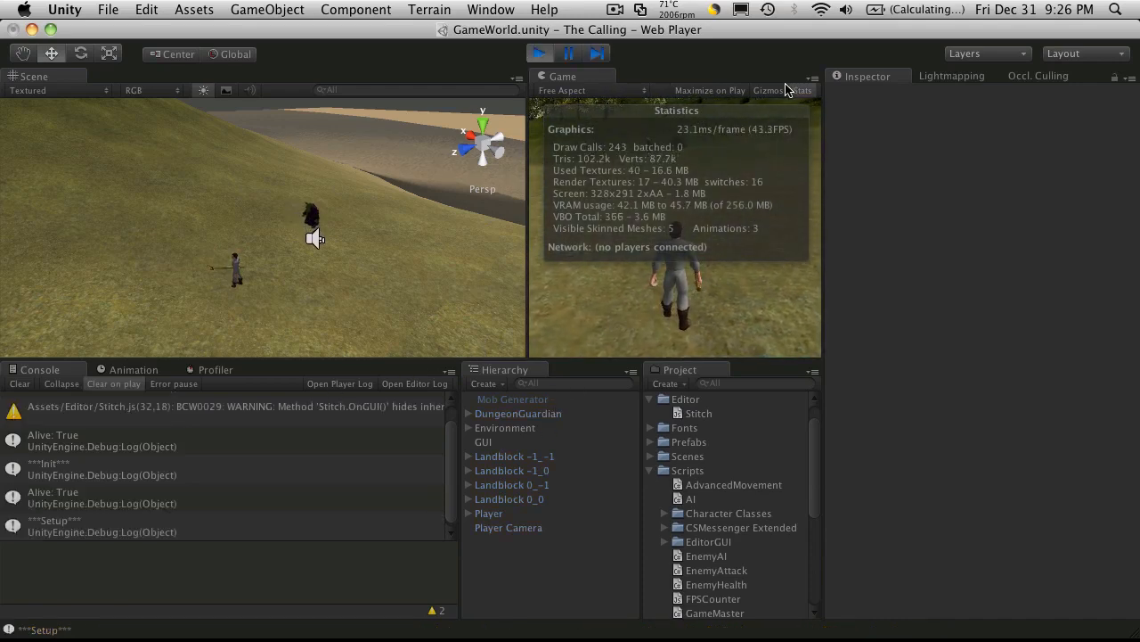
click(801, 90)
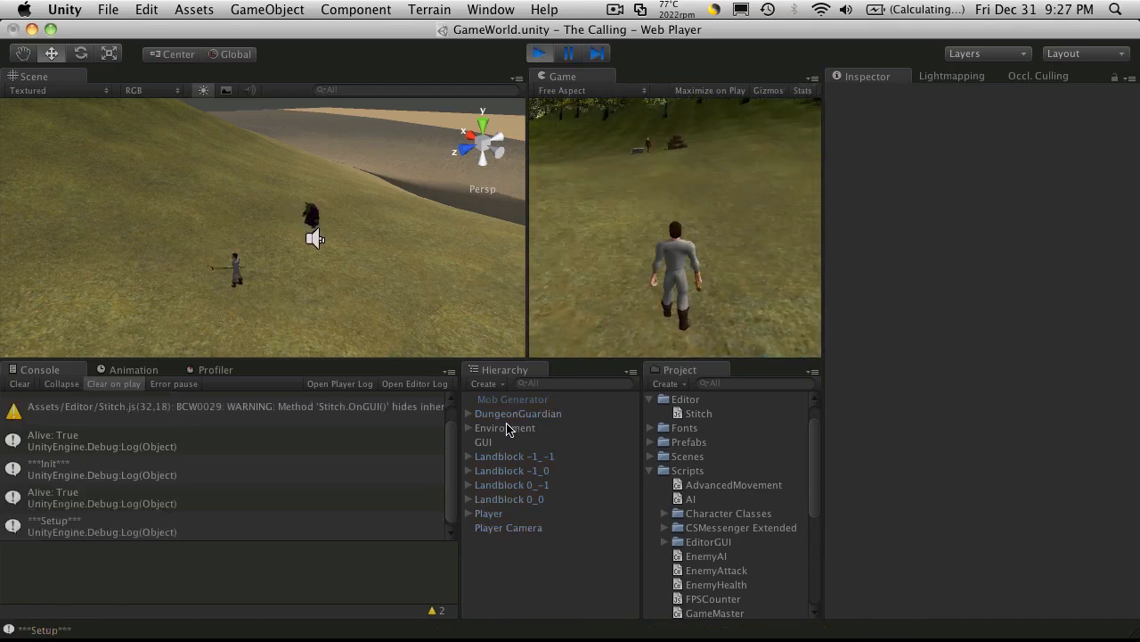
click(518, 413)
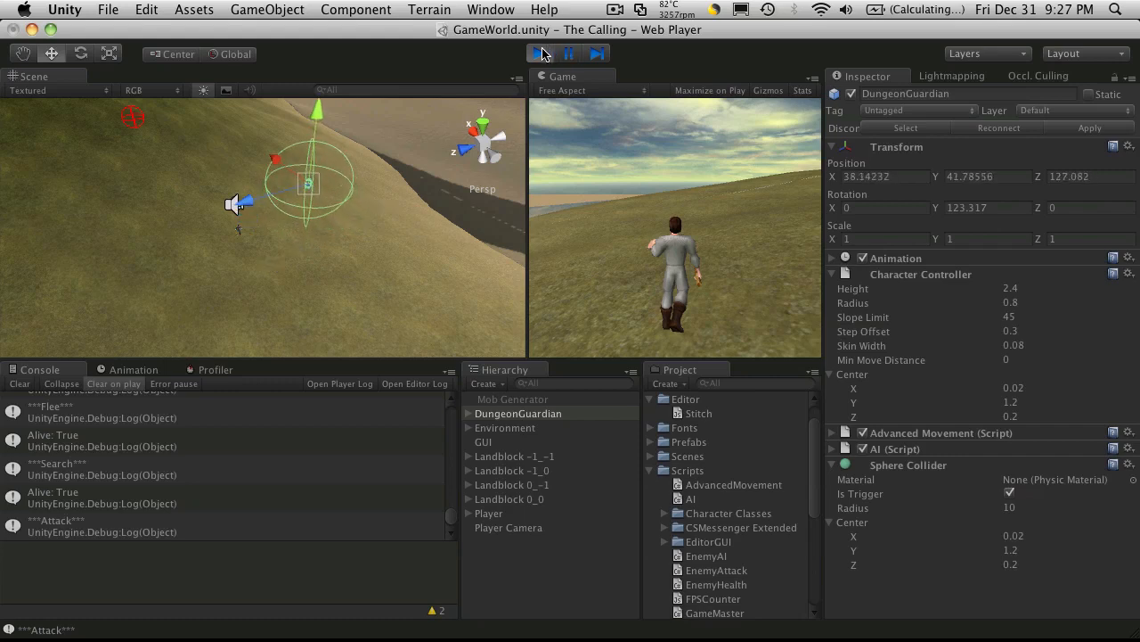
click(539, 53)
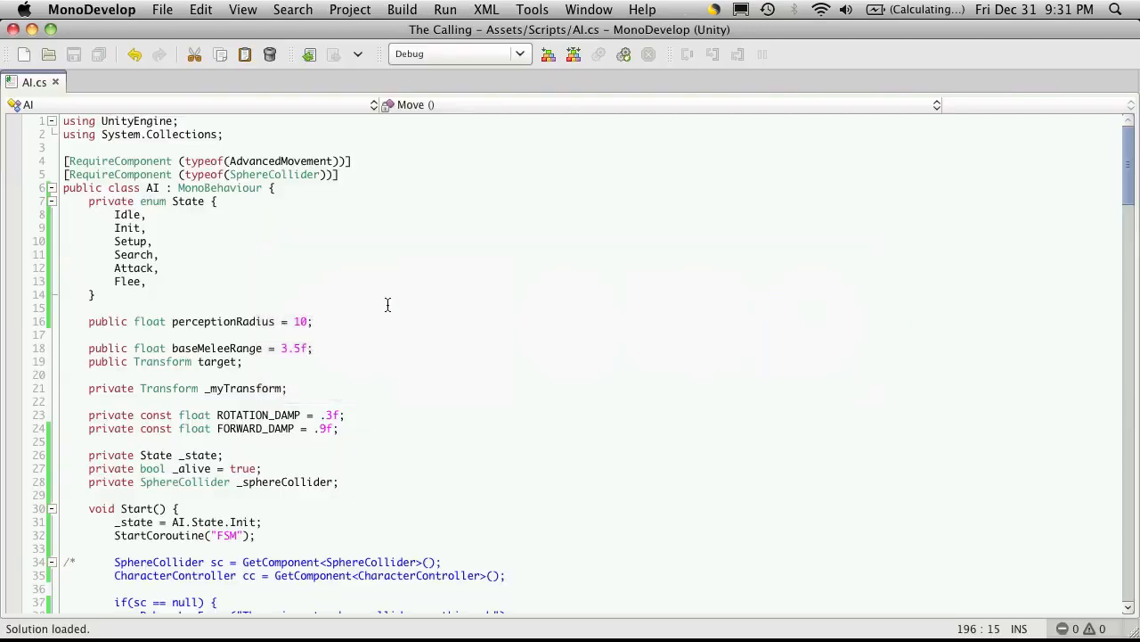
- Add Retreat, after Attack in the State enum
click(182, 268)
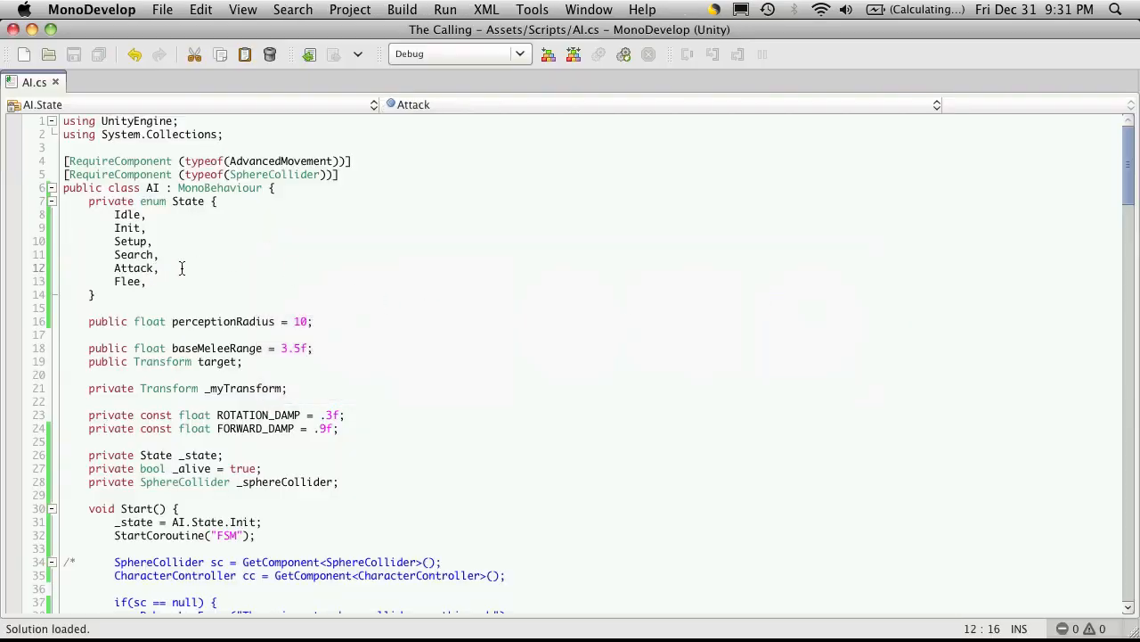
text(Retr)
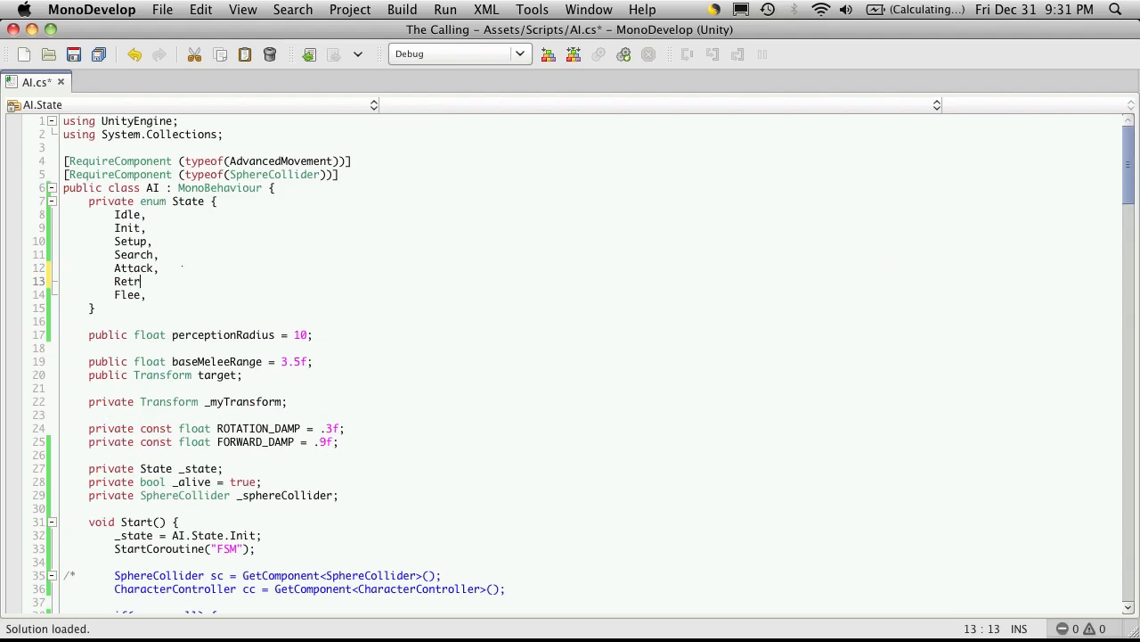
text(eat,)
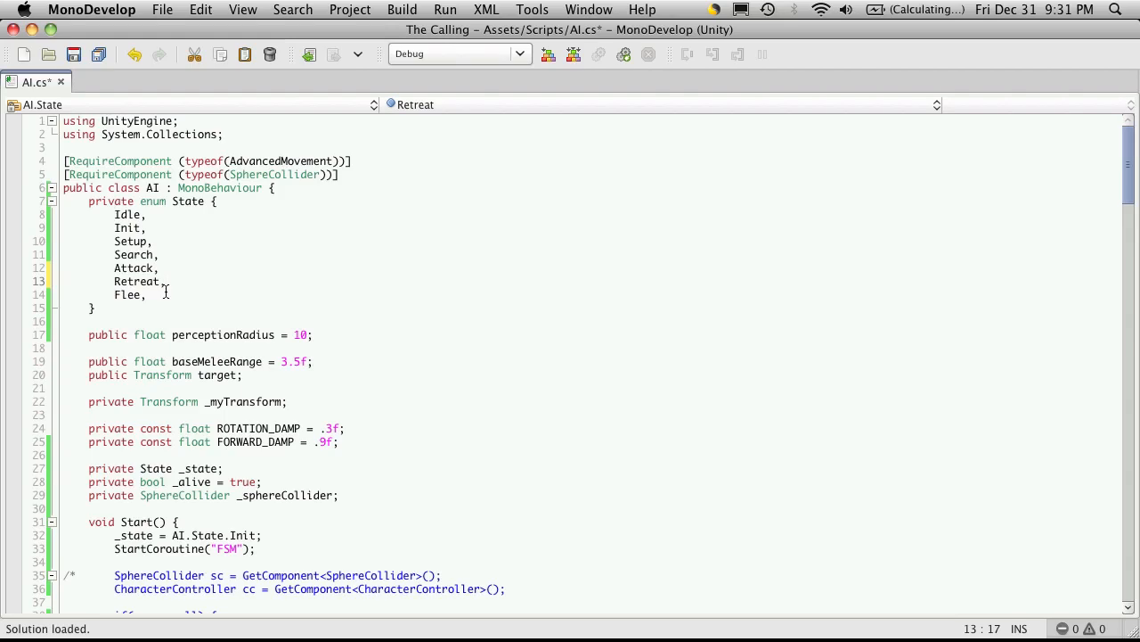
- Add case State.Retreat: Retreat(); break; to the FSM switch
scroll(down, 3)
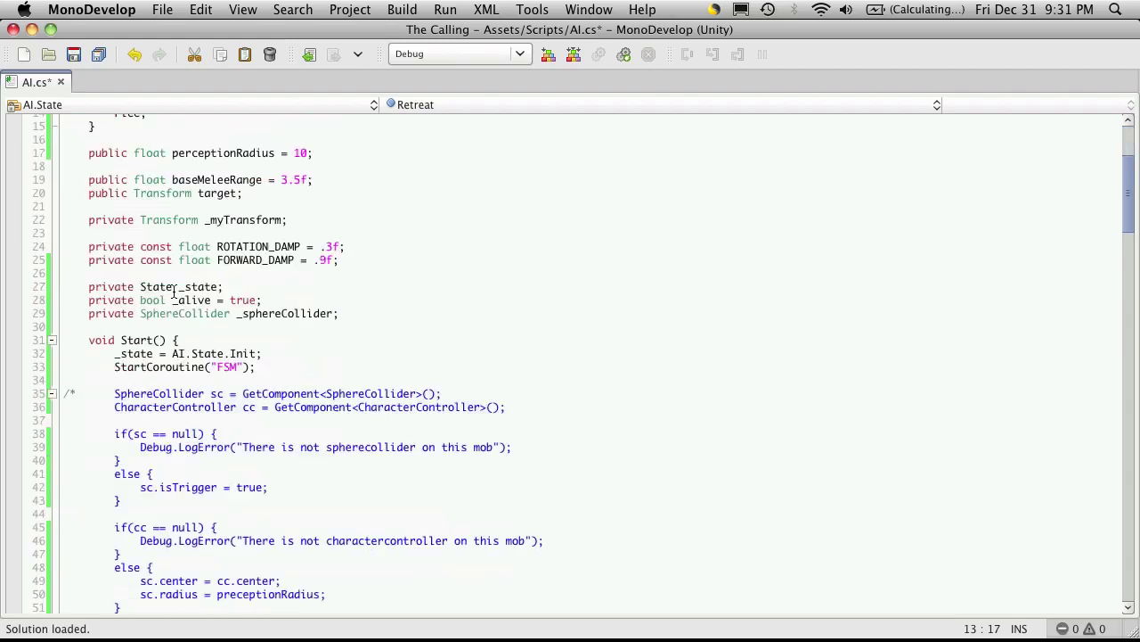
scroll(down, 3)
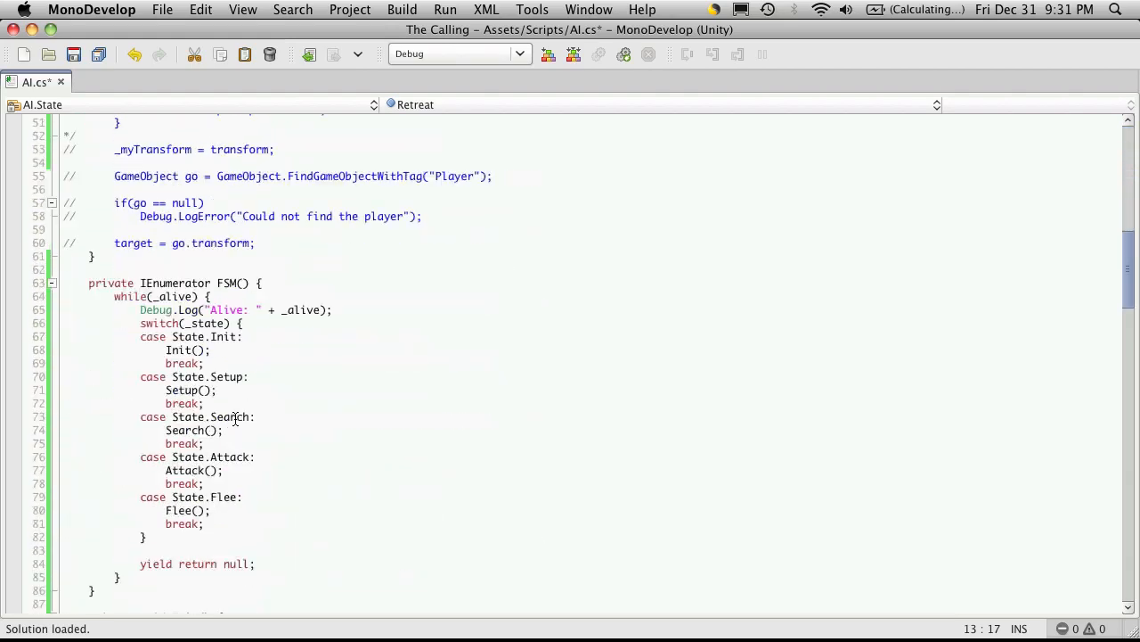
scroll(down, 3)
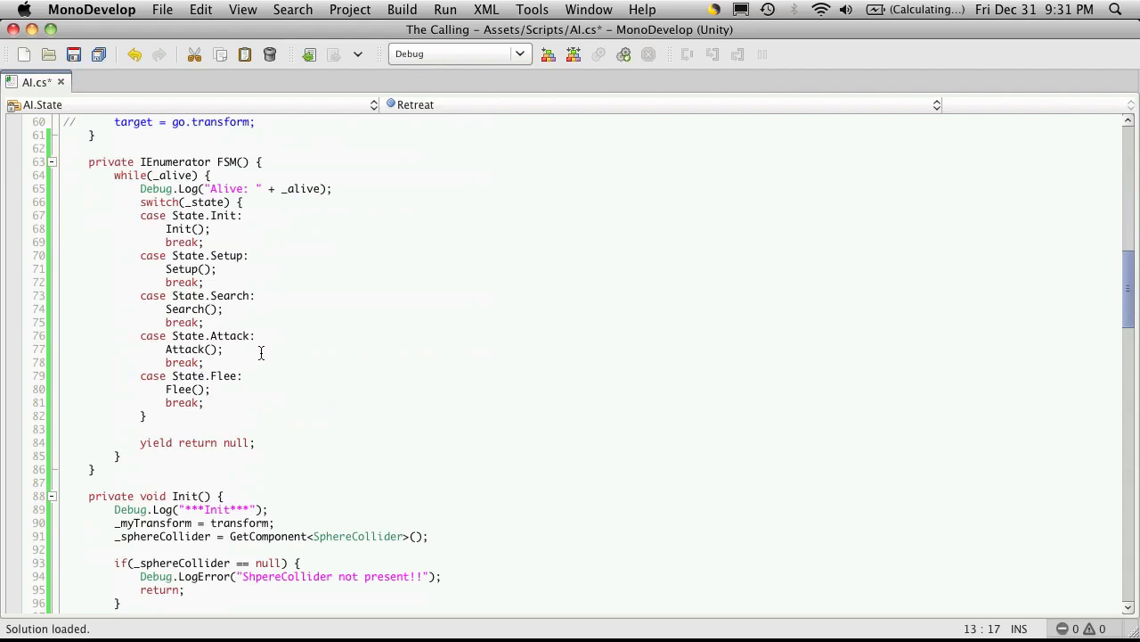
mouse_move(219, 169)
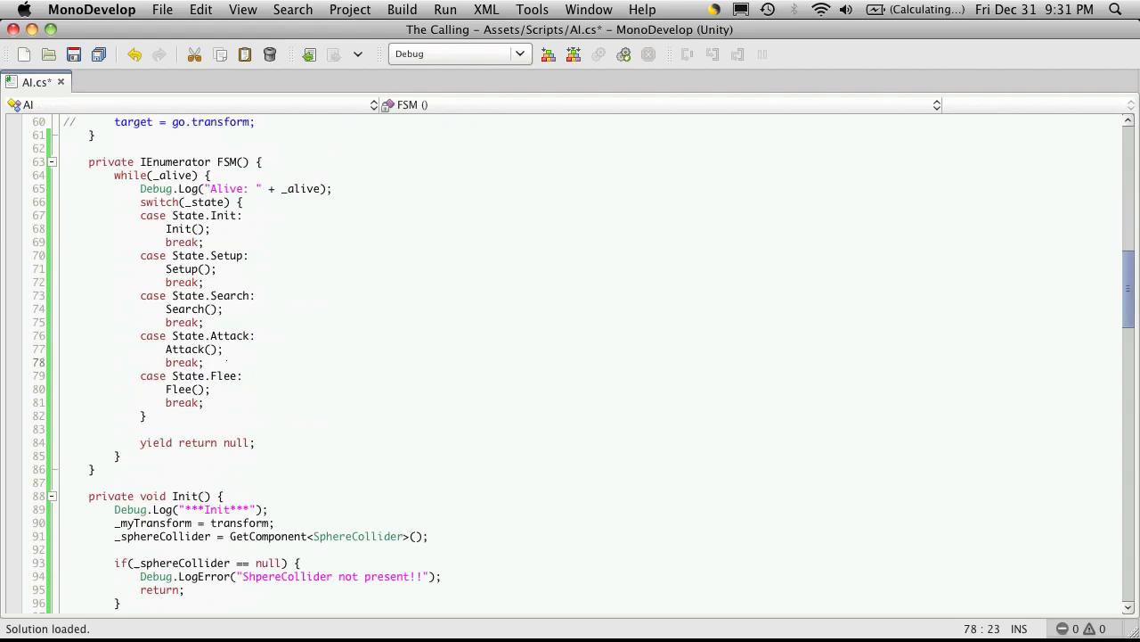
text(case Stat)
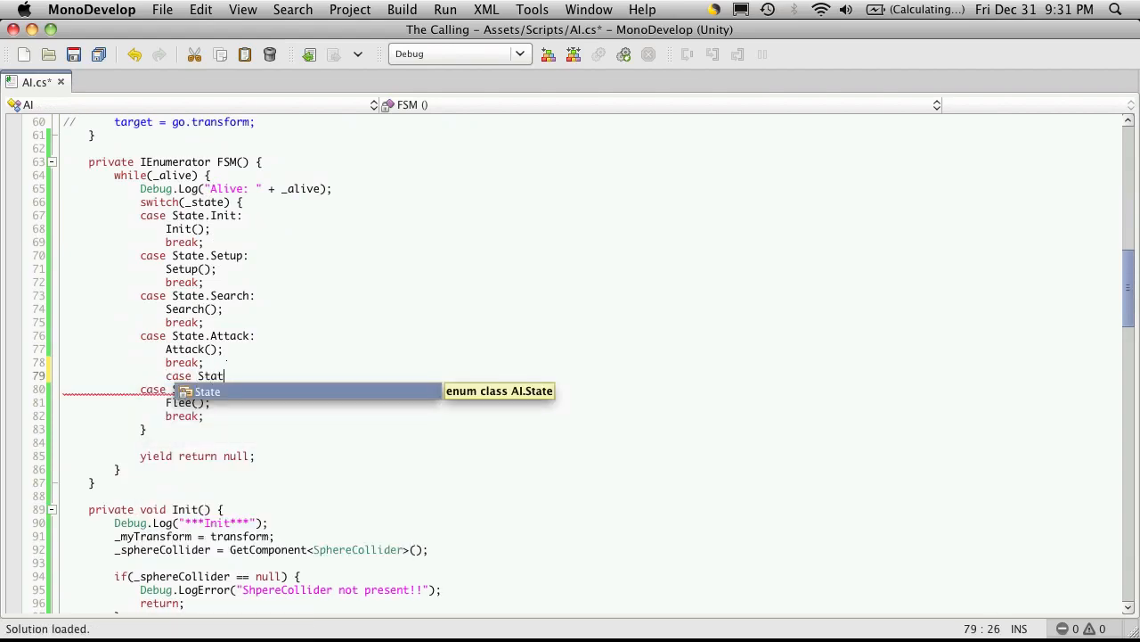
text(.Retreat:)
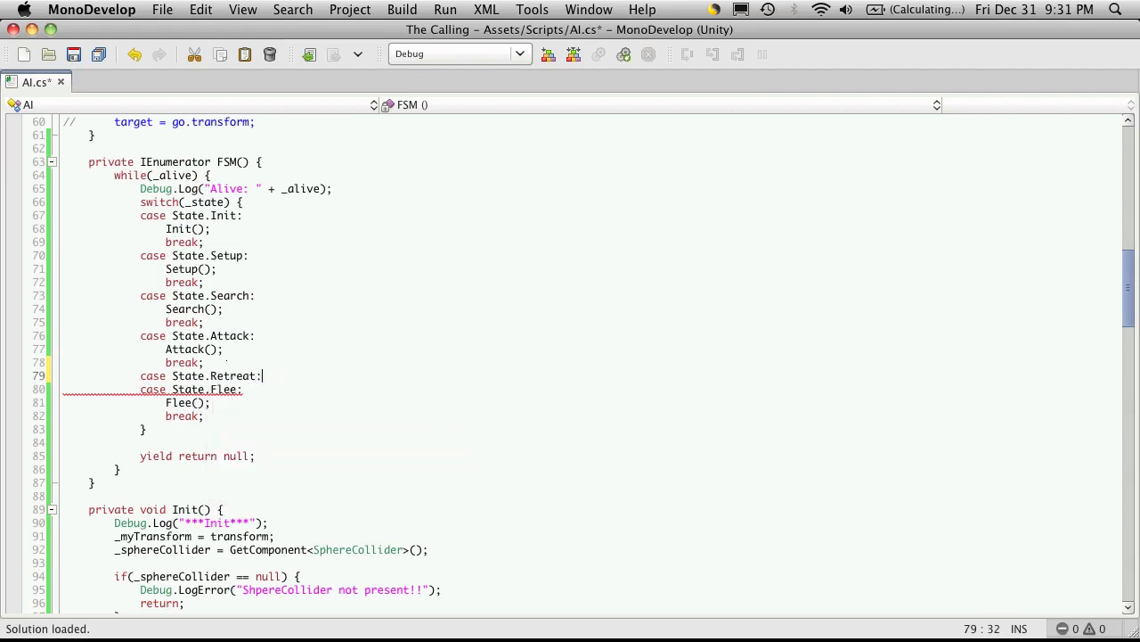
key(Return)
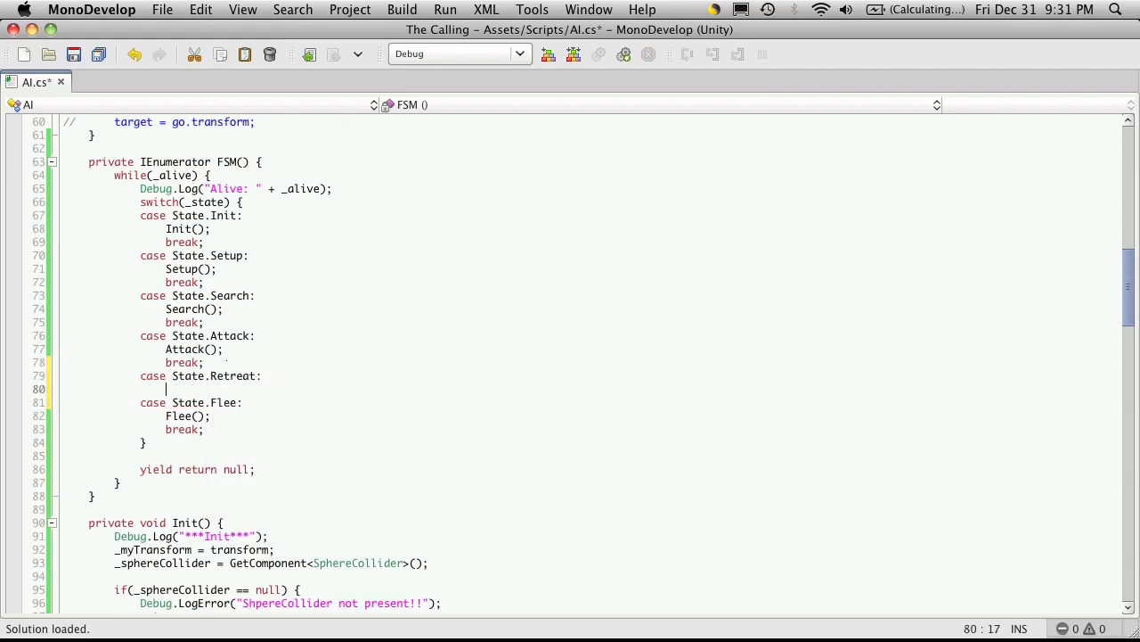
text(Retreat();)
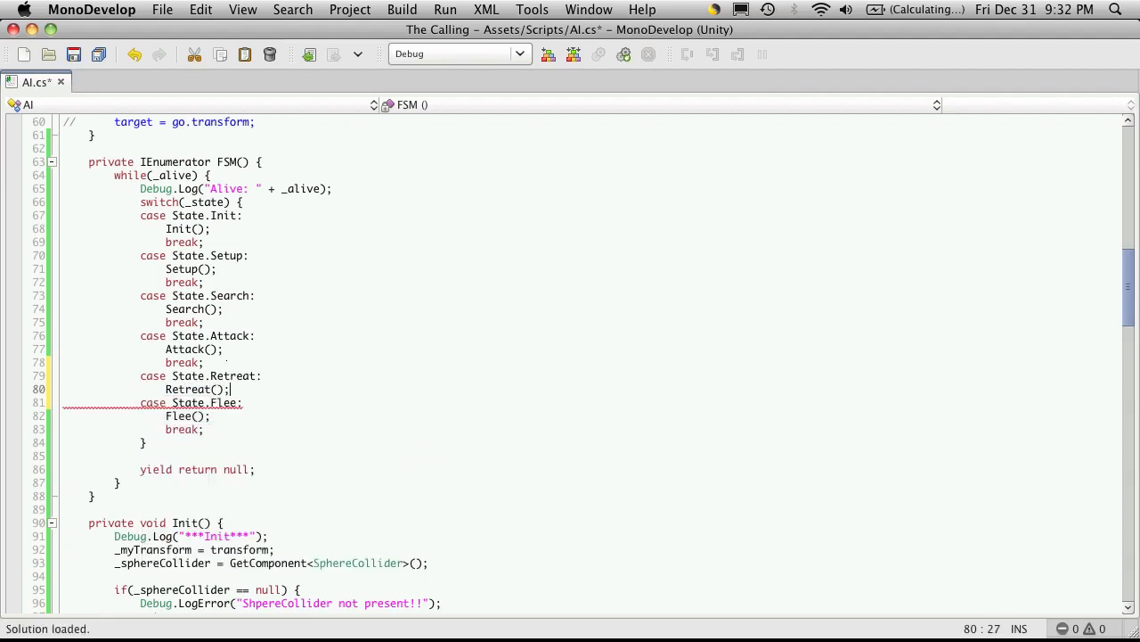
text(break;)
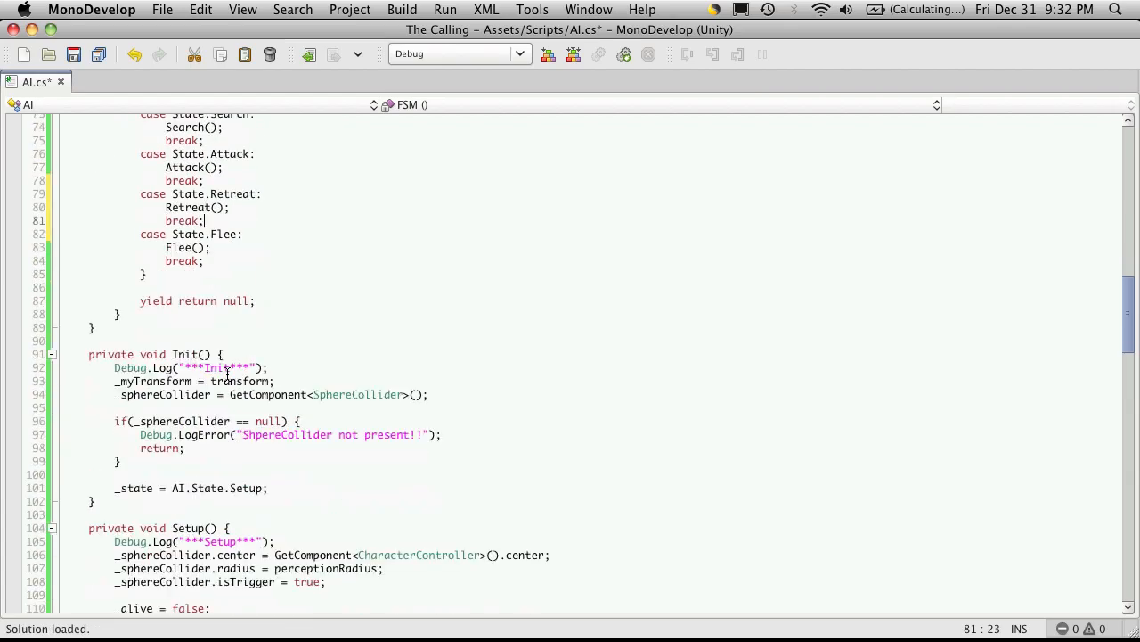
- Rename the duplicated Flee method to Retreat, log ***Retreat***, and save AI.cs
scroll(down, 3)
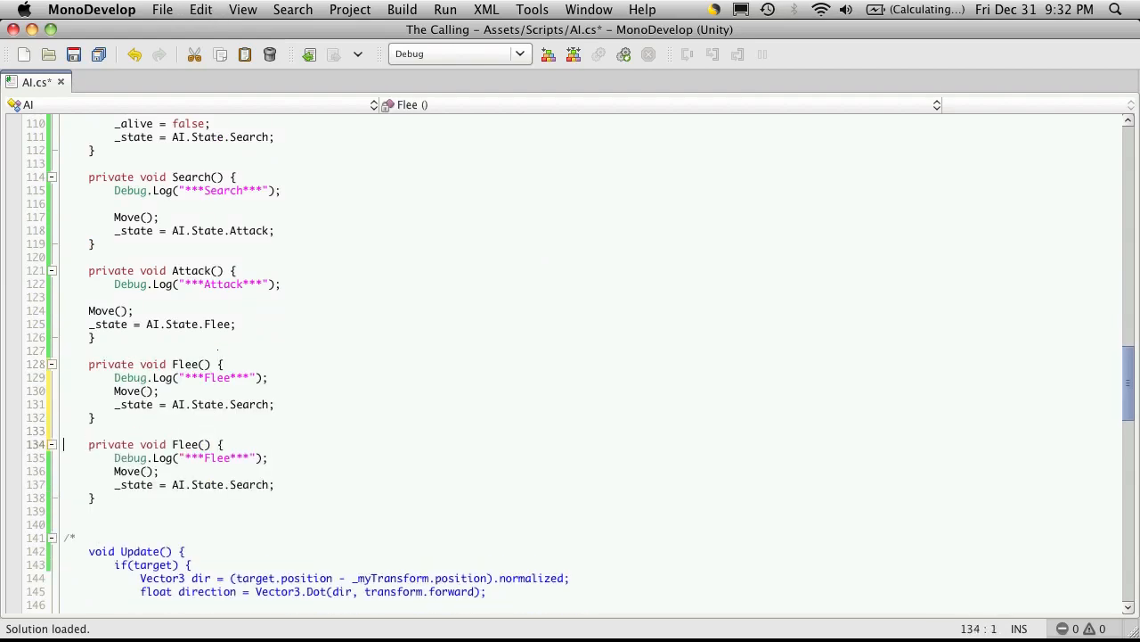
click(203, 364)
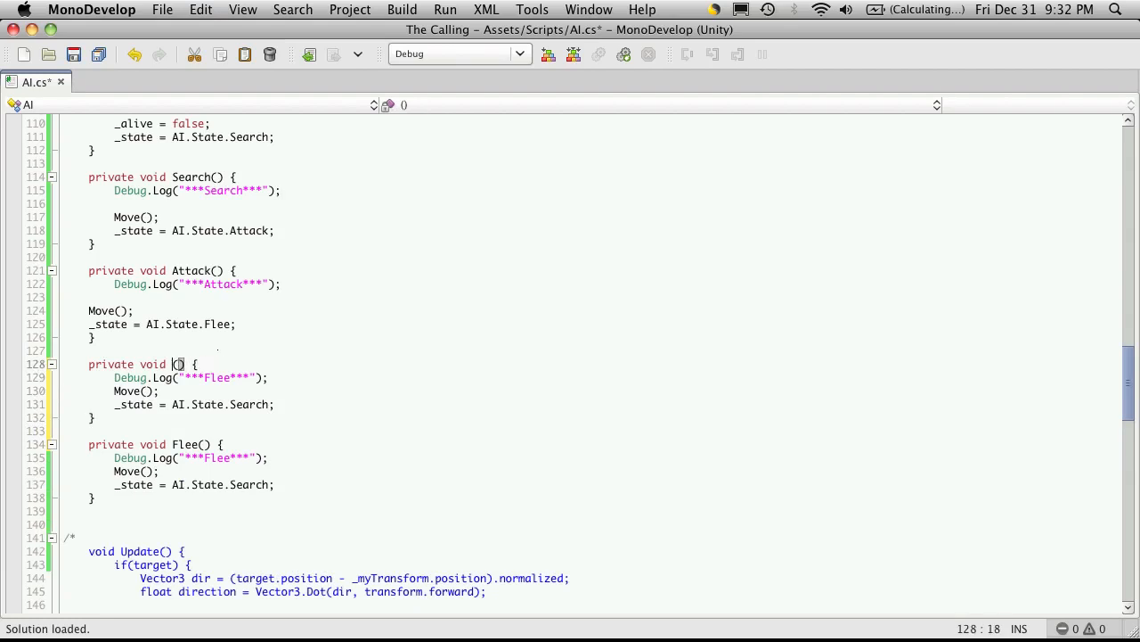
text(Retreat)
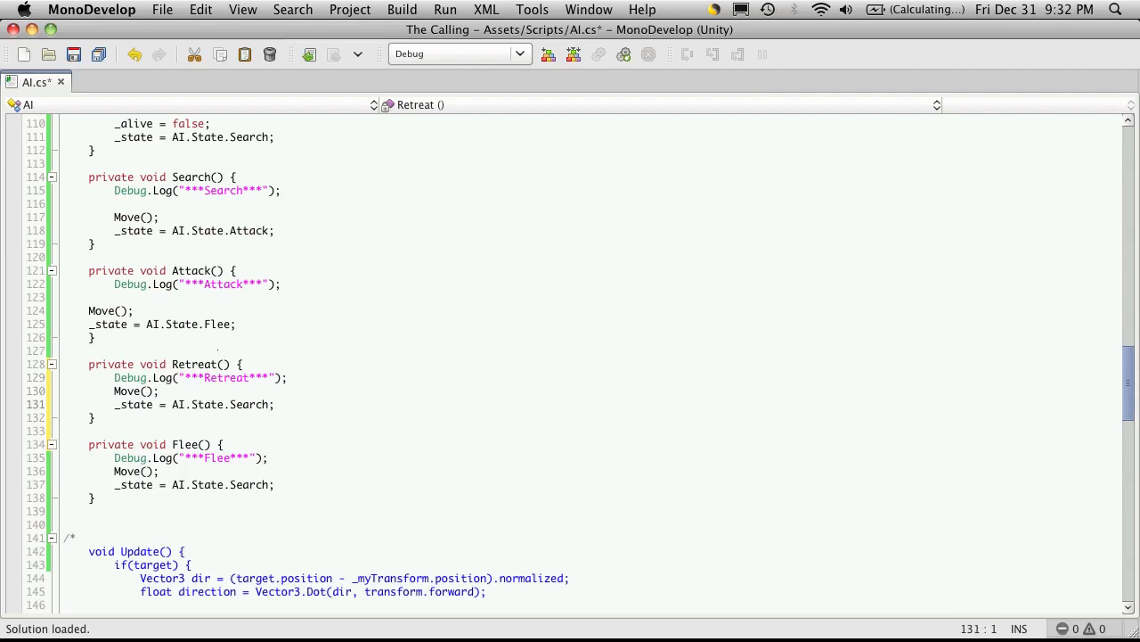
click(65, 404)
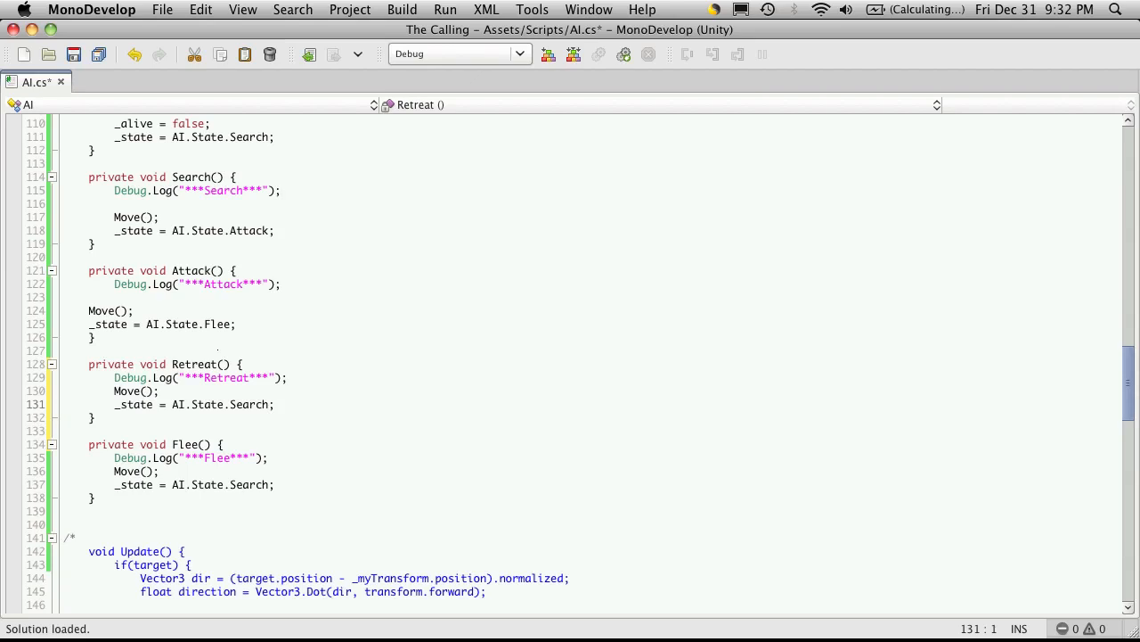
click(64, 403)
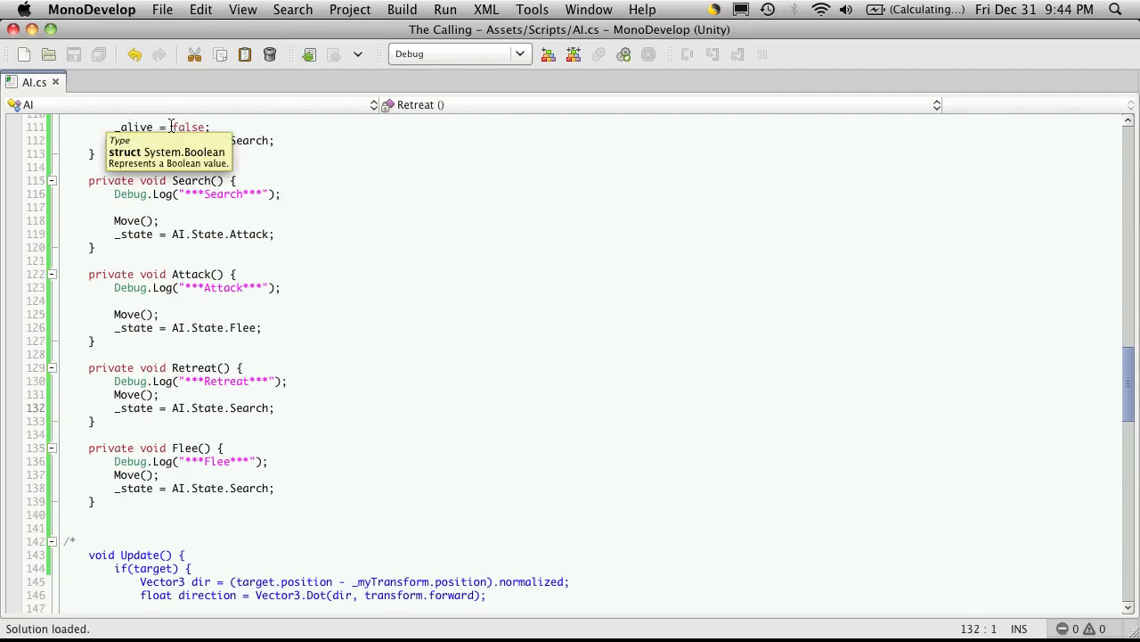
click(64, 407)
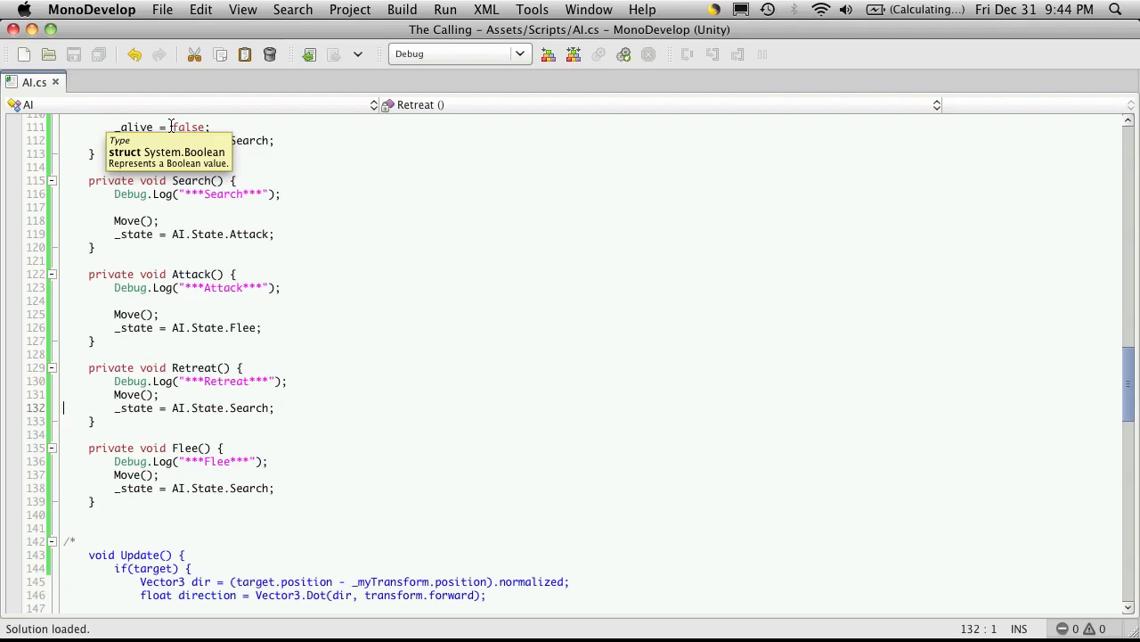
- Declare private Transform _home; above private State _state; using autocomplete
scroll(up, 3)
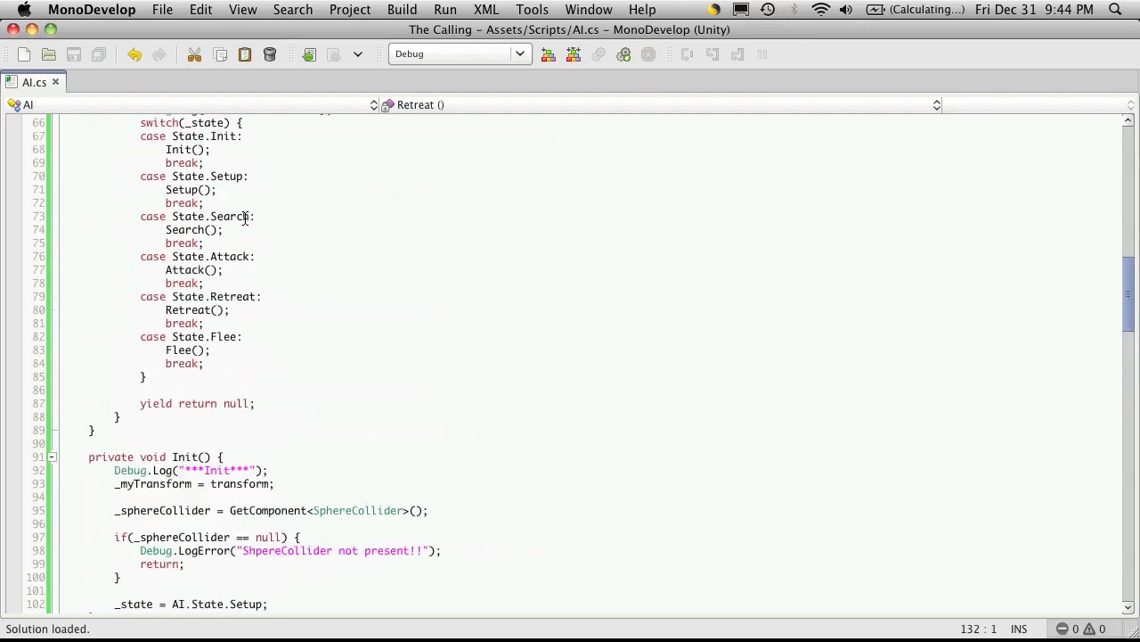
scroll(up, 3)
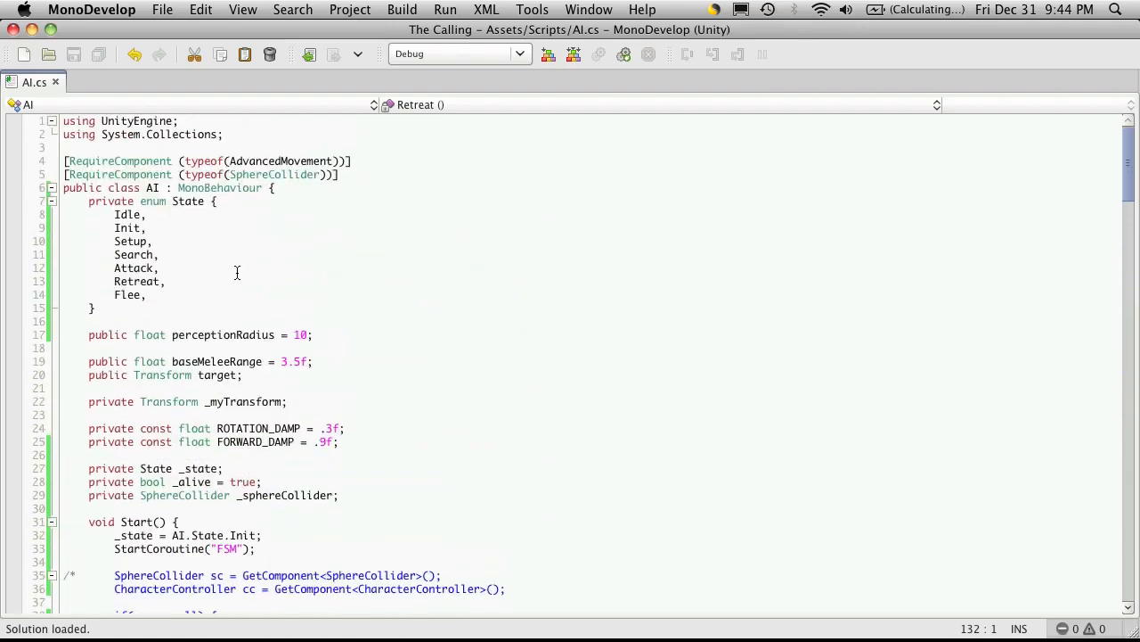
scroll(down, 3)
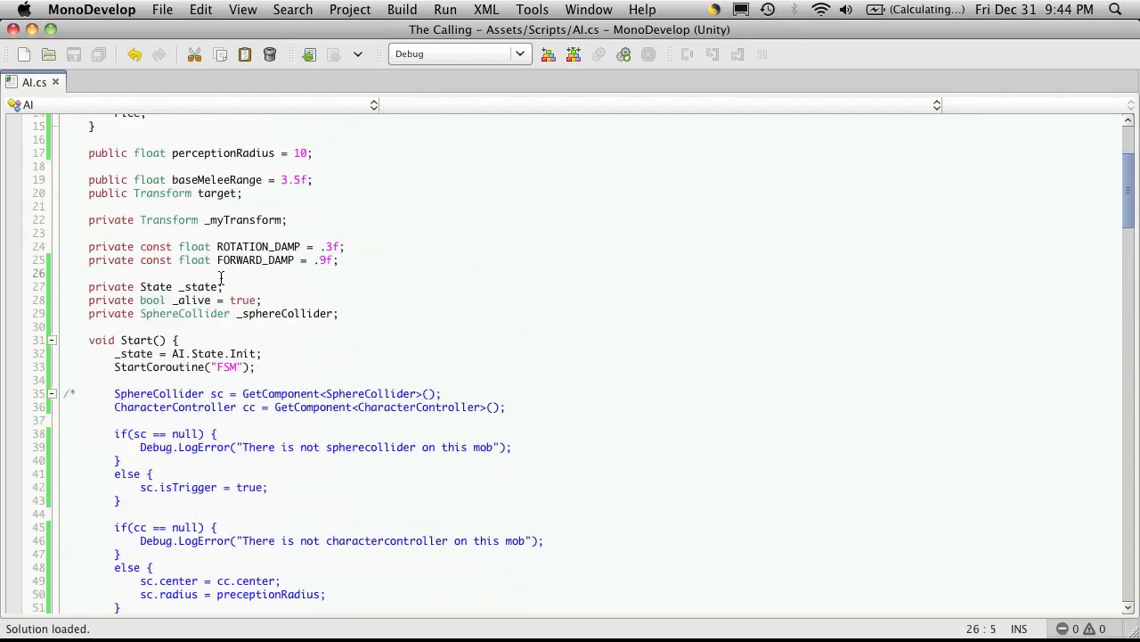
text(private)
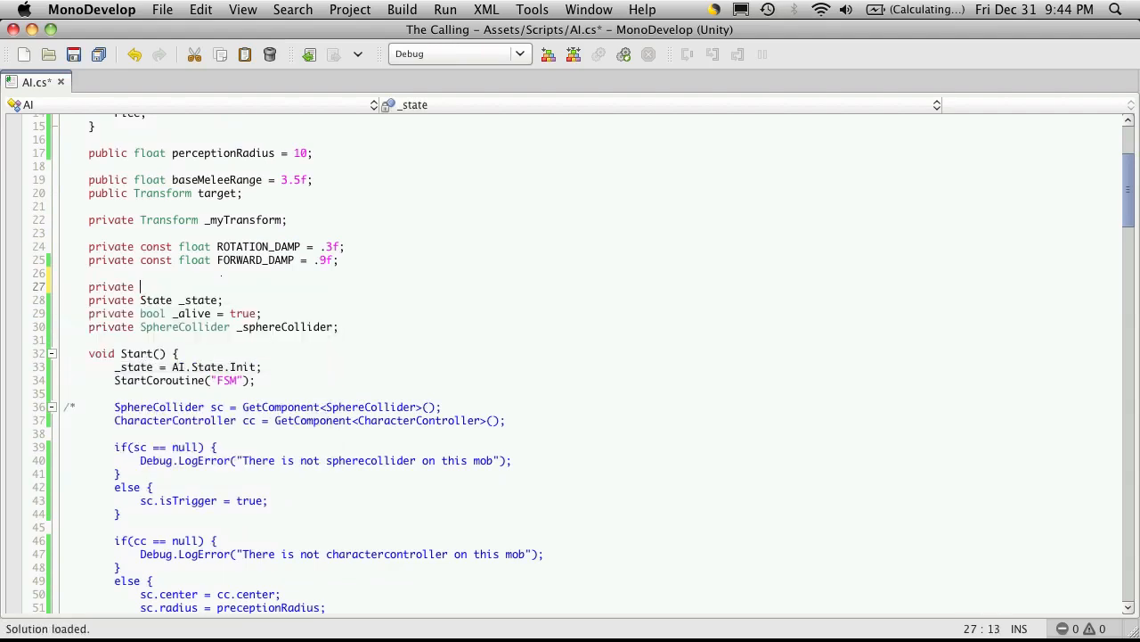
text(Transform)
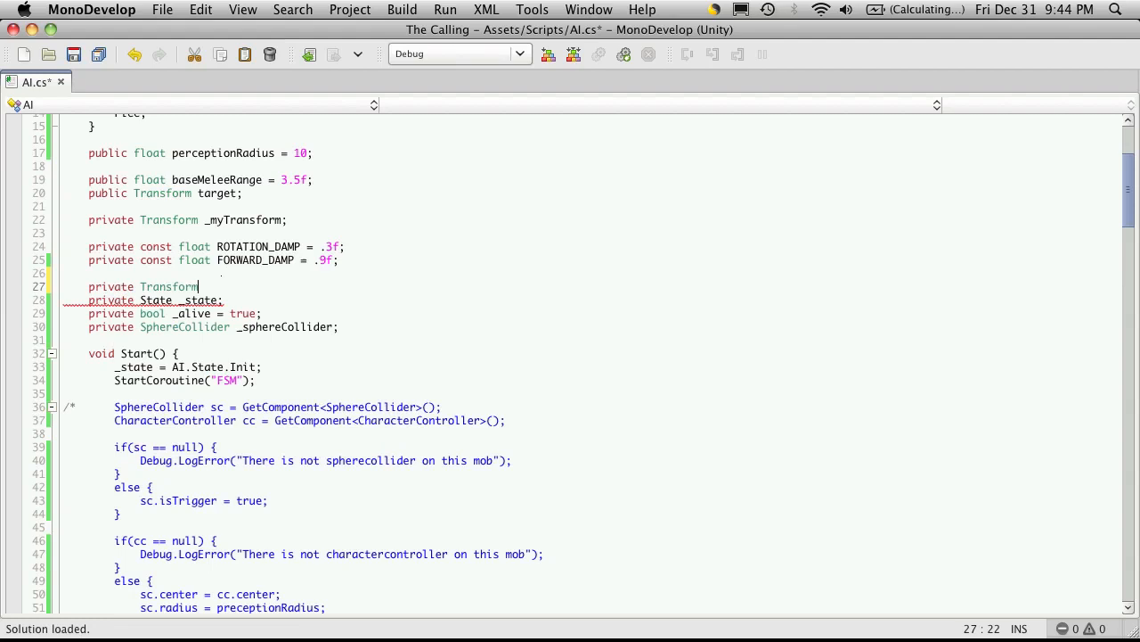
text(+)
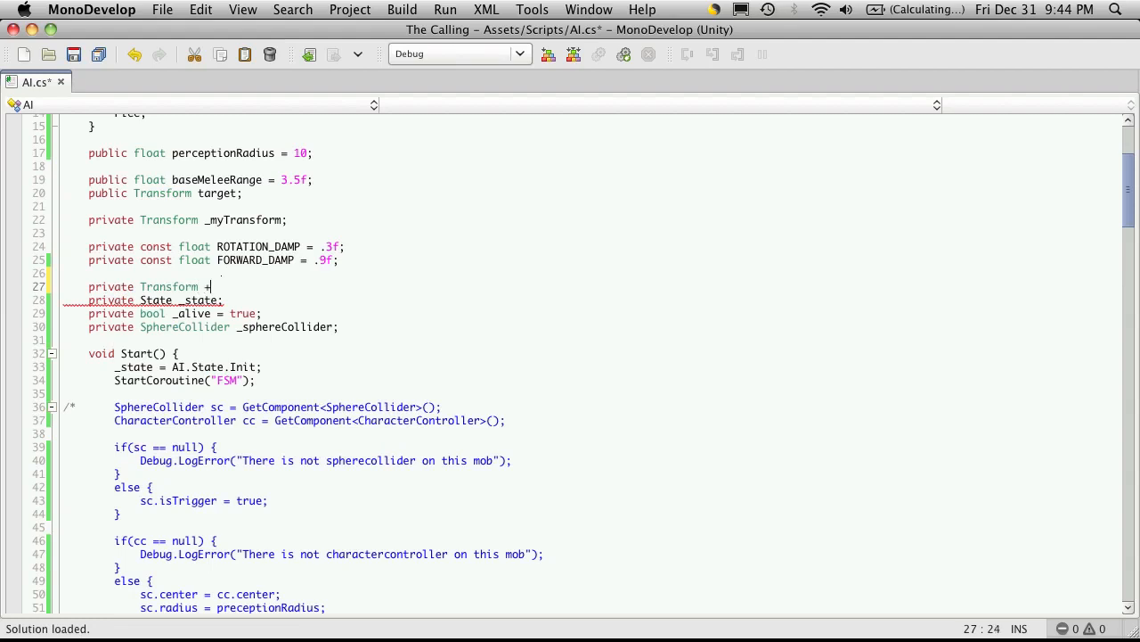
text(pa)
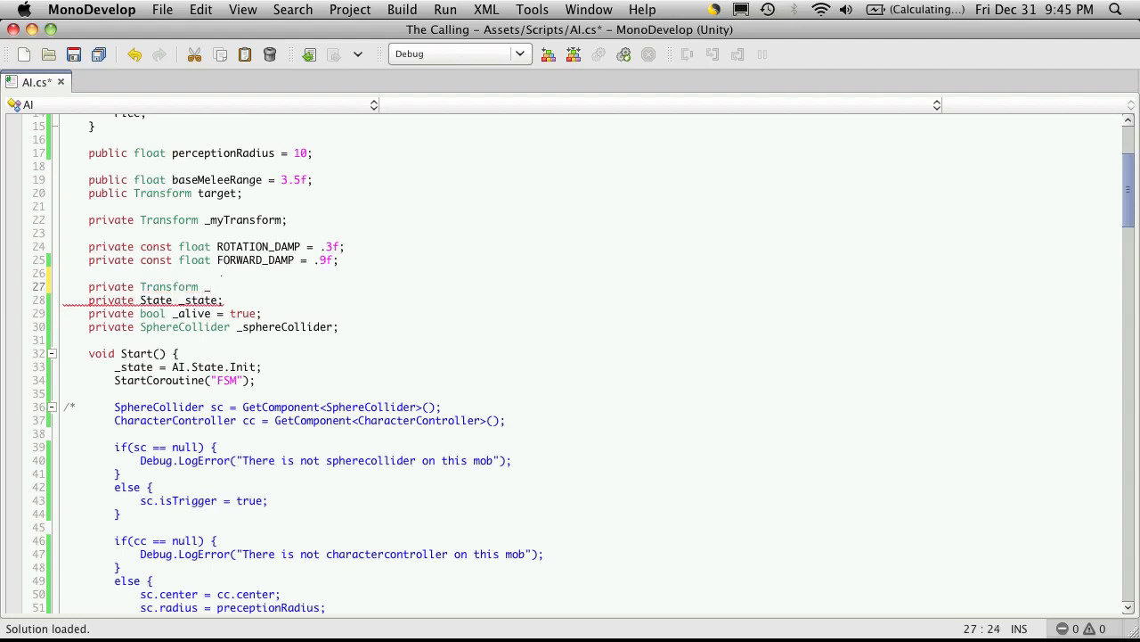
text(home;)
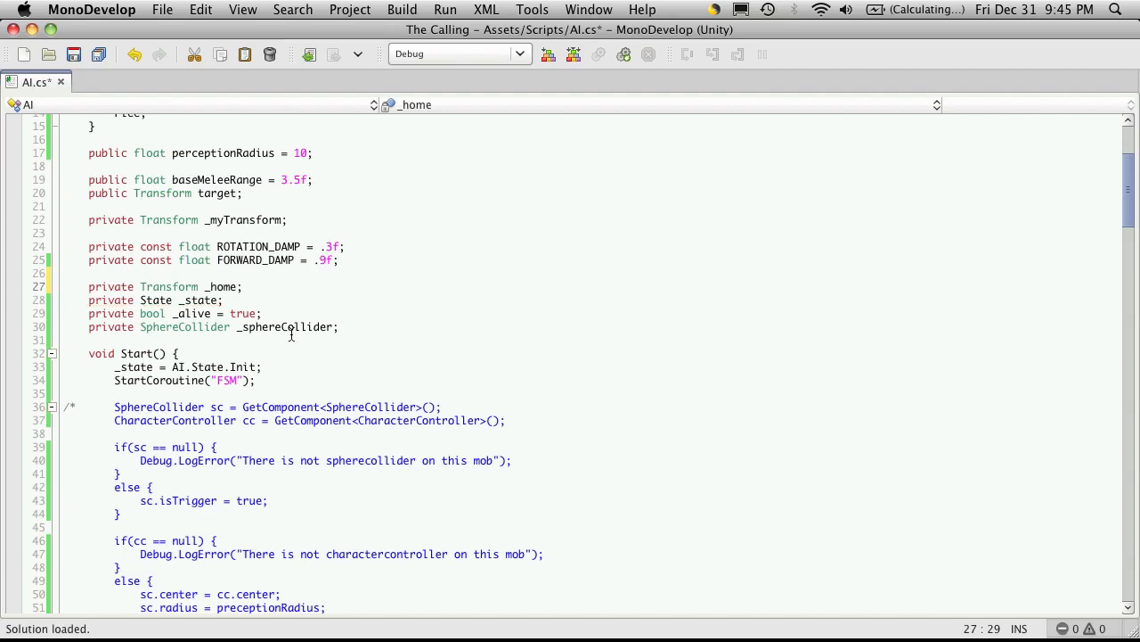
- Add _home = transform.parent.transform; right after _myTransform = transform; in Init()
scroll(down, 3)
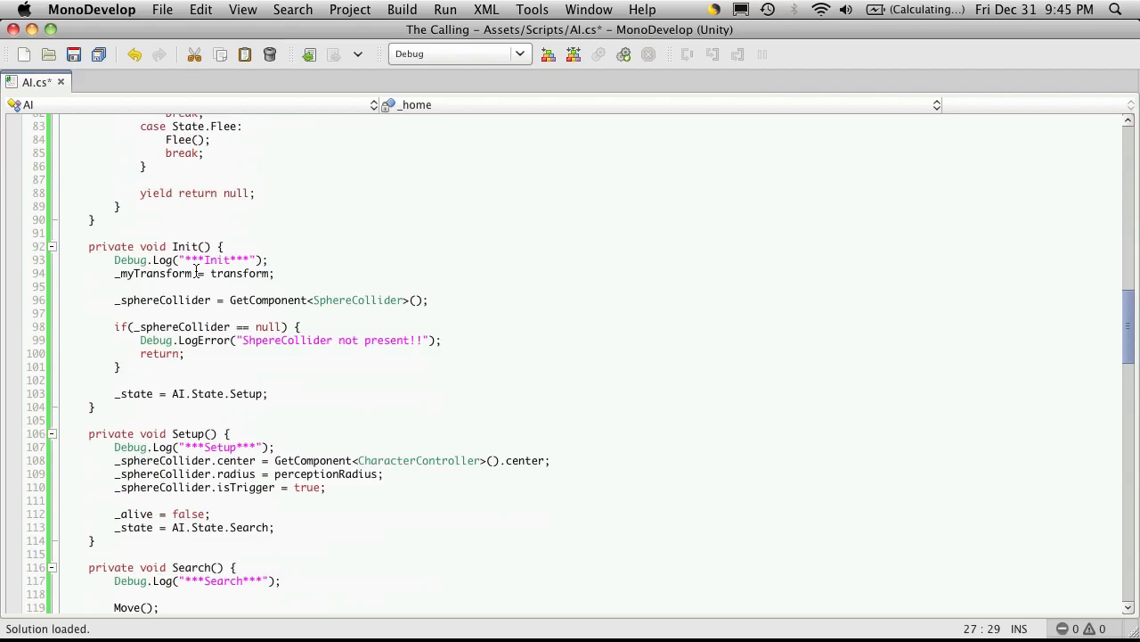
click(277, 273)
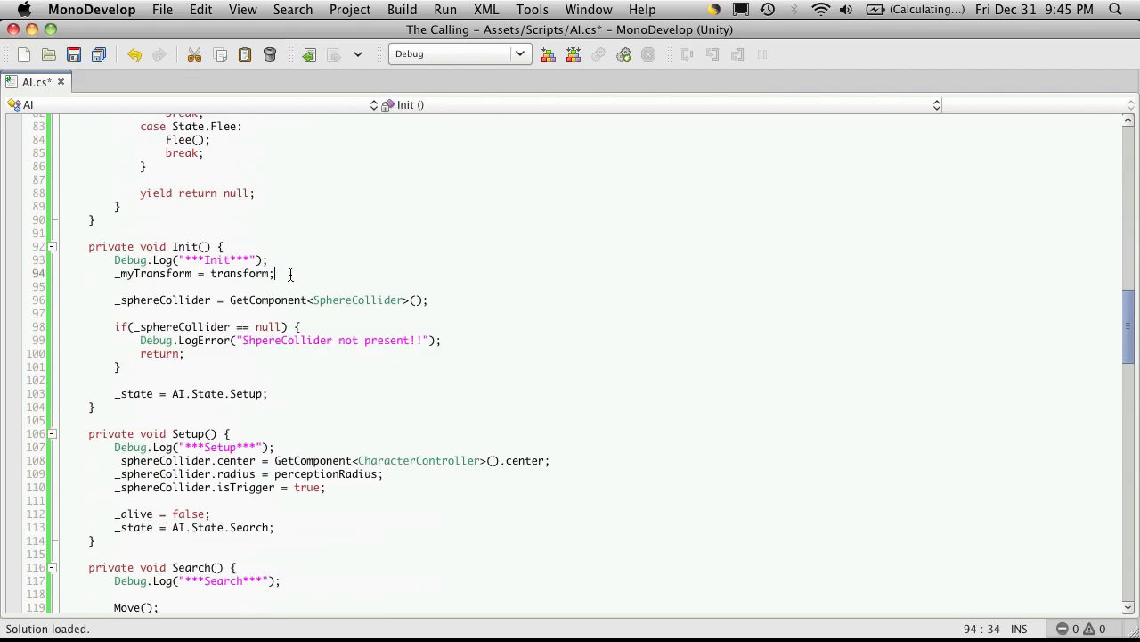
text(_home)
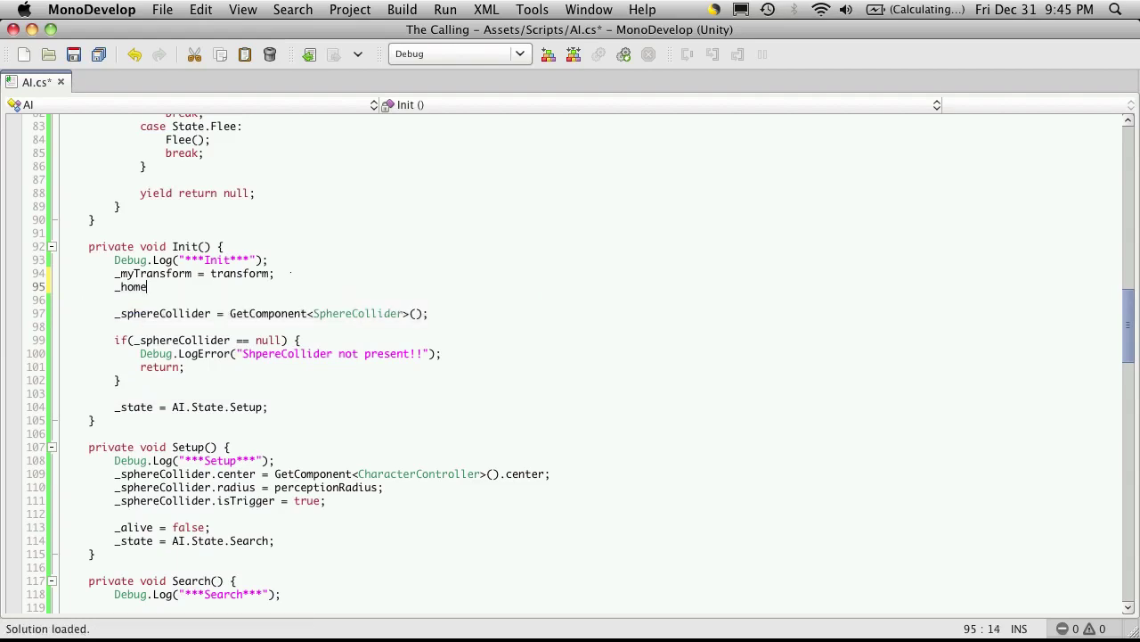
text(= pd)
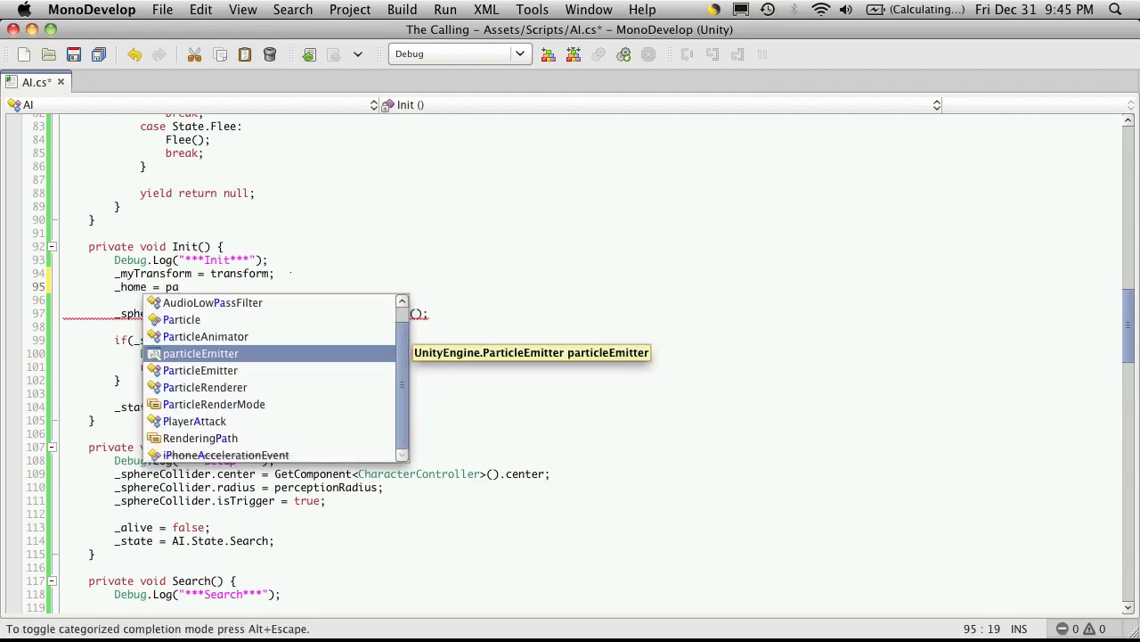
text(r)
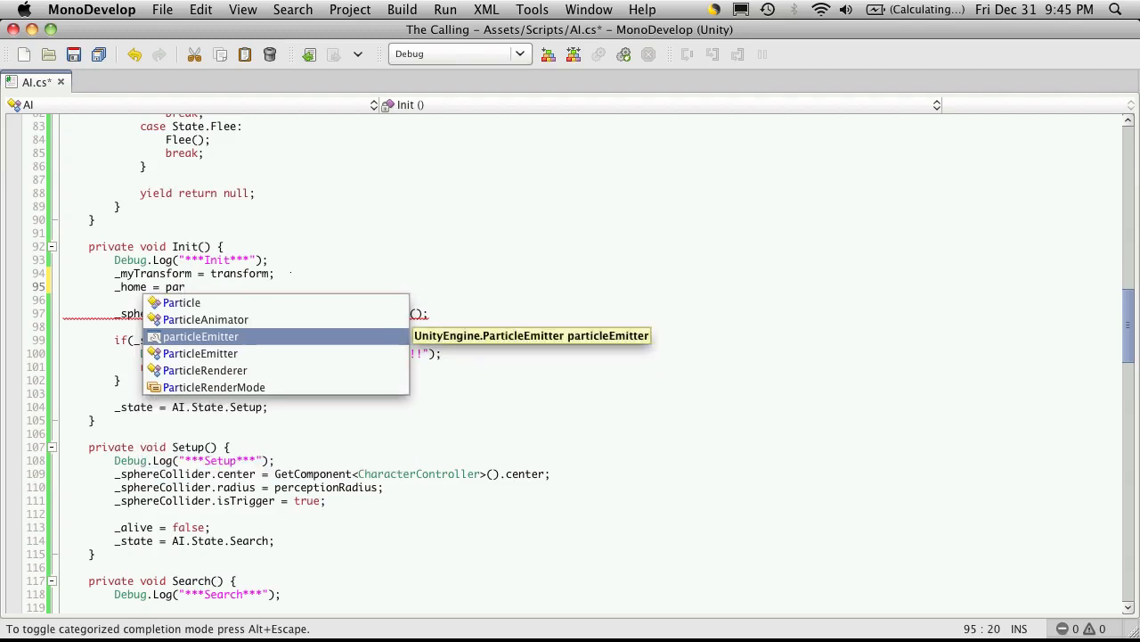
text(trd)
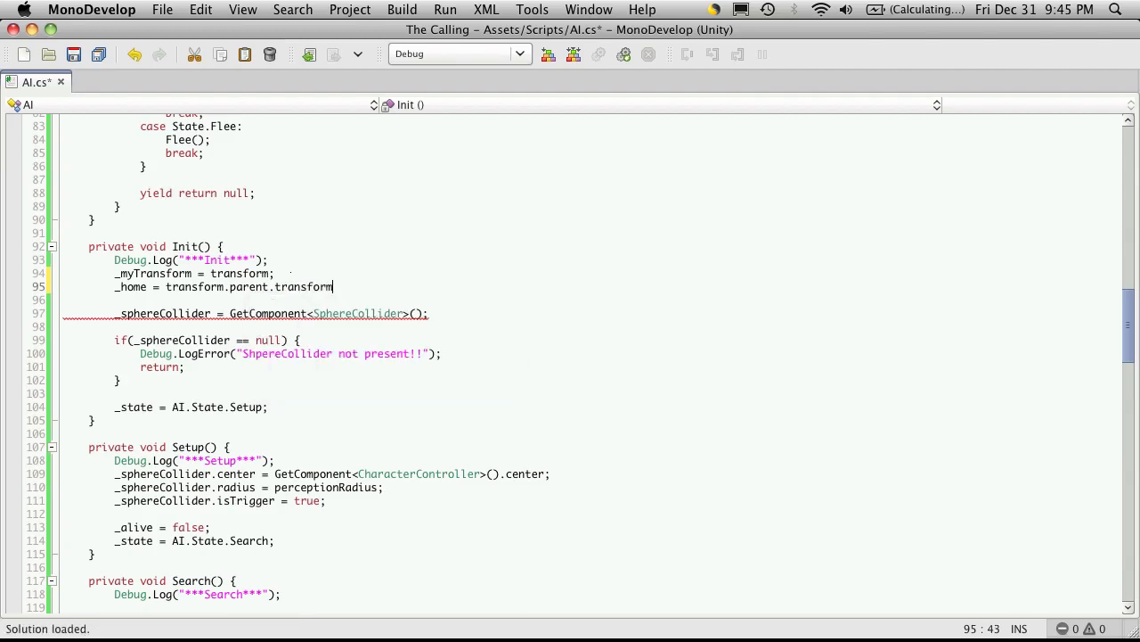
text(;)
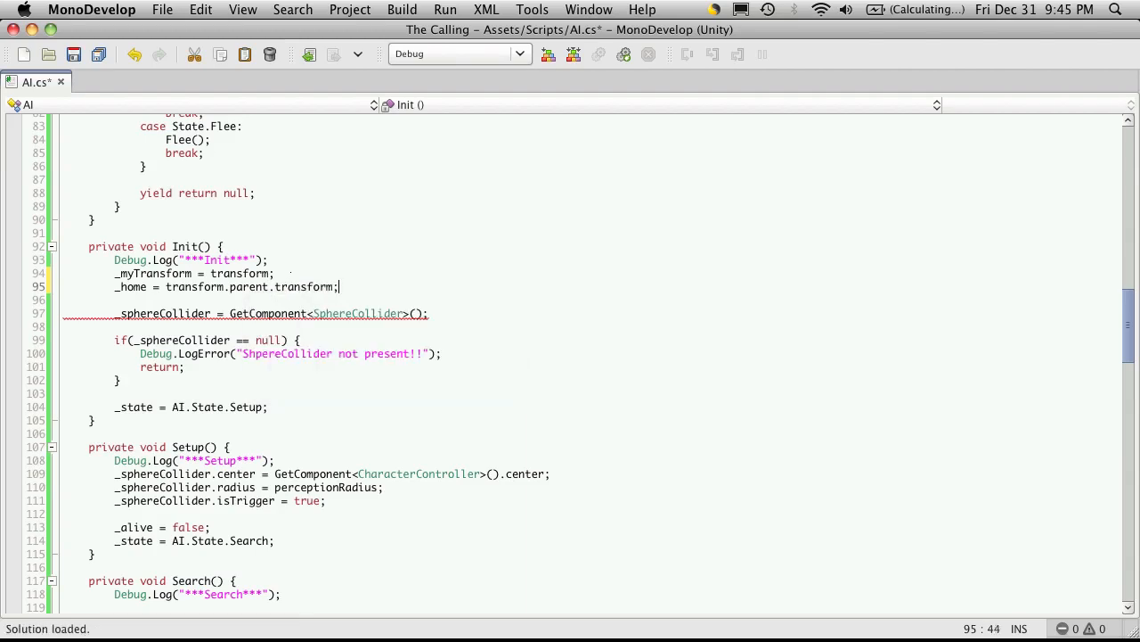
click(214, 384)
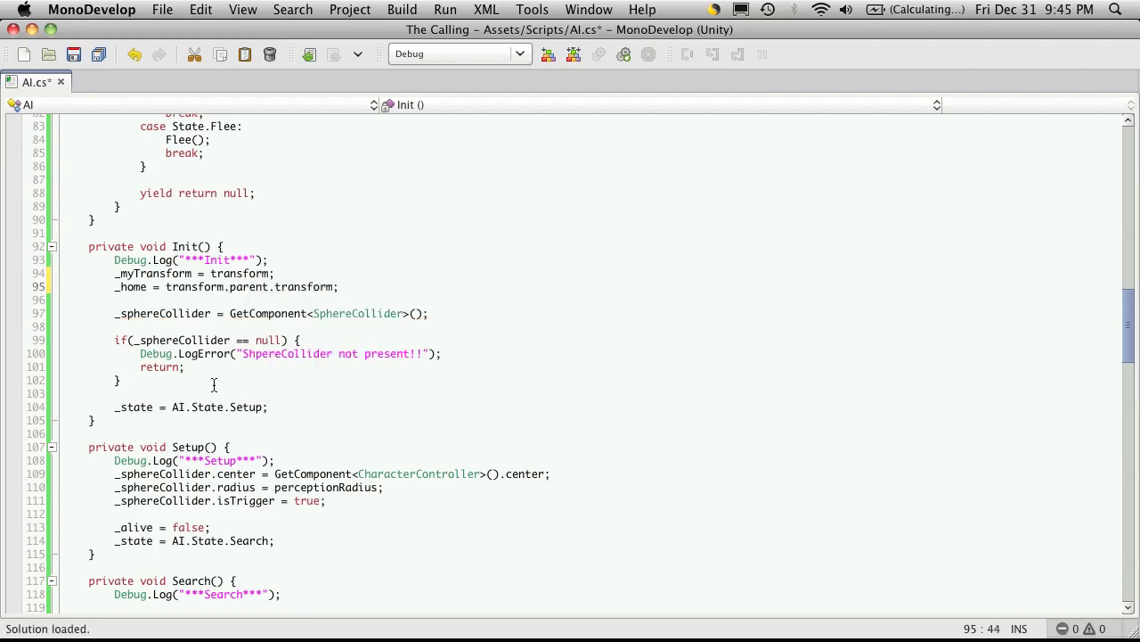
- In OnTriggerExit, comment out target = null; and add target = _home;
scroll(down, 3)
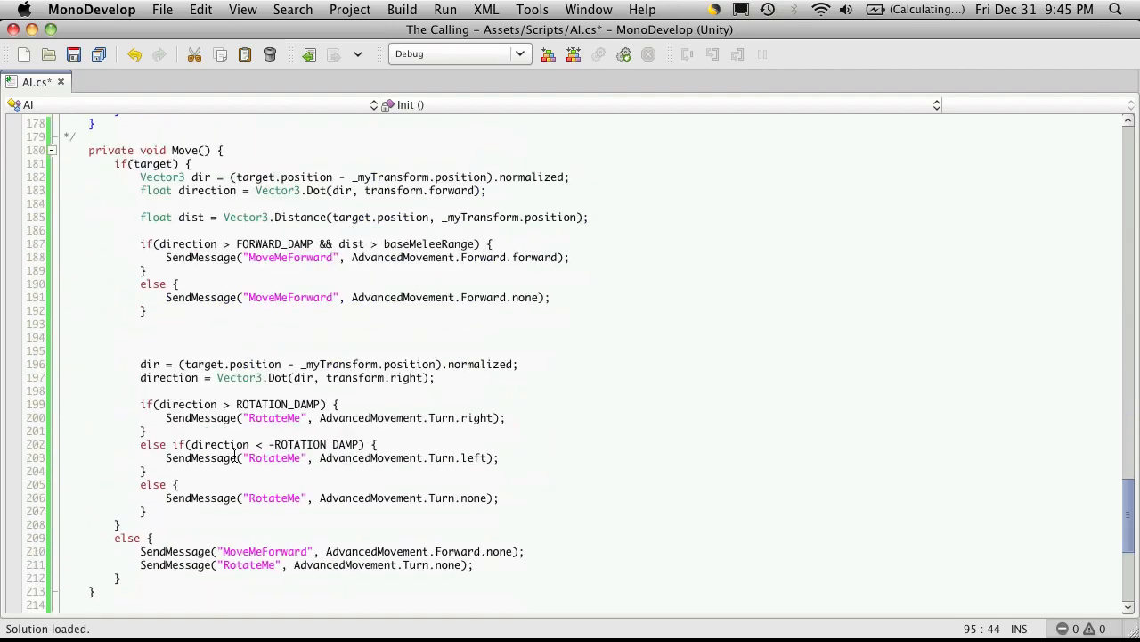
scroll(down, 3)
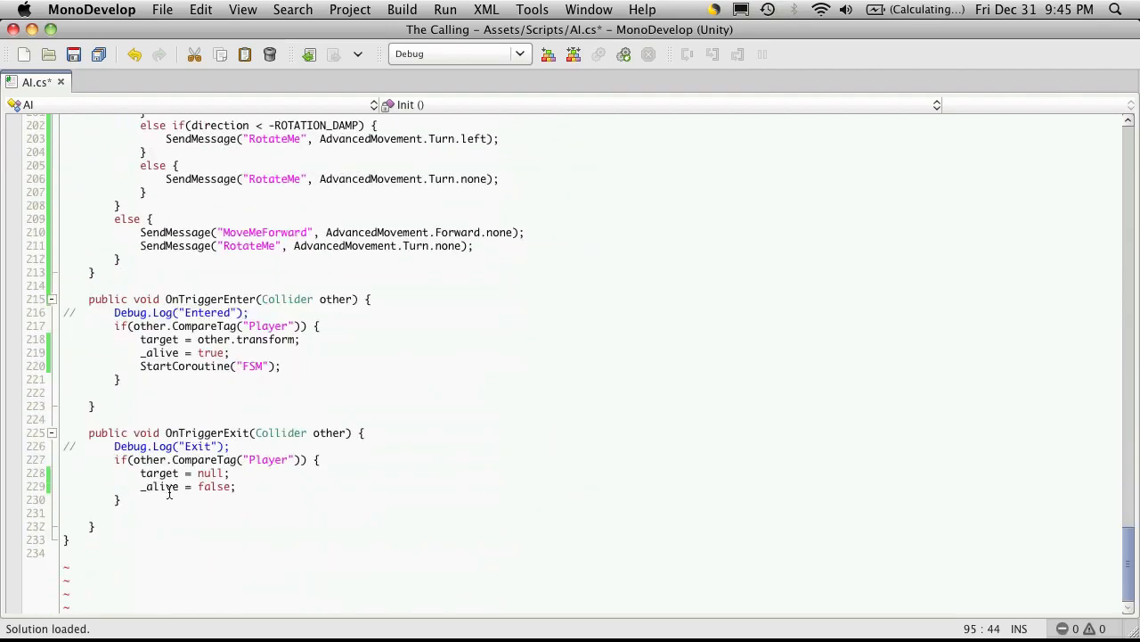
click(230, 473)
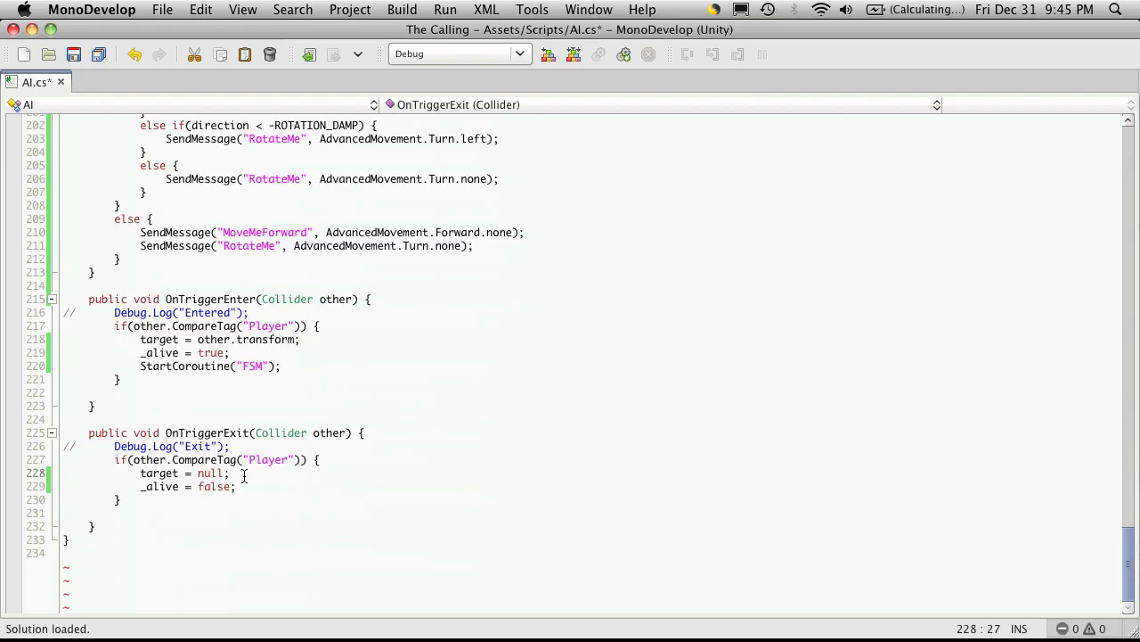
key(Return)
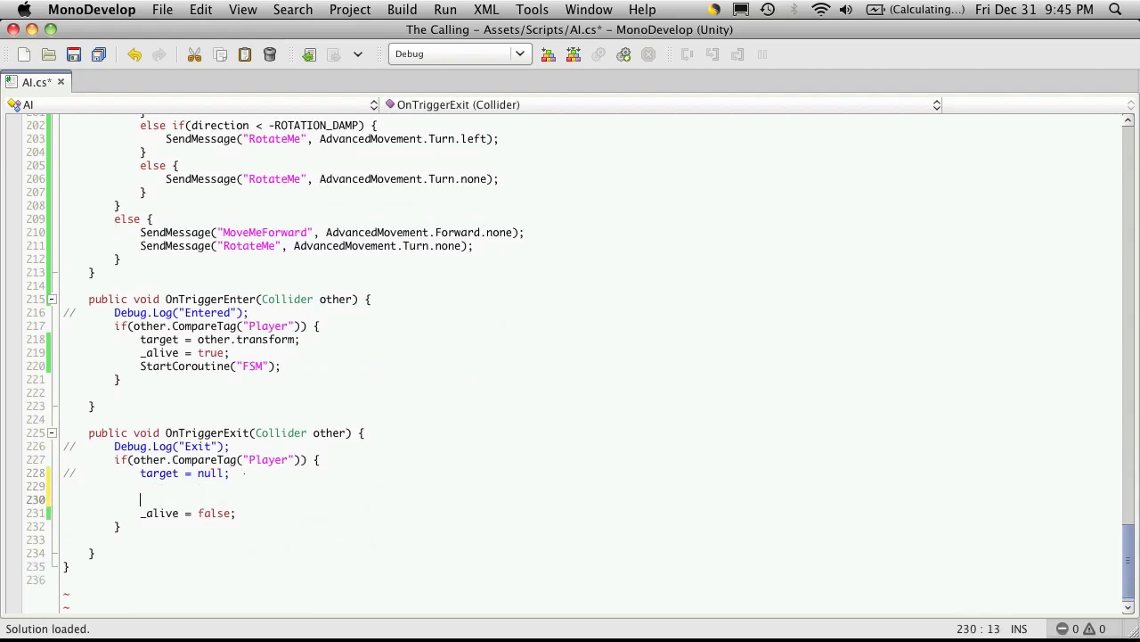
text(target = _home;)
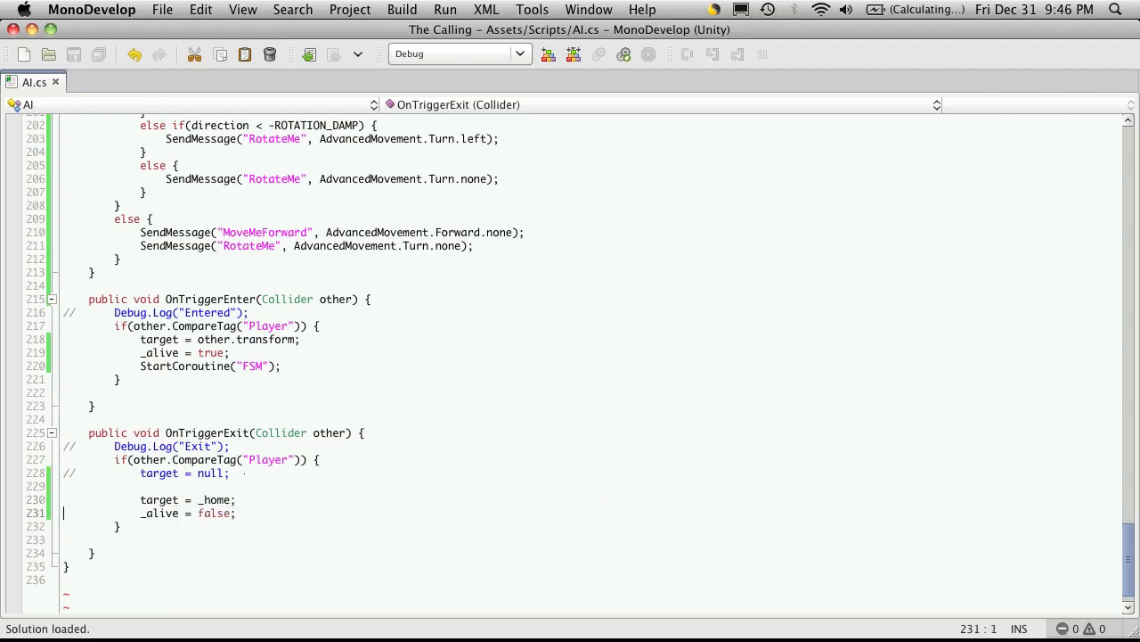
text(//)
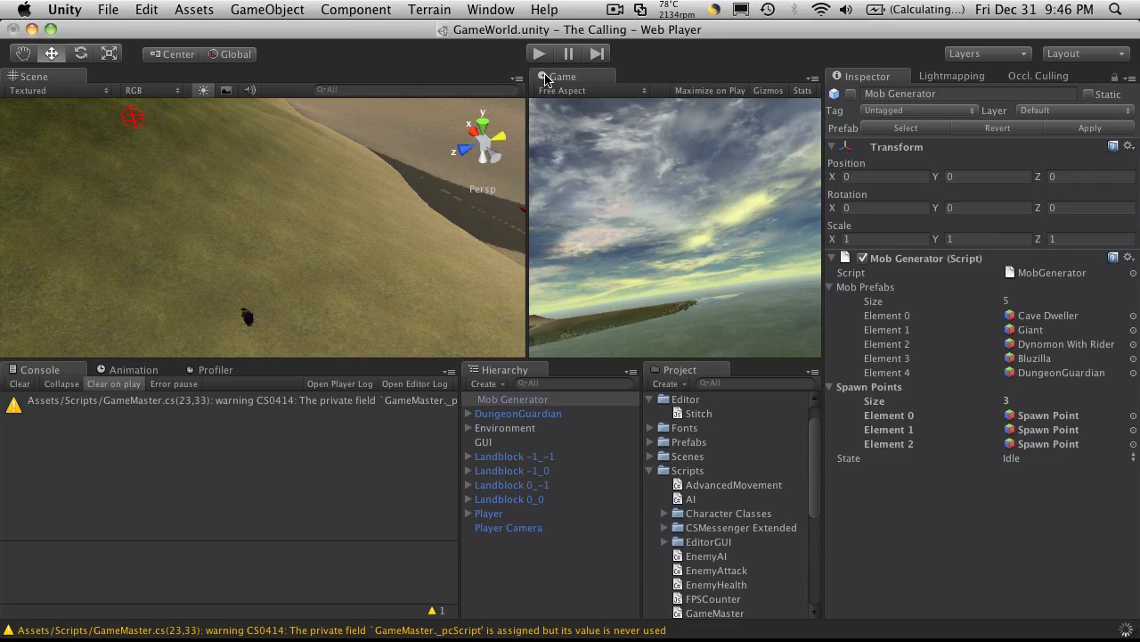
- Play and stop the scene, hitting a NullReferenceException at AI.Init line 95, then deactivate DungeonGuardian
click(538, 54)
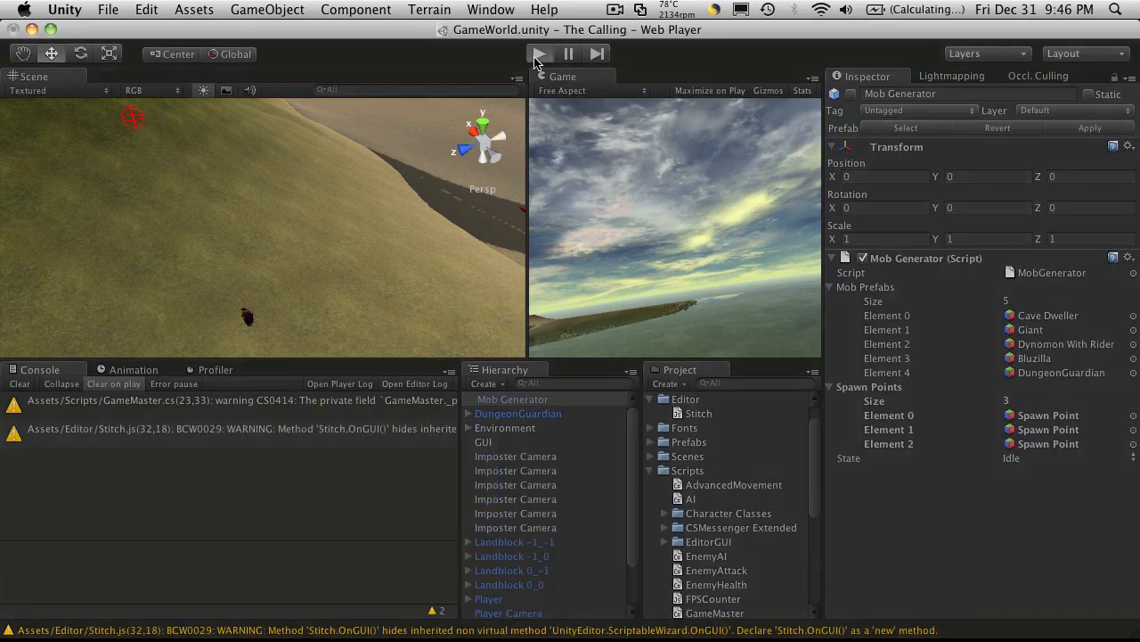
click(538, 54)
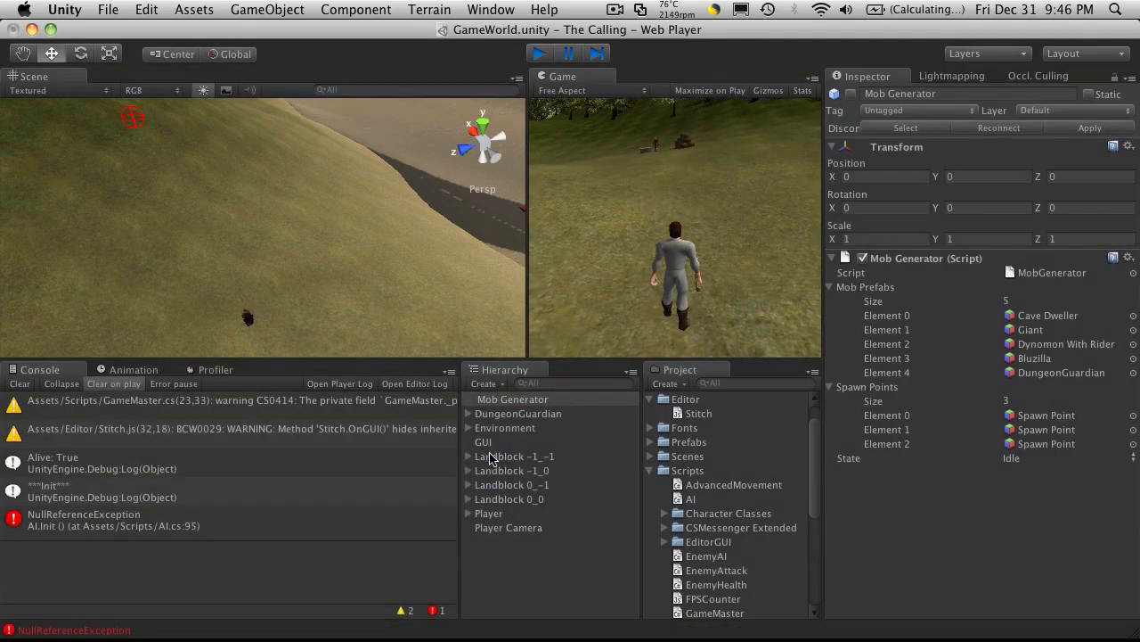
click(518, 412)
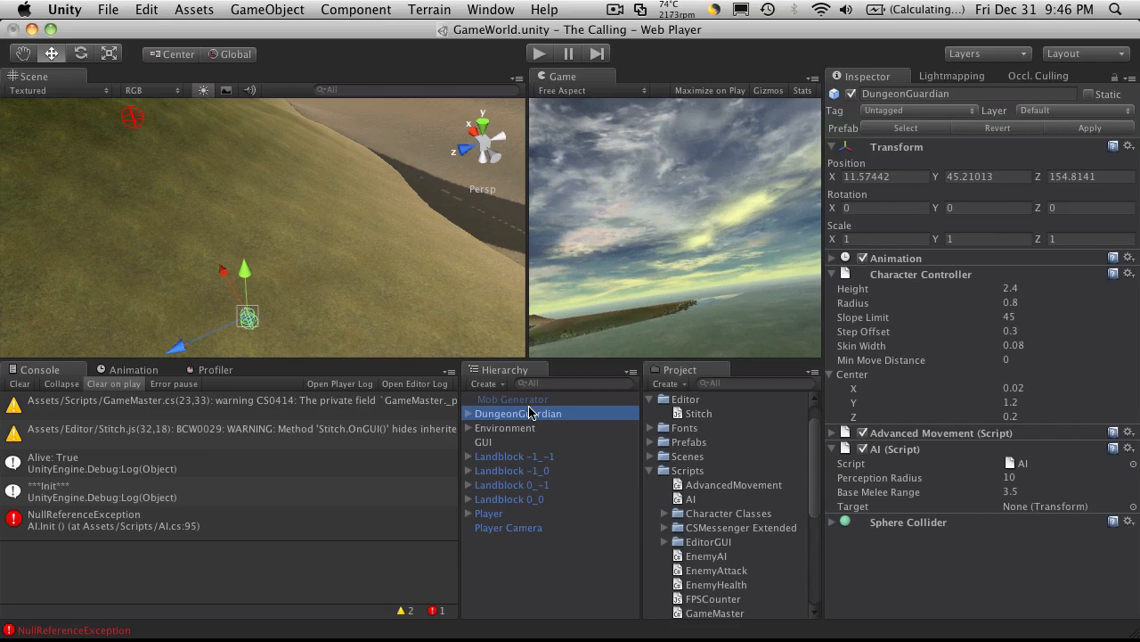
mouse_move(554, 429)
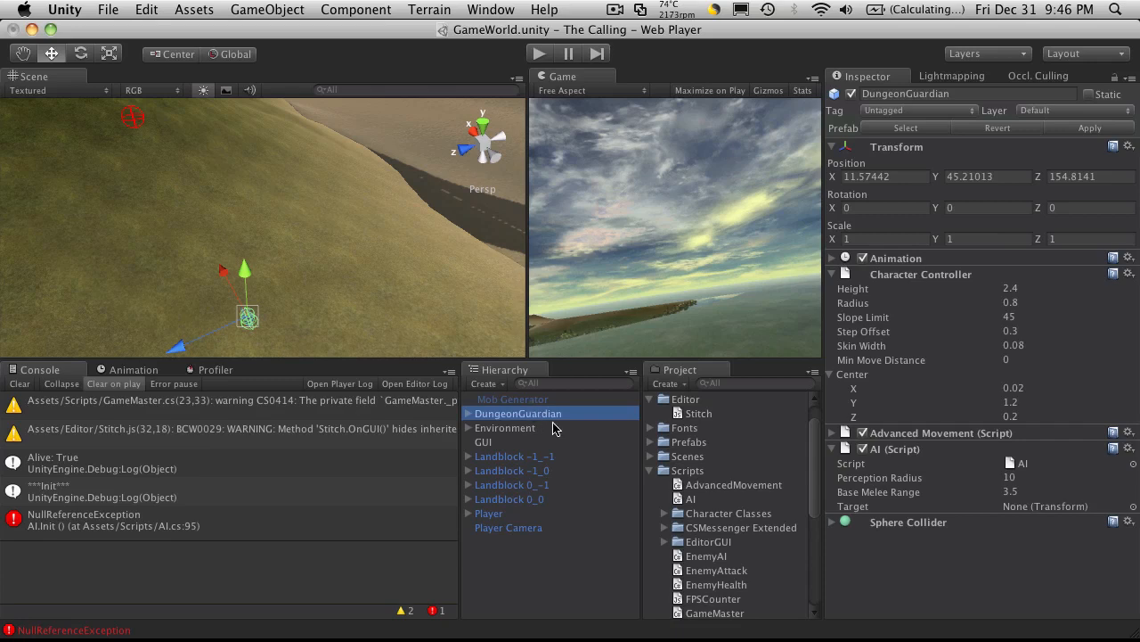
click(834, 94)
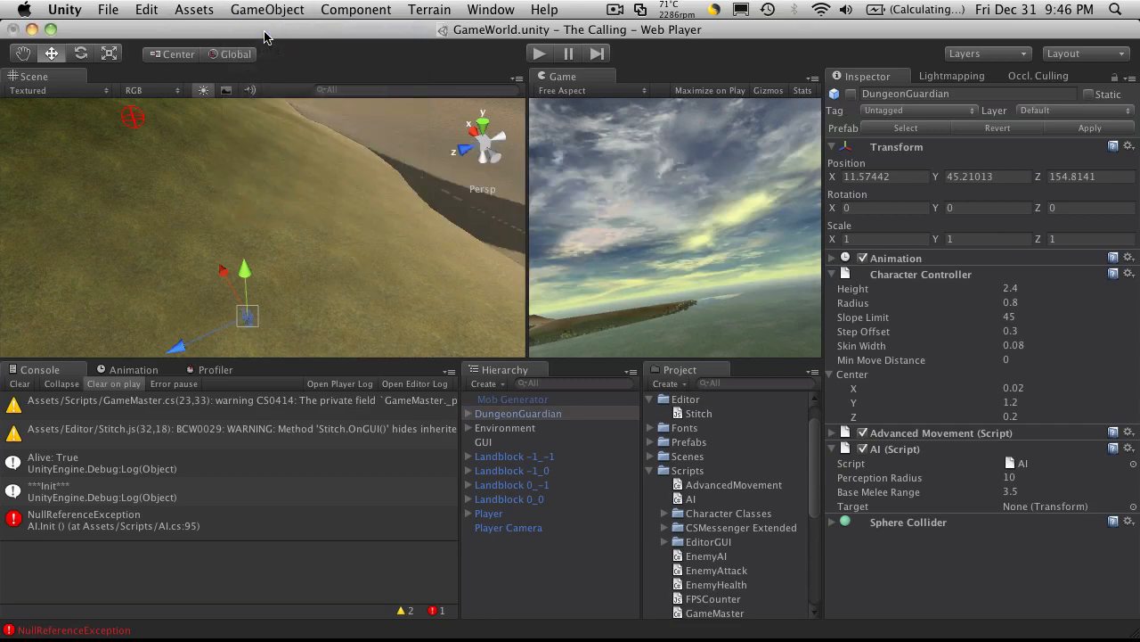
- Create an empty _home object, parent DungeonGuardian under it, and reset its Transform
click(503, 441)
text(_home)
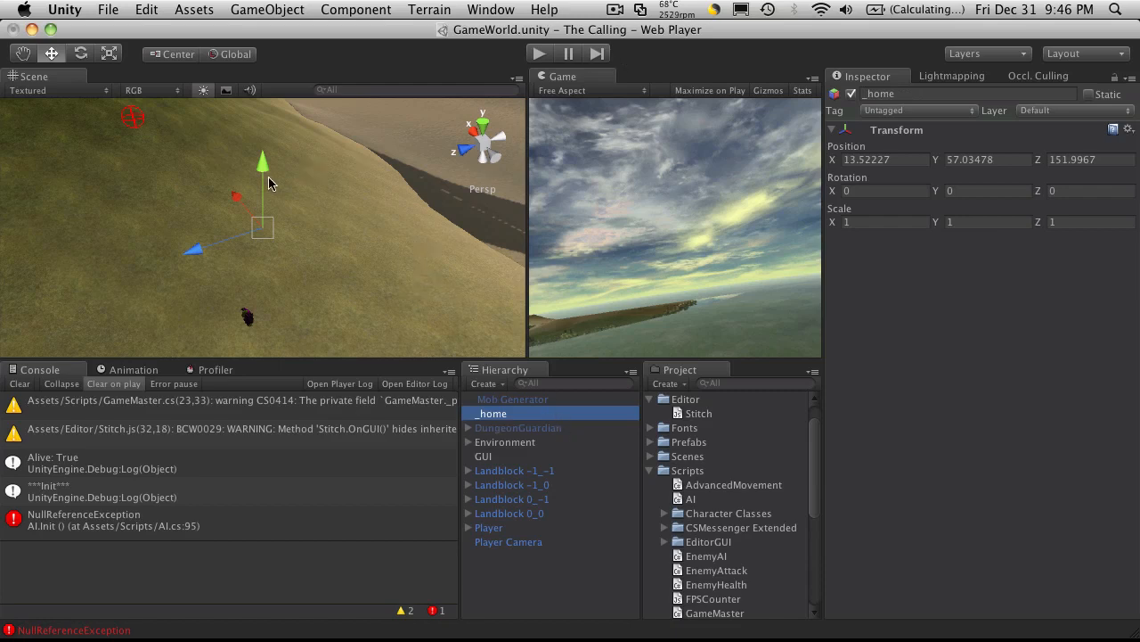
mouse_move(404, 394)
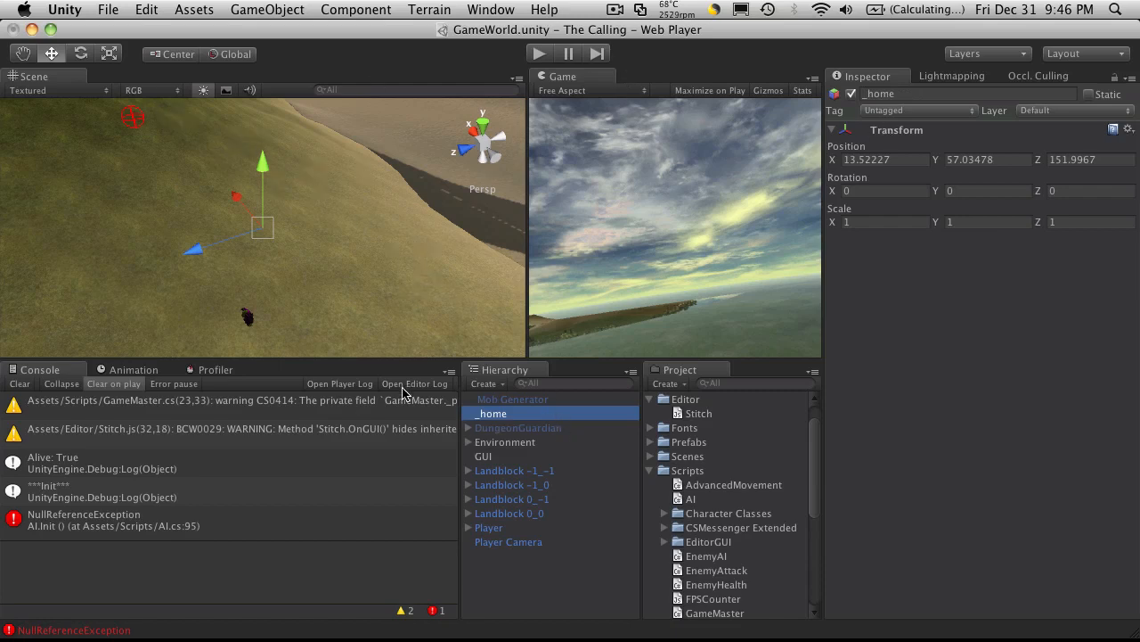
click(522, 428)
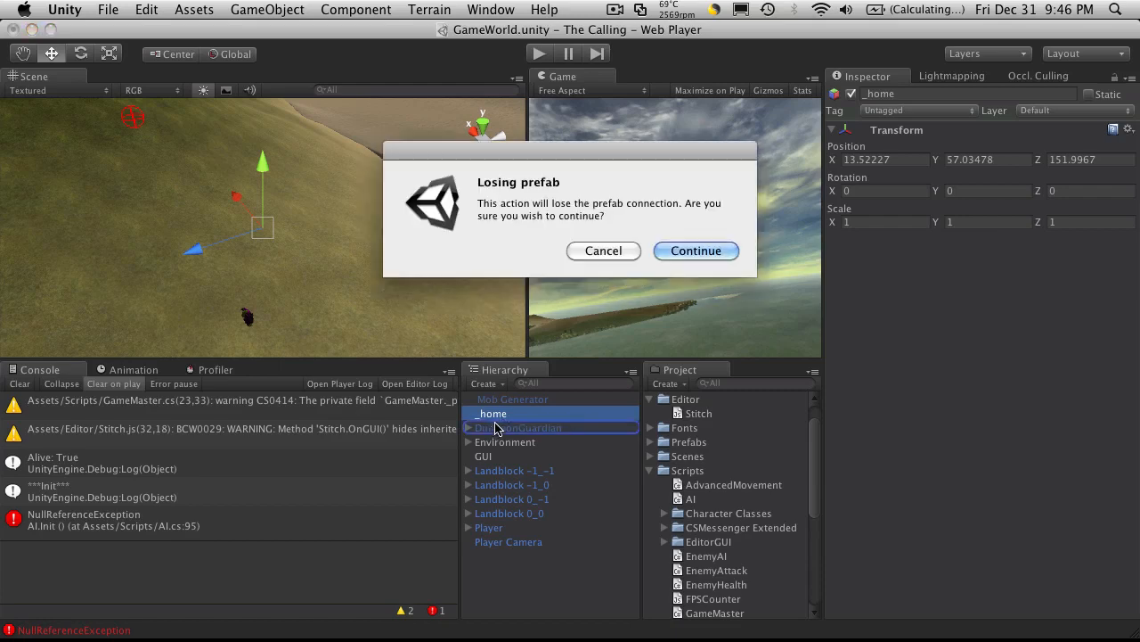
click(696, 250)
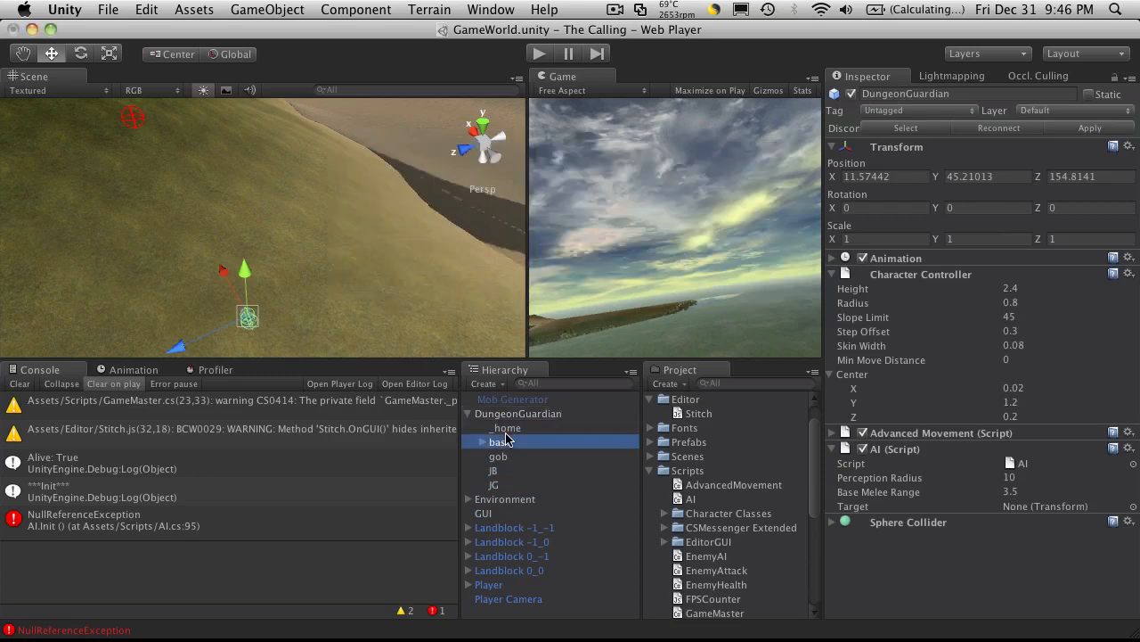
click(506, 428)
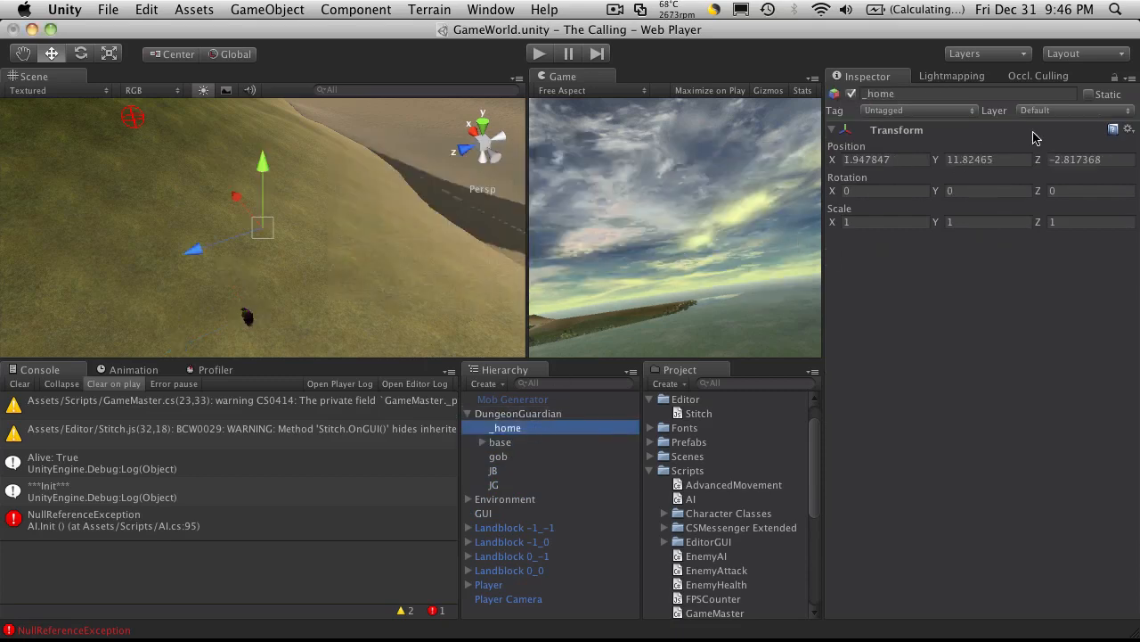
click(1128, 129)
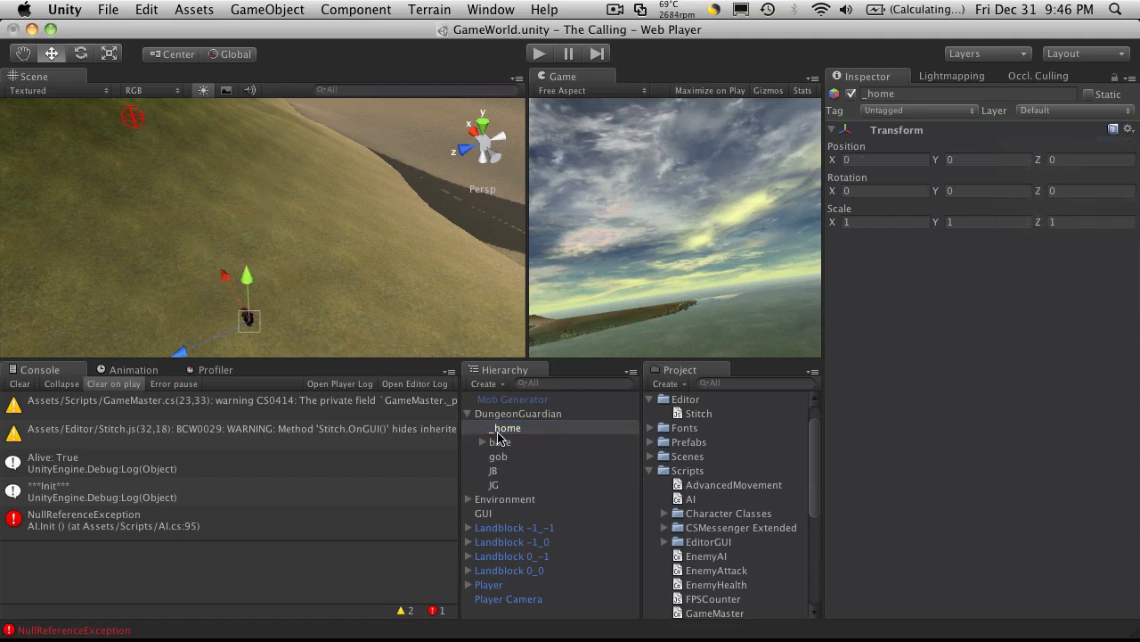
click(506, 427)
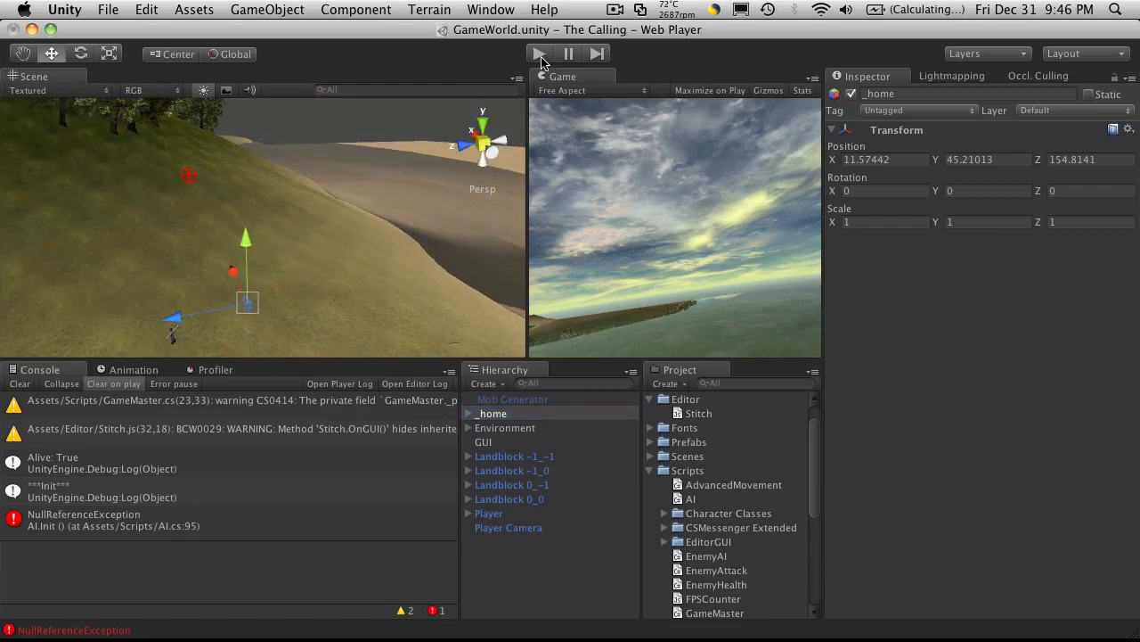
- Play the scene, then inspect the Player and the expanded _home with DungeonGuardian
click(539, 54)
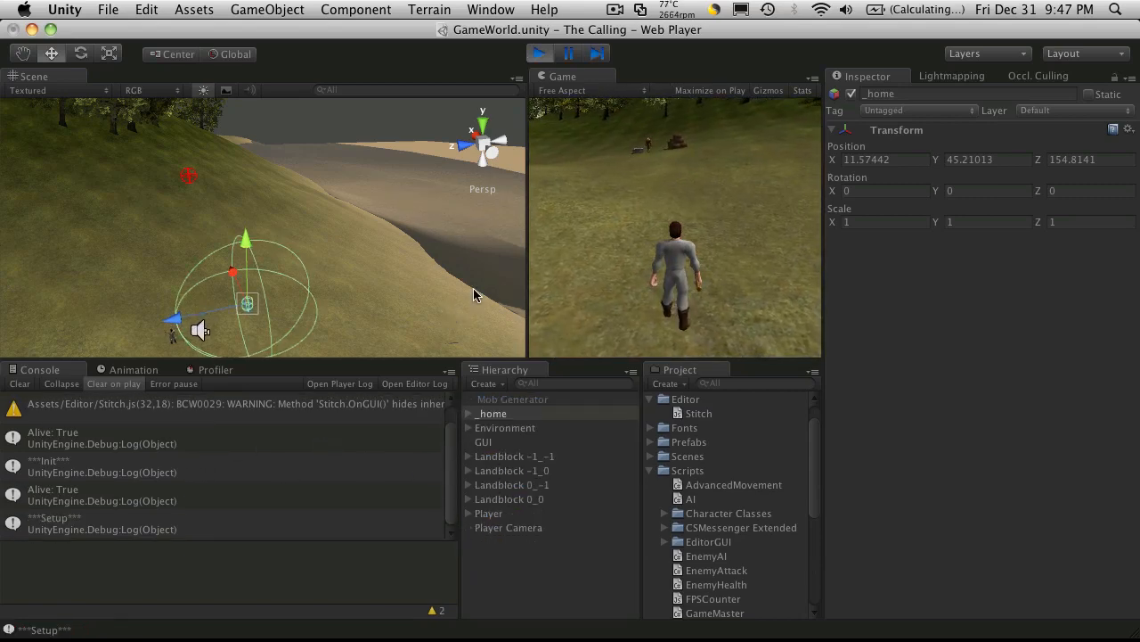
click(488, 512)
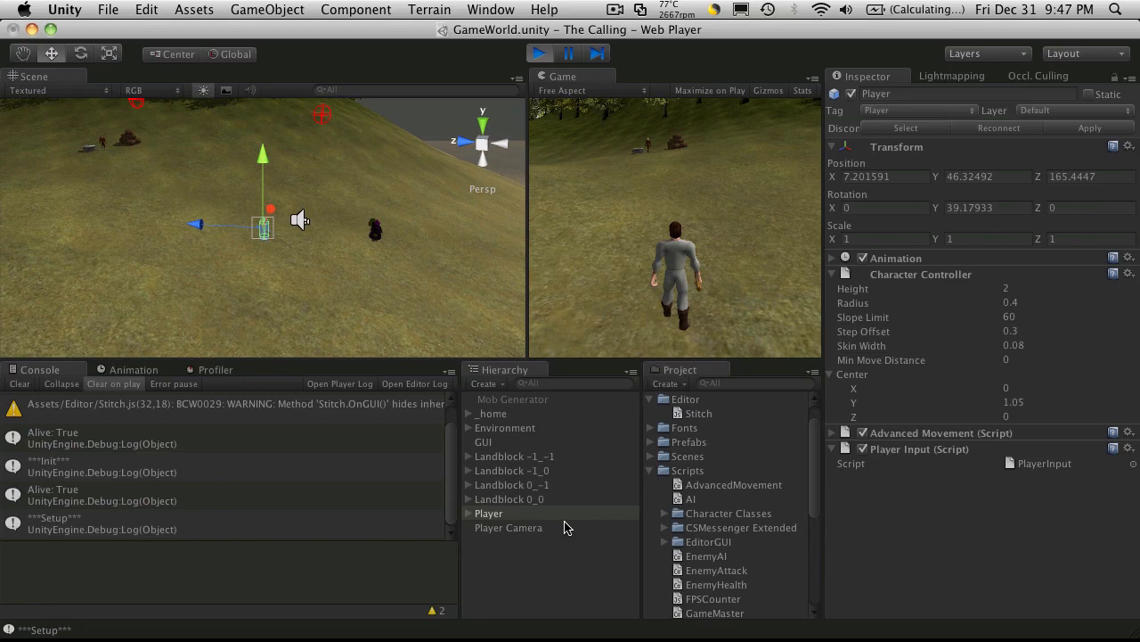
mouse_move(507, 420)
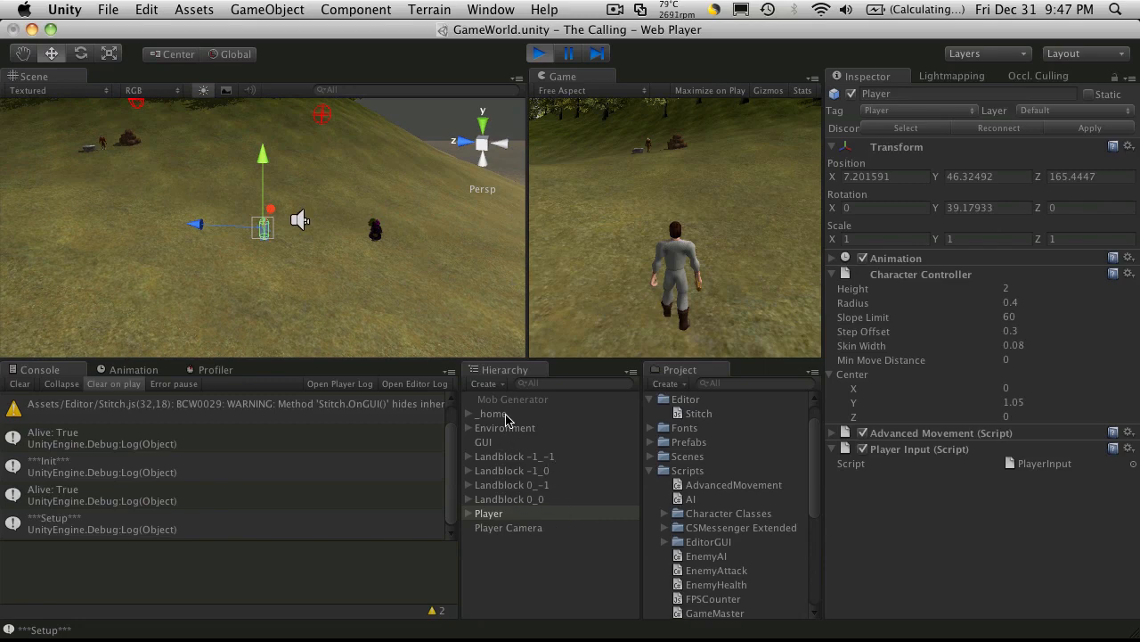
click(491, 413)
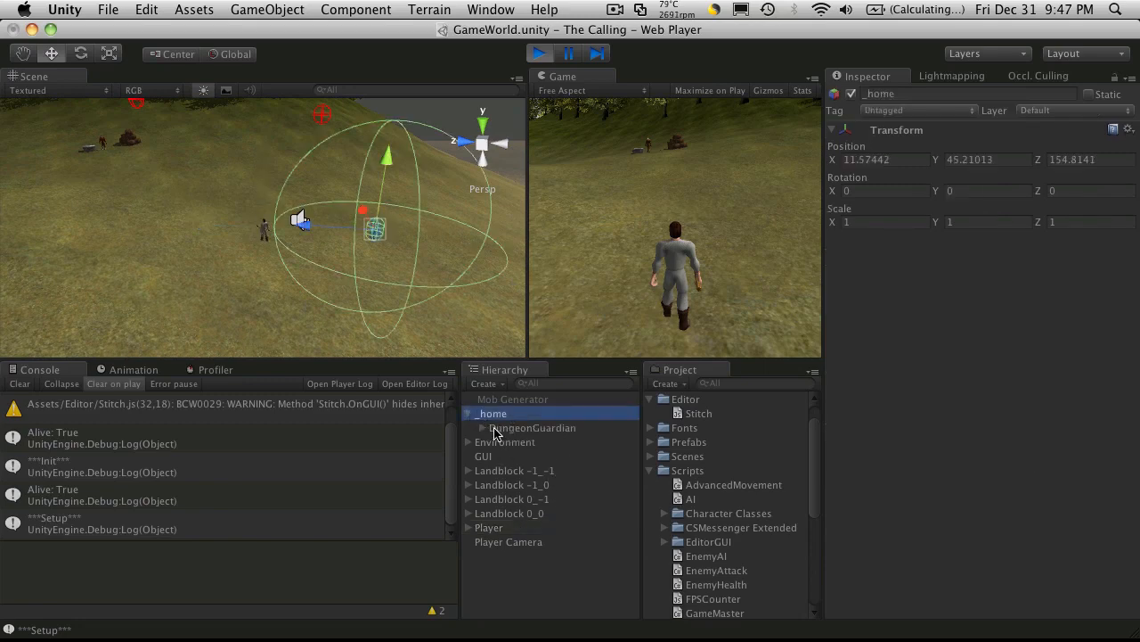
click(532, 427)
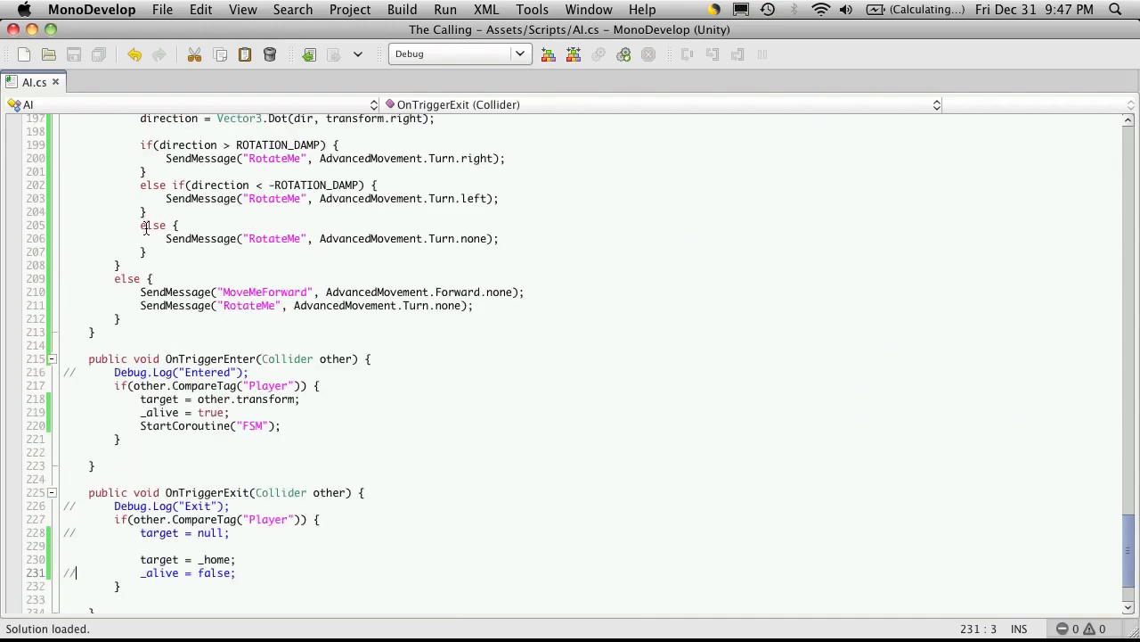
- Change Attack() to set _state to AI.State.Retreat and save AI.cs
scroll(up, 3)
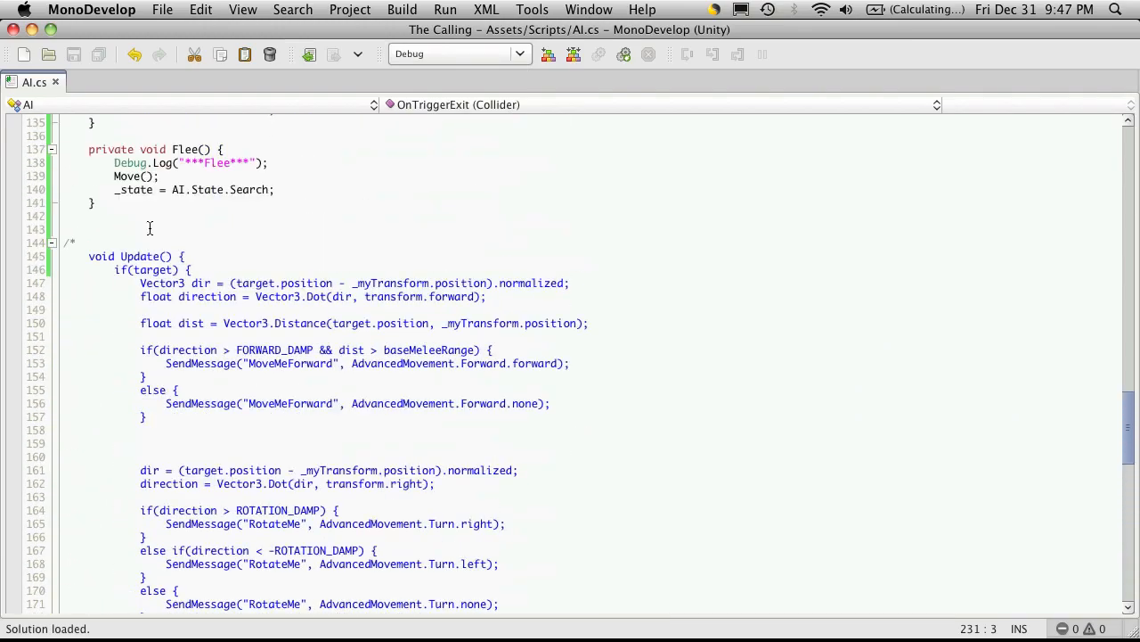
scroll(up, 3)
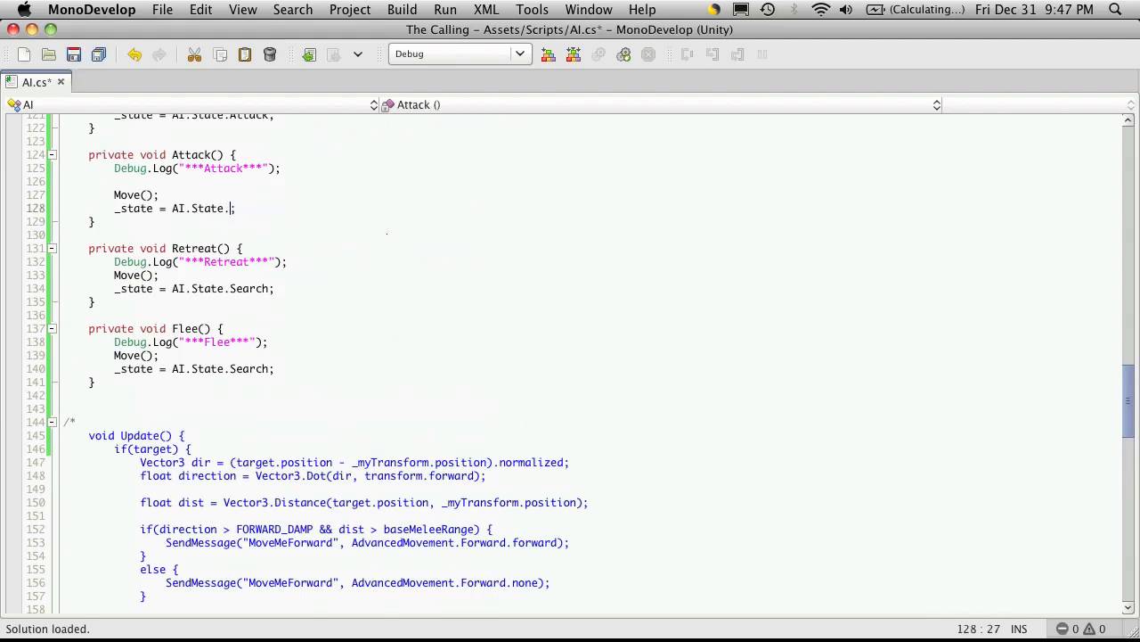
text(Retret)
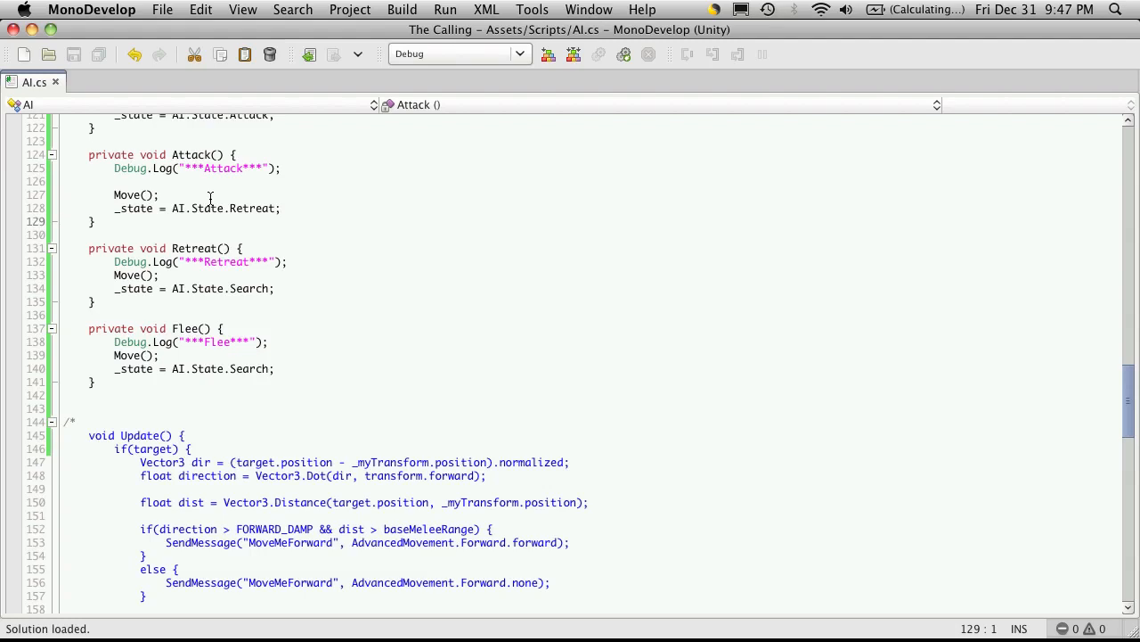
click(64, 222)
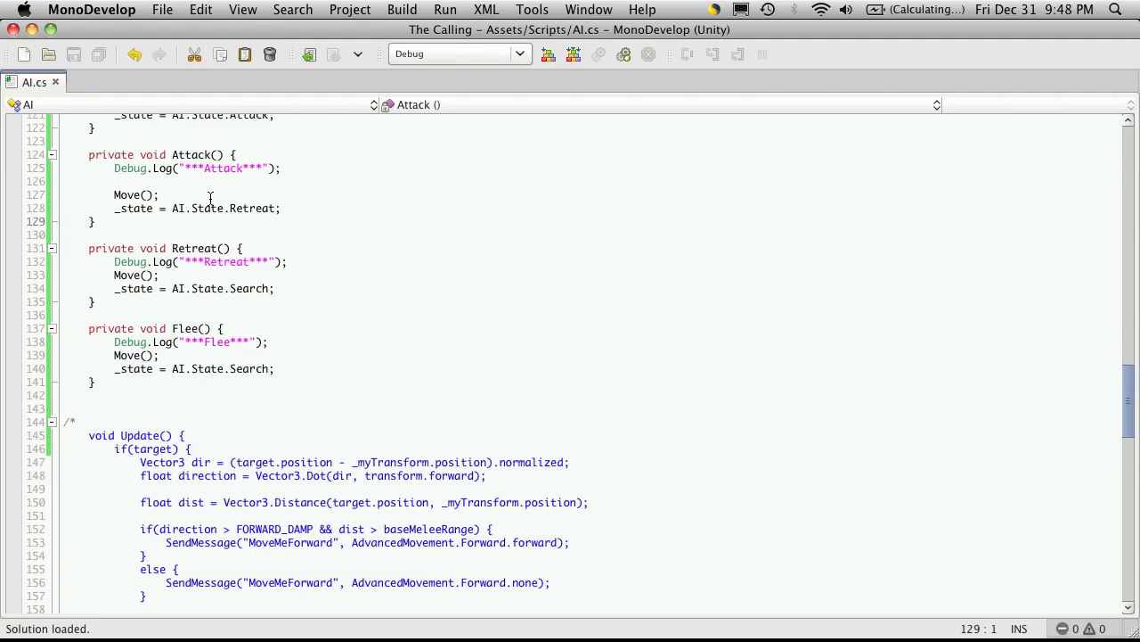
click(64, 221)
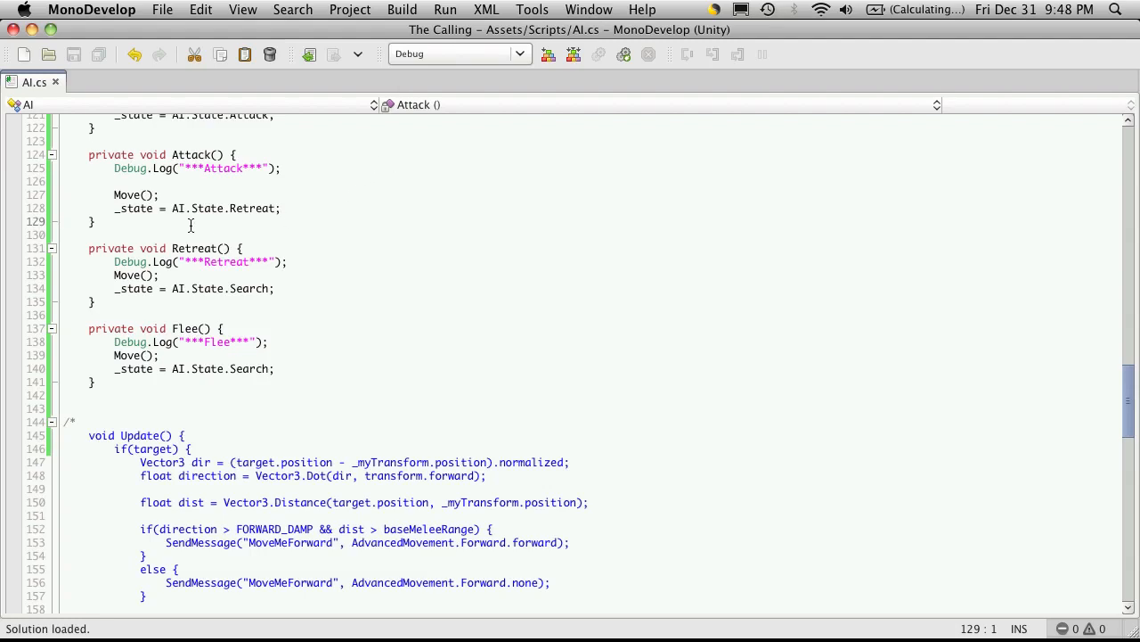
mouse_move(250, 105)
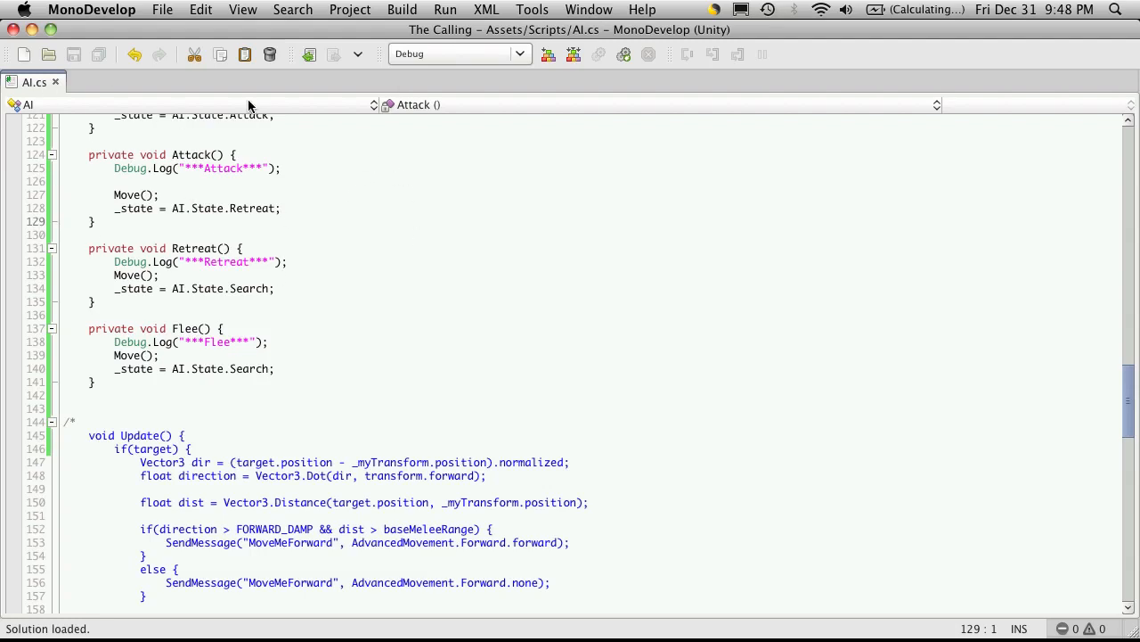
click(51, 422)
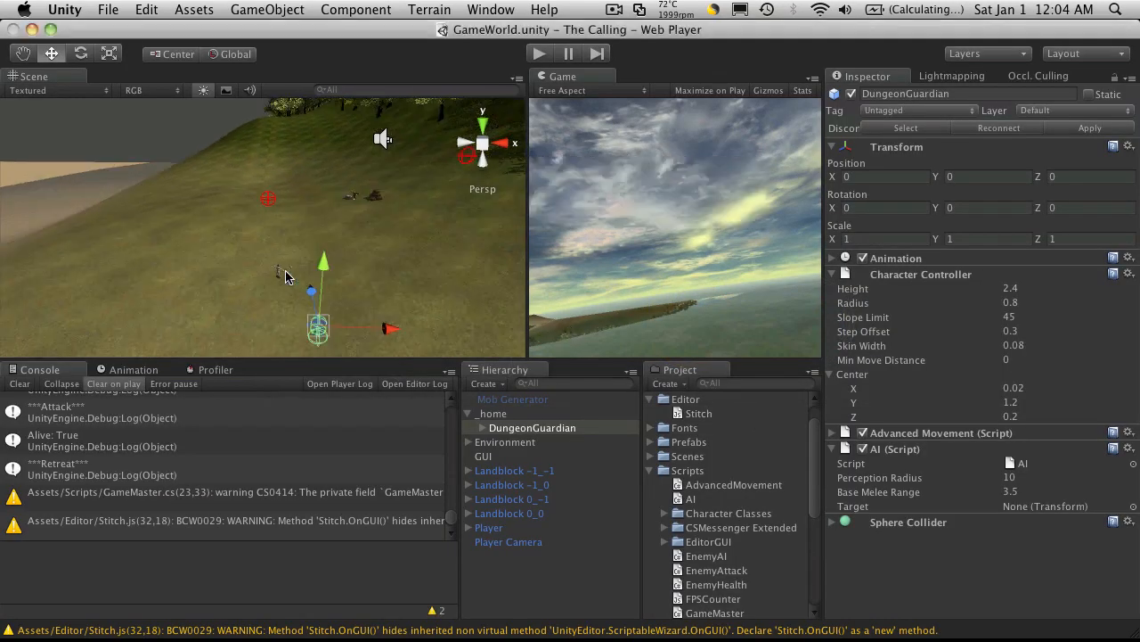
mouse_move(387, 284)
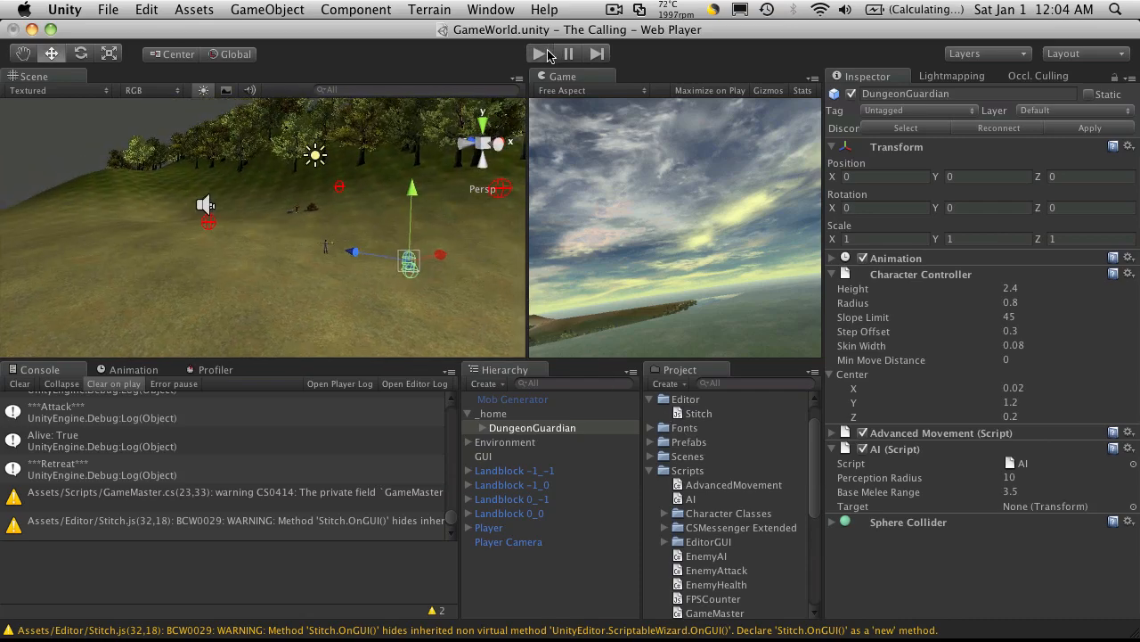
- Start a second play test to watch the Console log Attack then Retreat
click(537, 54)
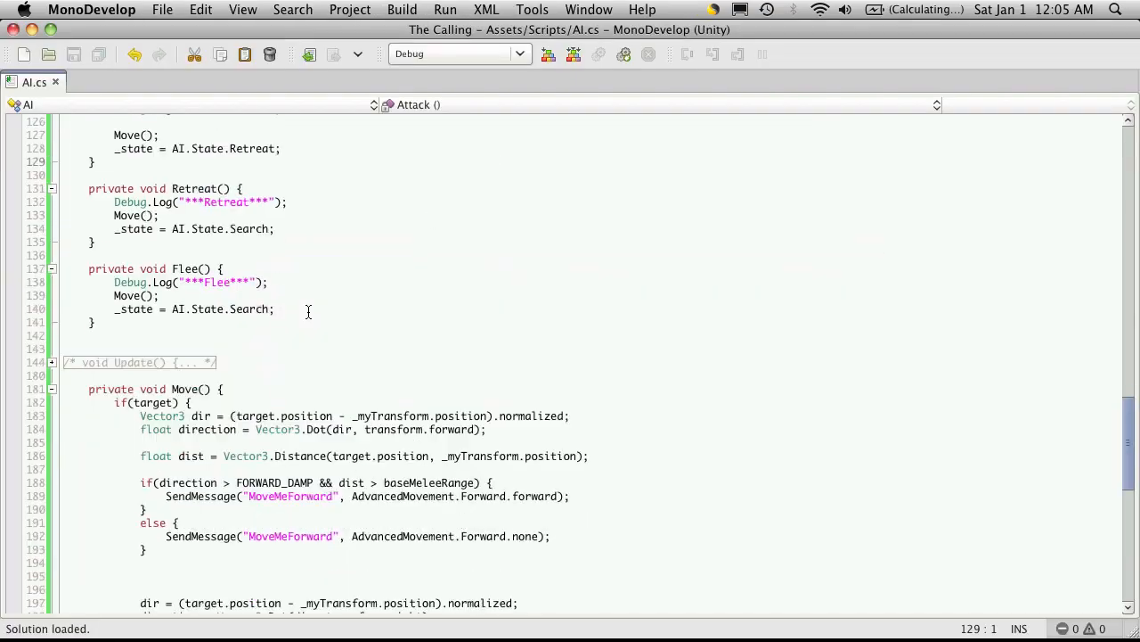
scroll(down, 3)
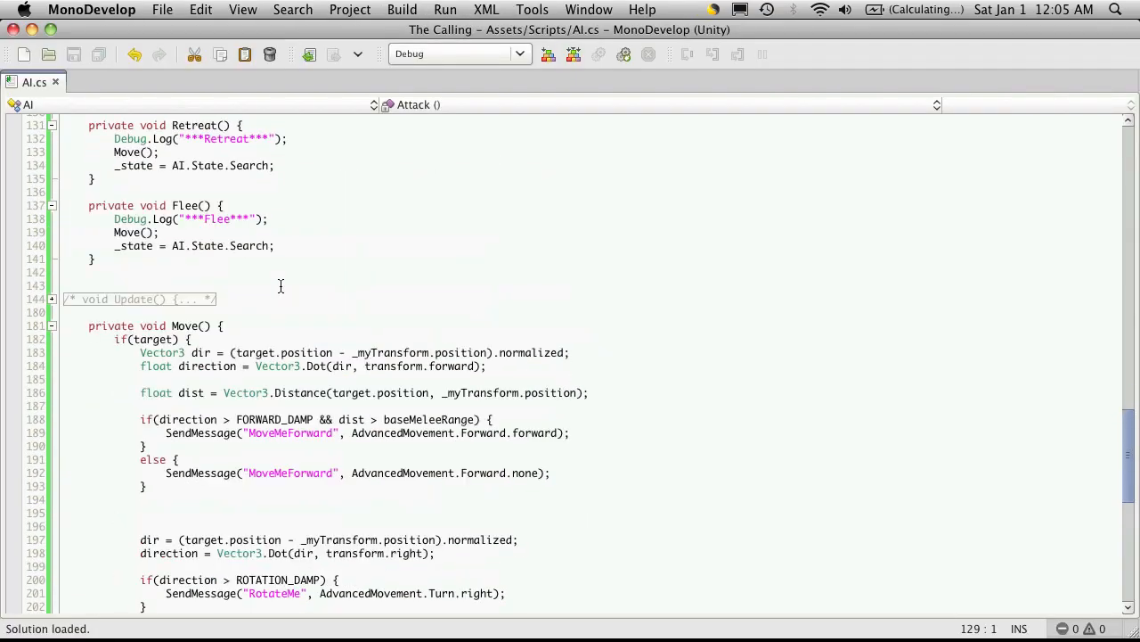
scroll(down, 3)
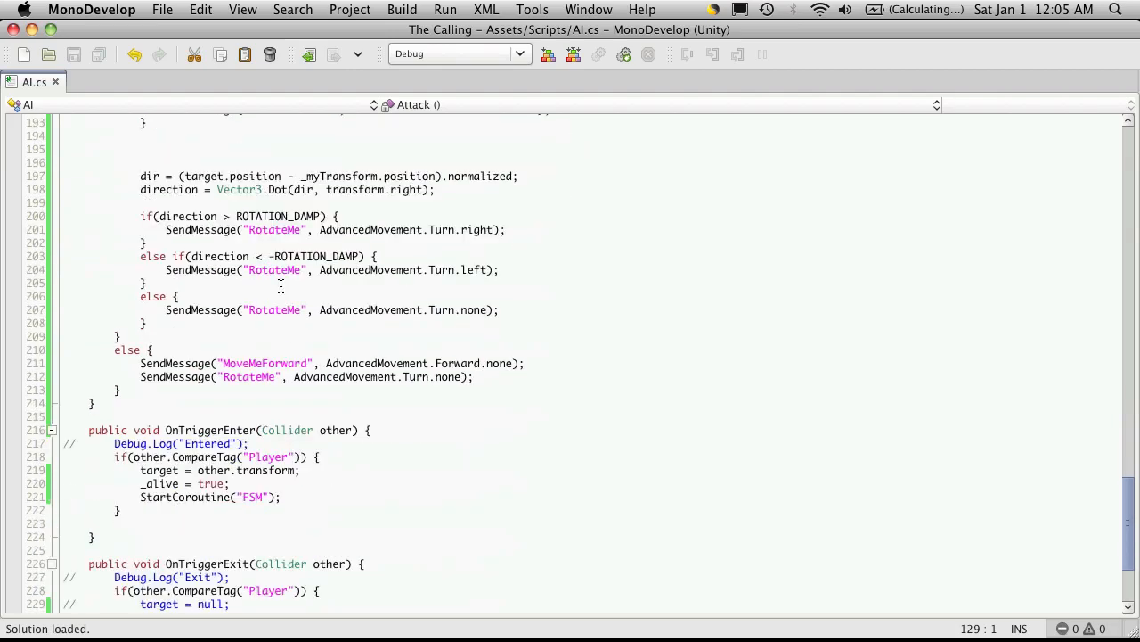
scroll(up, 3)
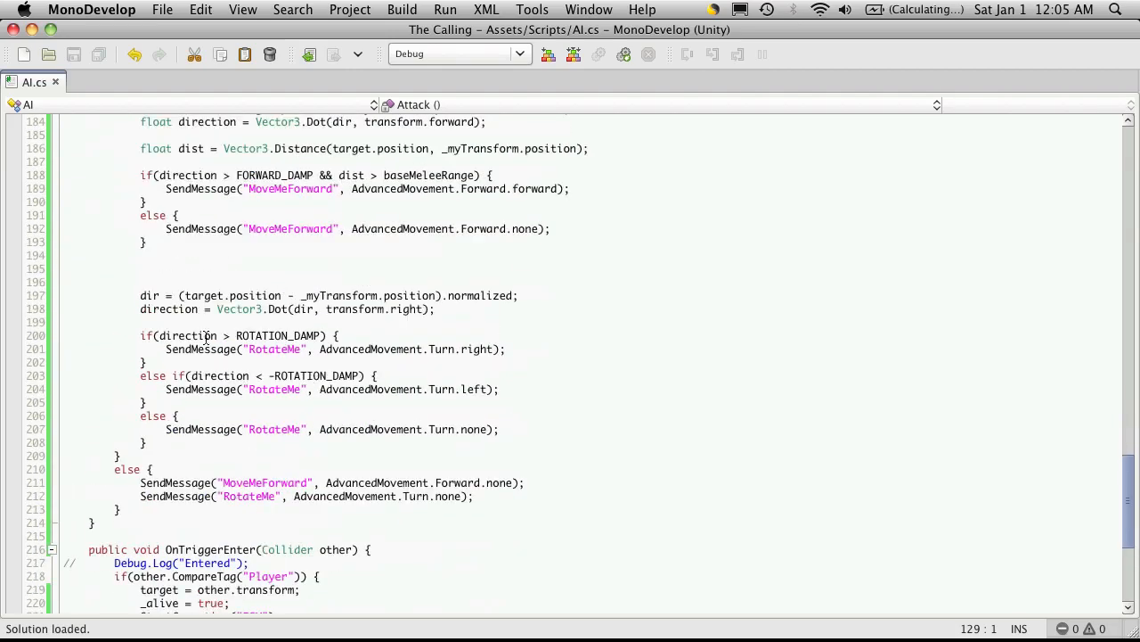
mouse_move(348, 313)
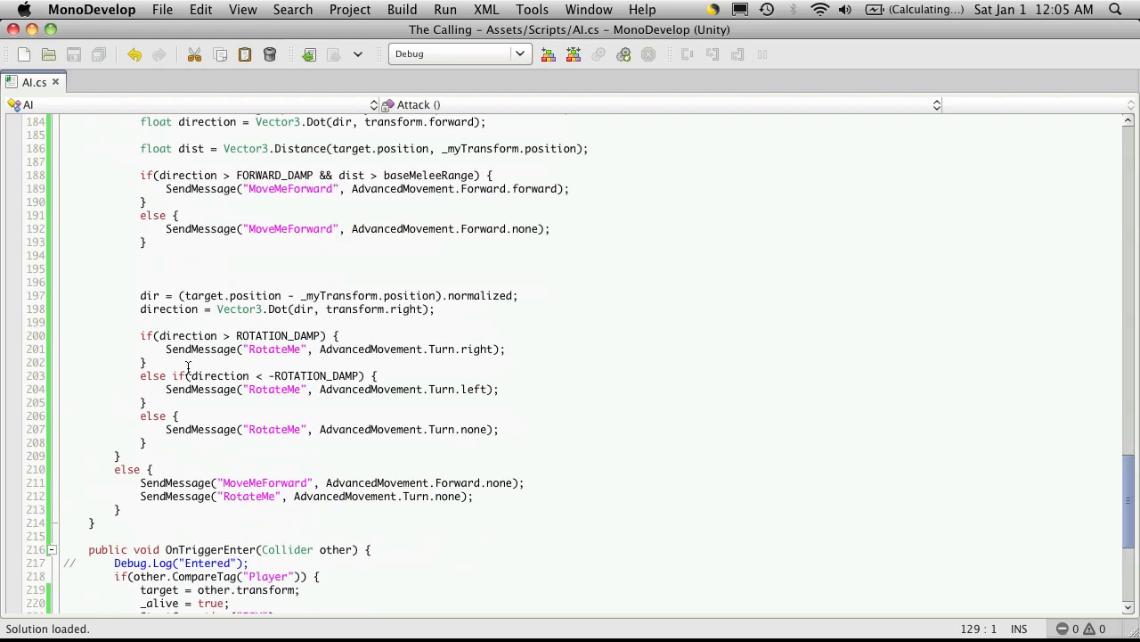
mouse_move(510, 389)
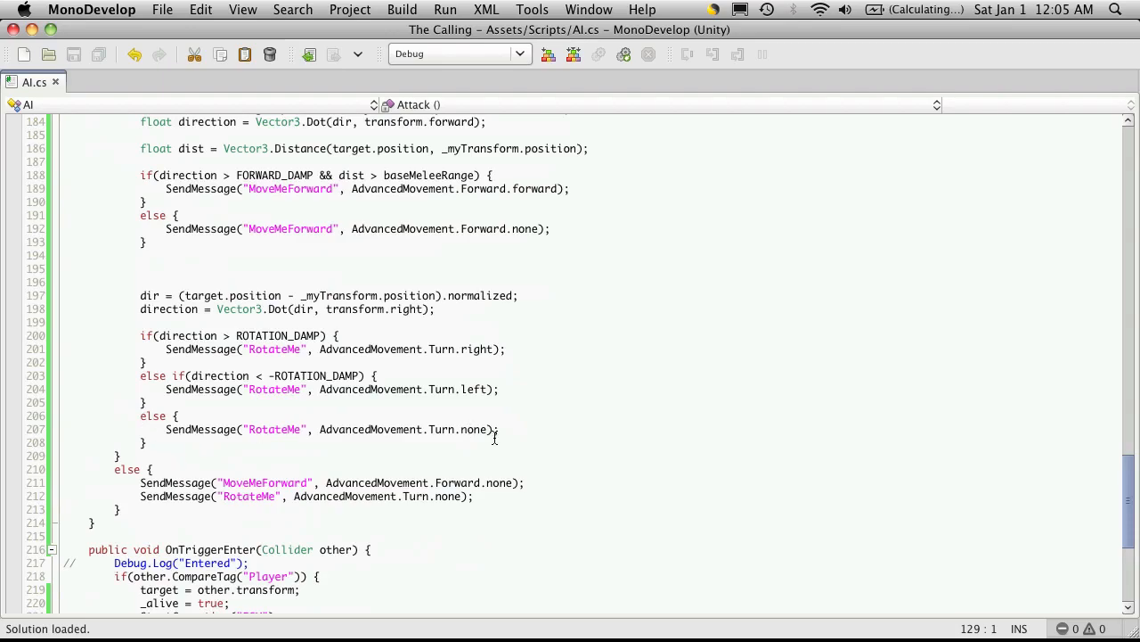
scroll(up, 3)
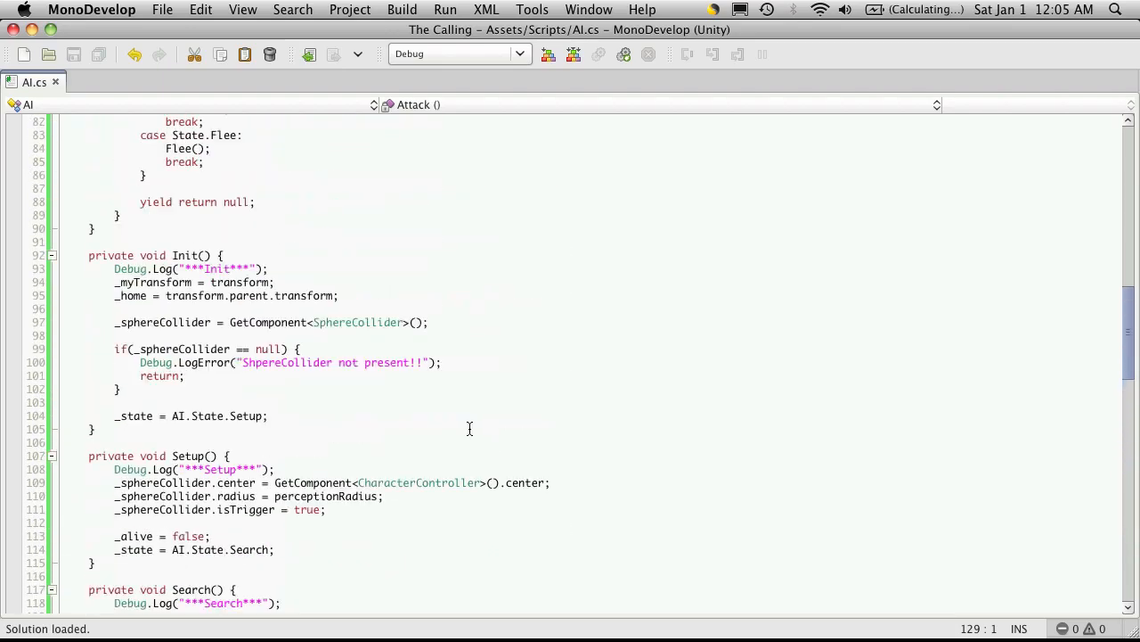
scroll(up, 3)
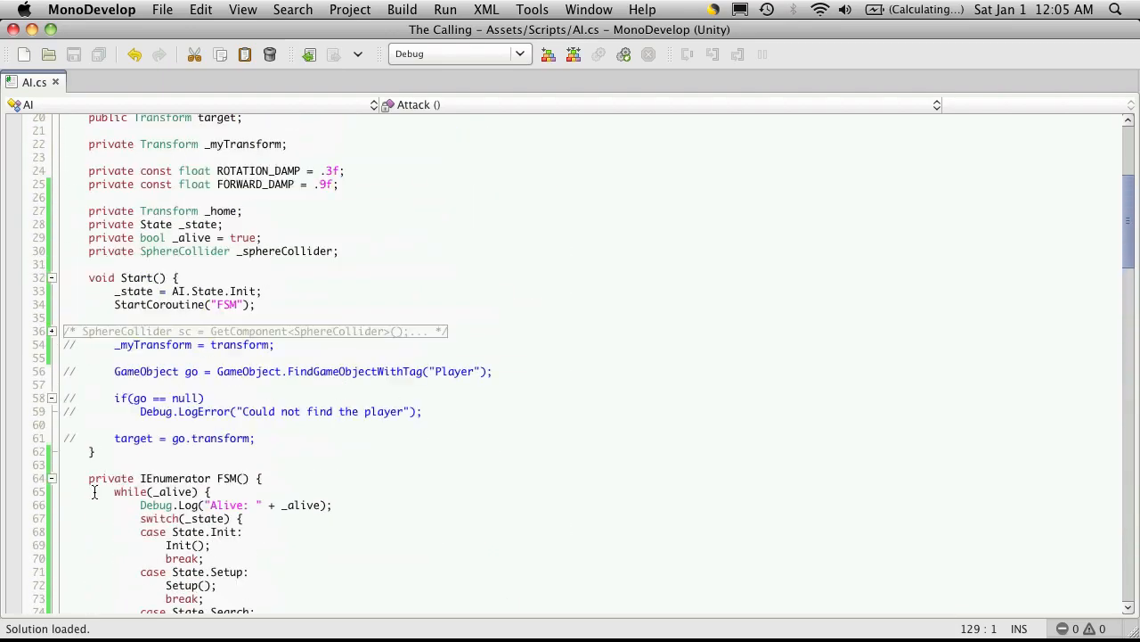
click(52, 478)
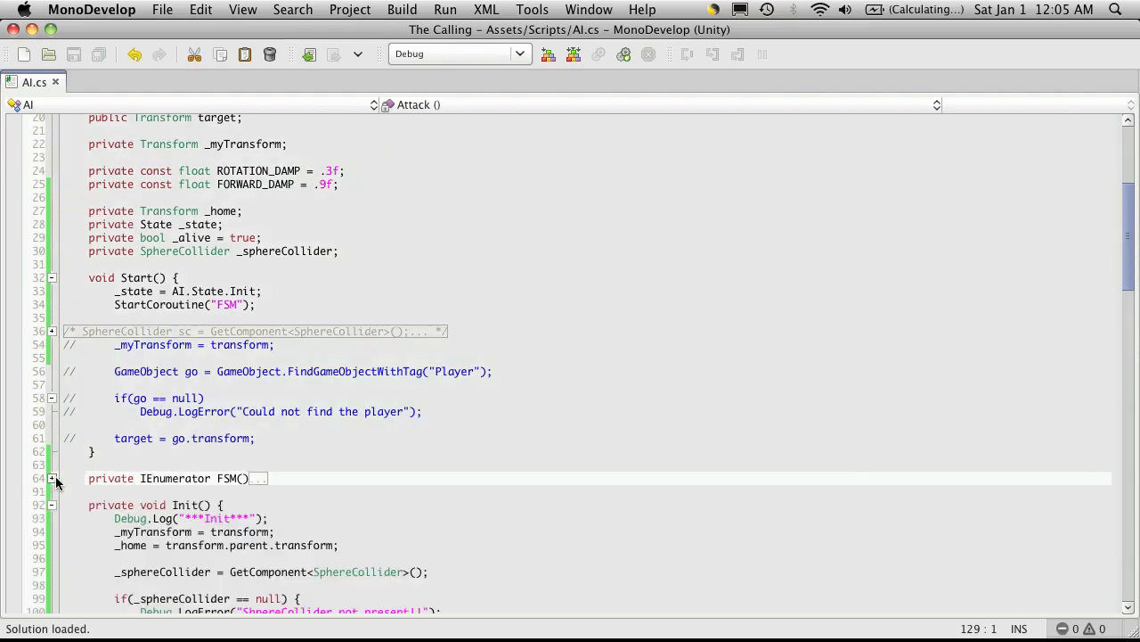
scroll(up, 3)
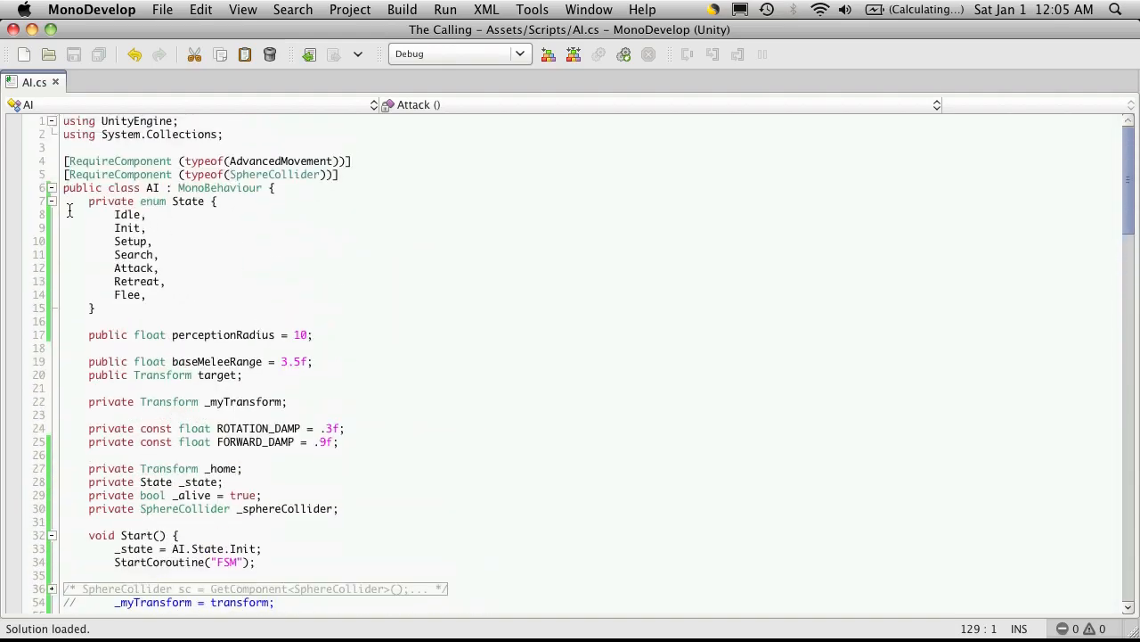
click(52, 200)
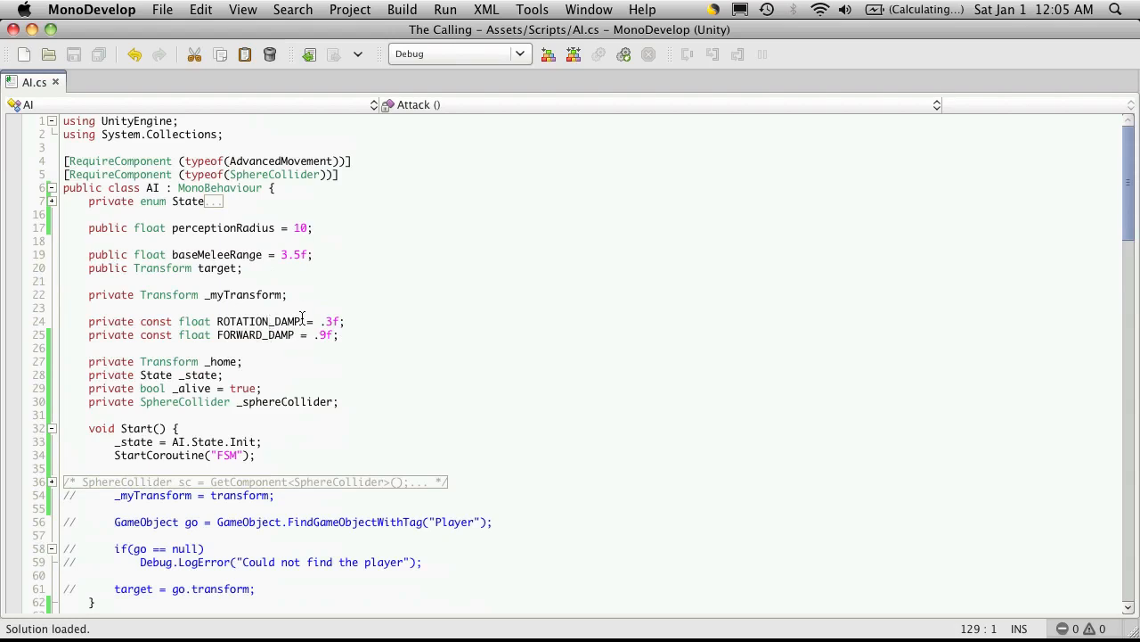
mouse_move(408, 327)
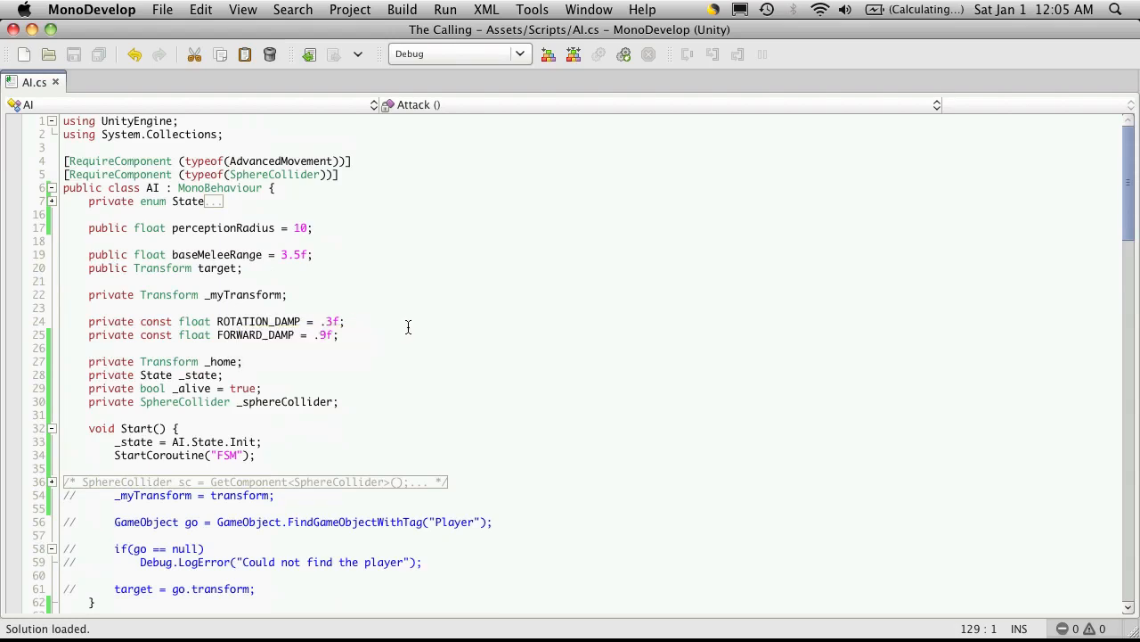
mouse_move(391, 261)
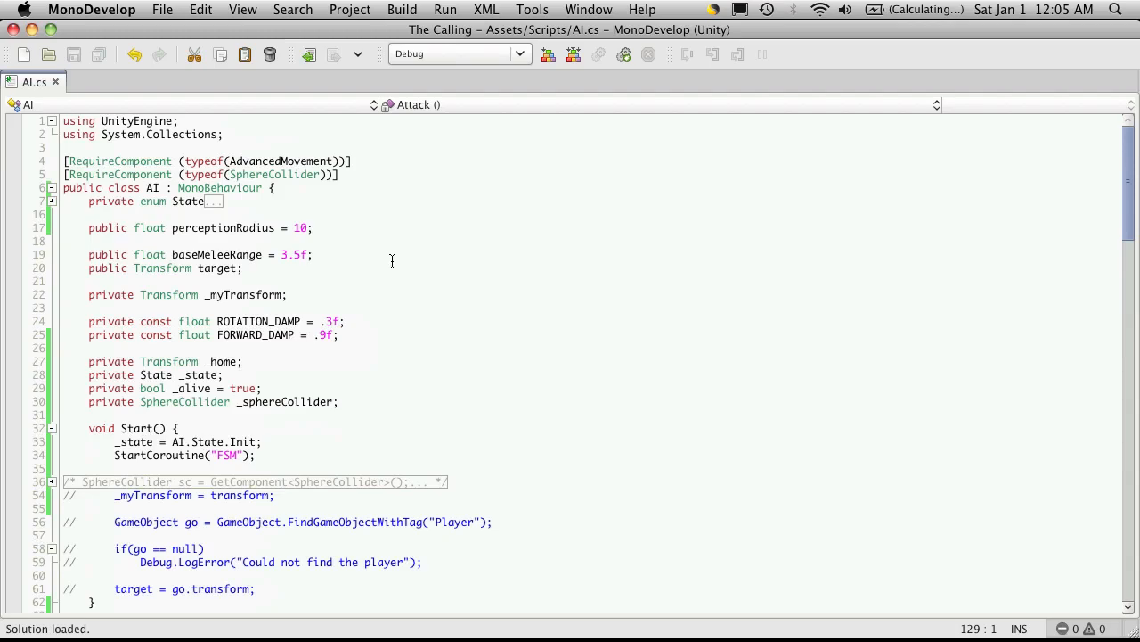
scroll(down, 3)
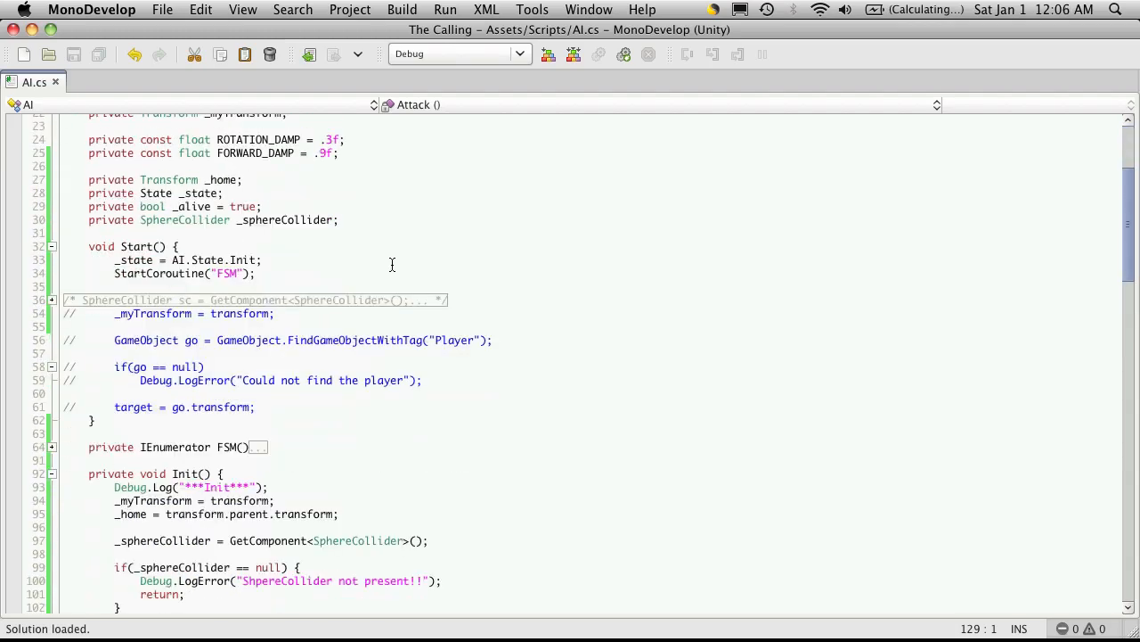
mouse_move(432, 292)
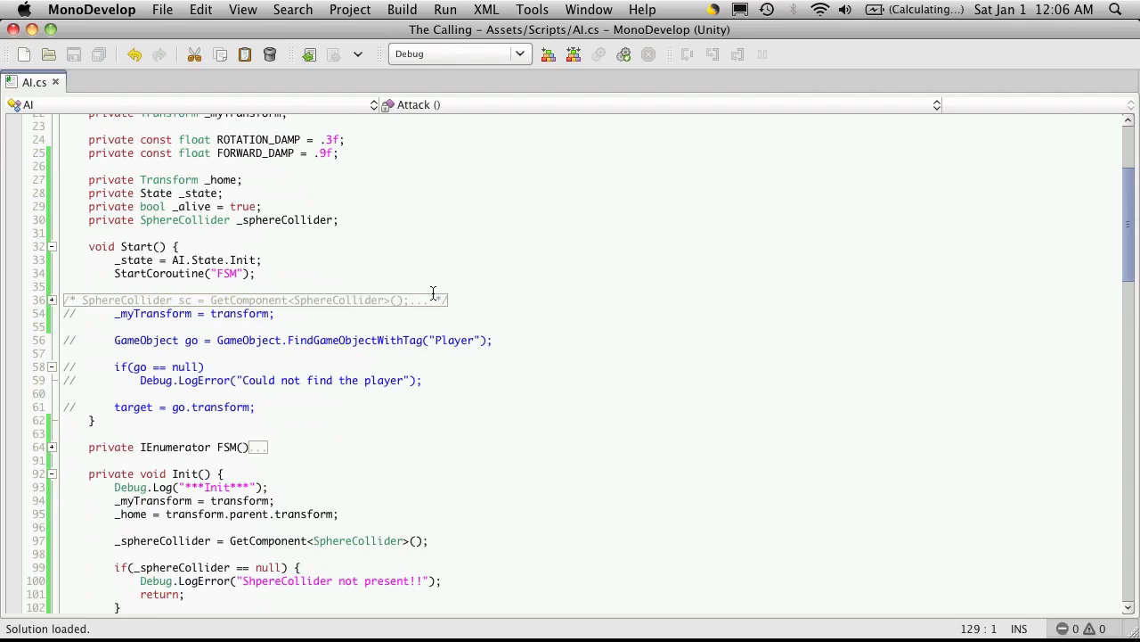
scroll(down, 3)
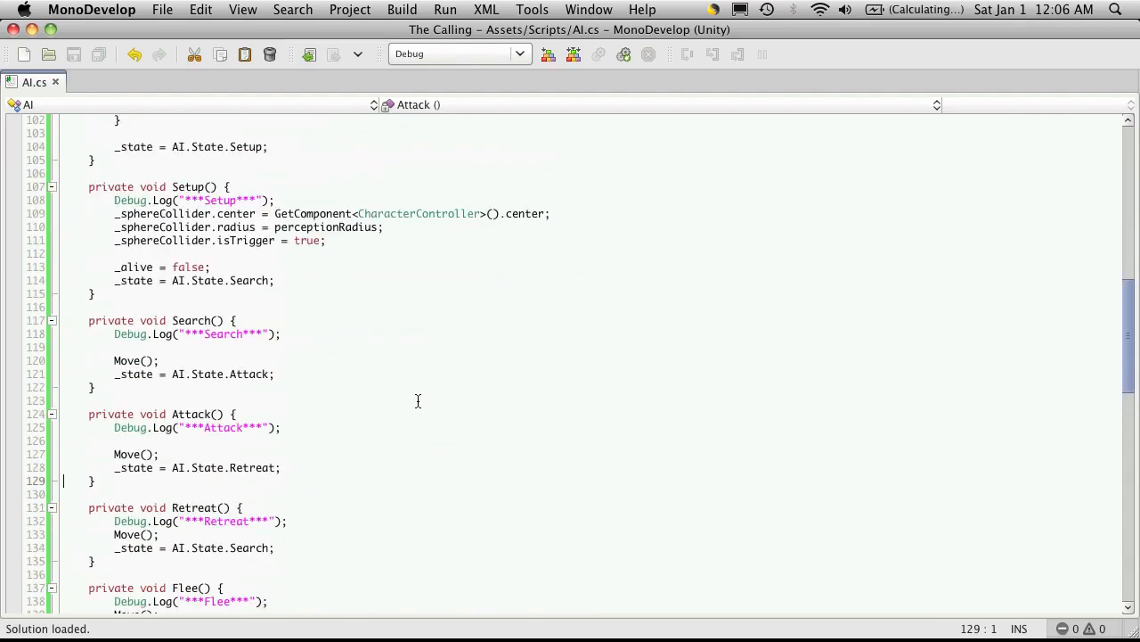
scroll(up, 3)
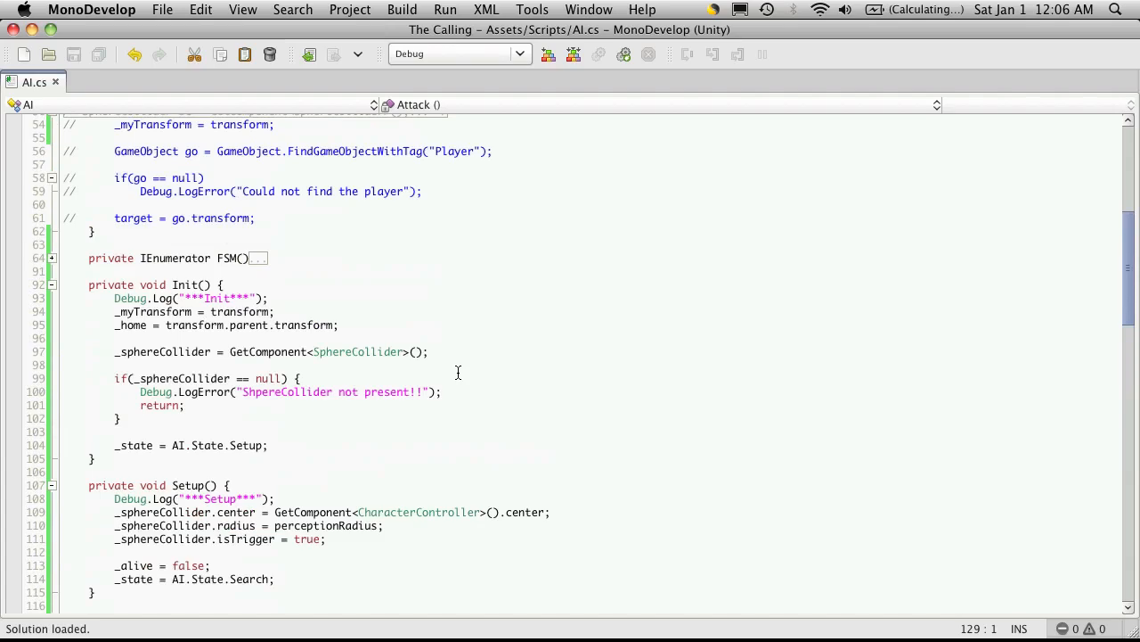
mouse_move(515, 374)
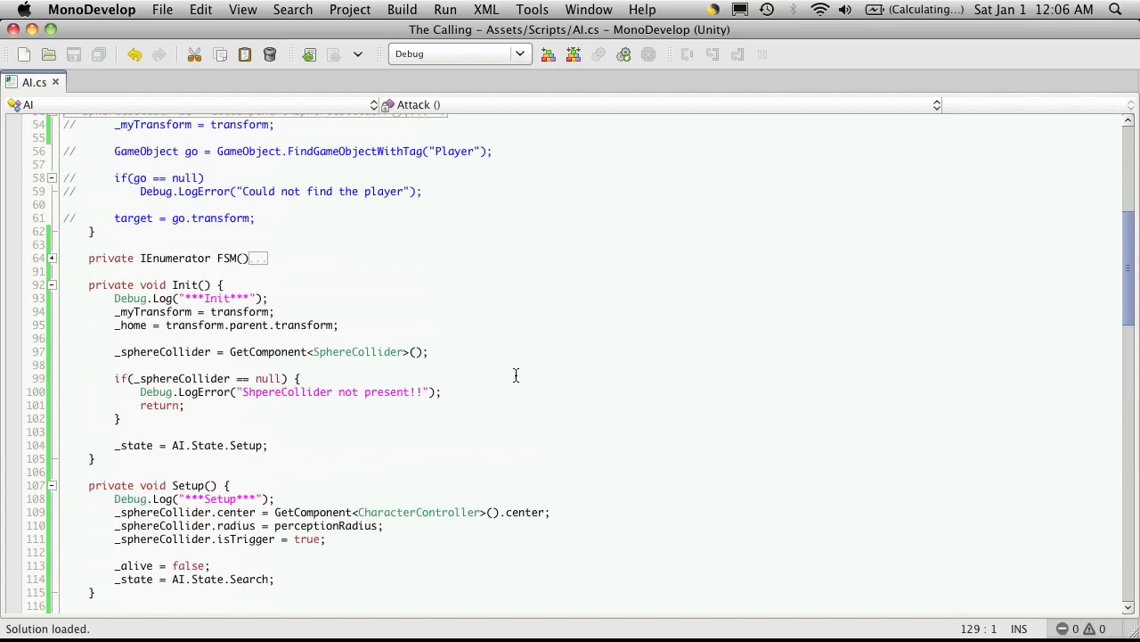
scroll(down, 3)
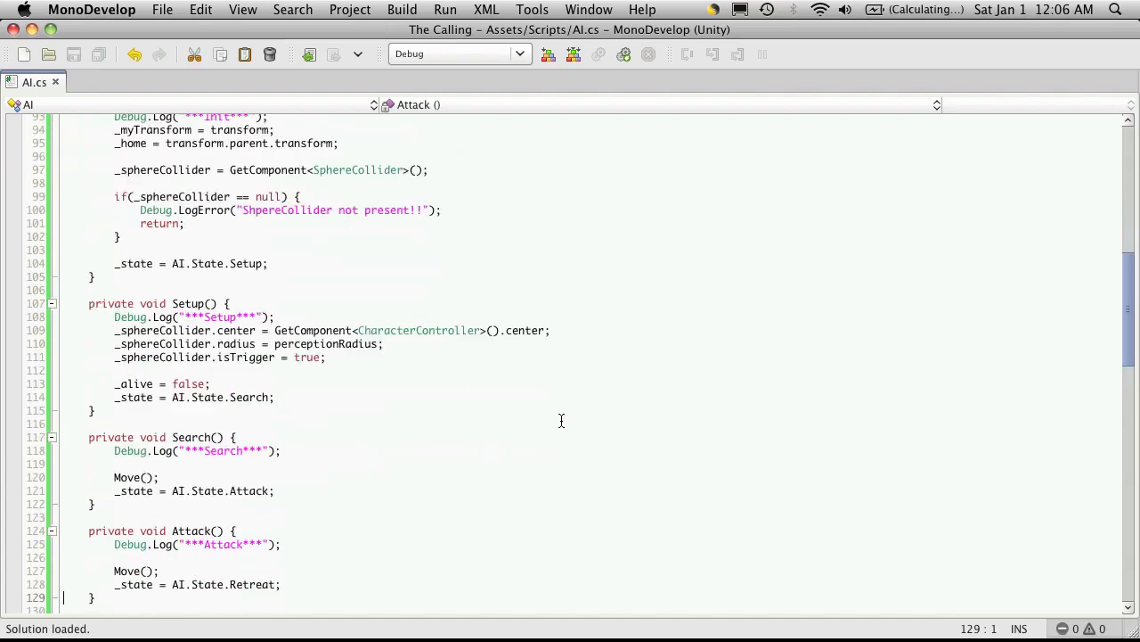
scroll(down, 3)
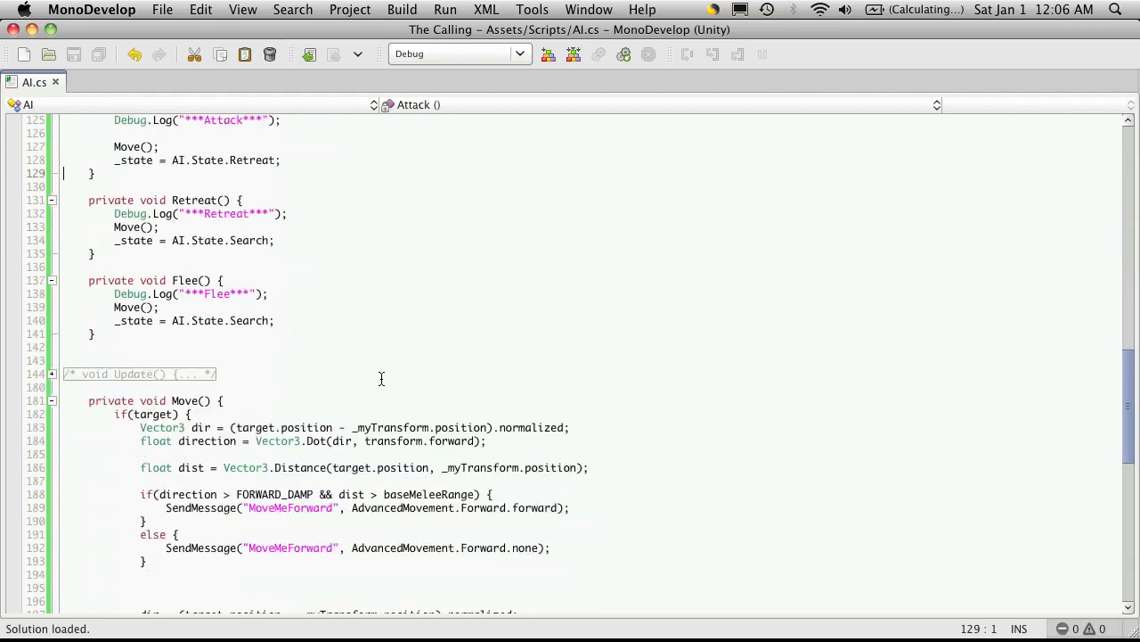
scroll(up, 3)
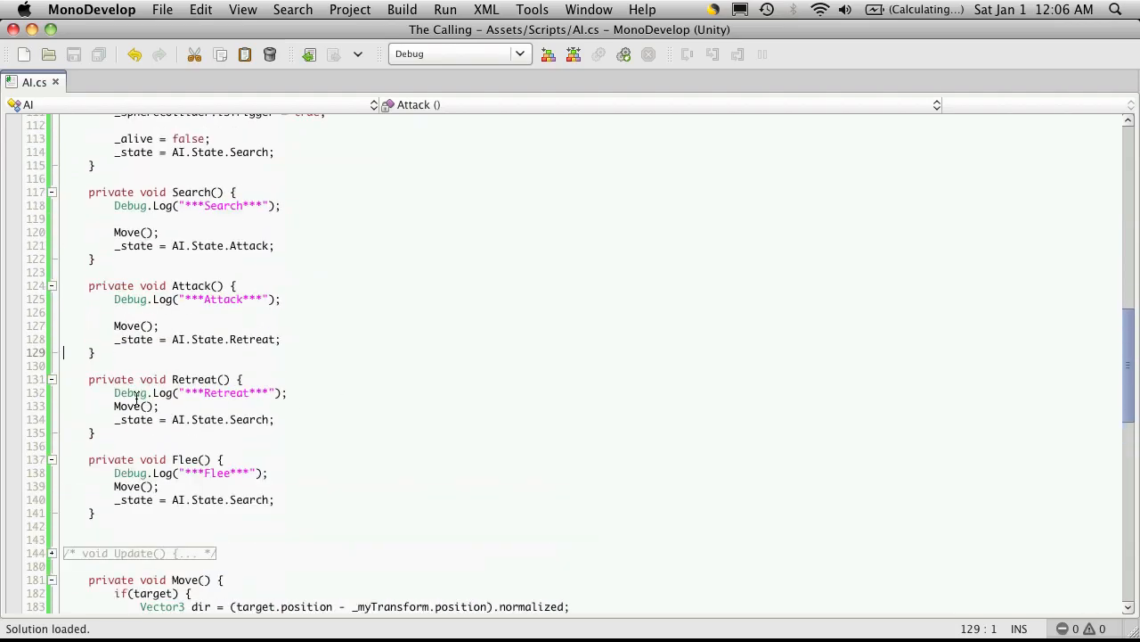
- Add a new line after Retreat's Debug.Log, typing _myTransform.LookAt(tar…
click(287, 393)
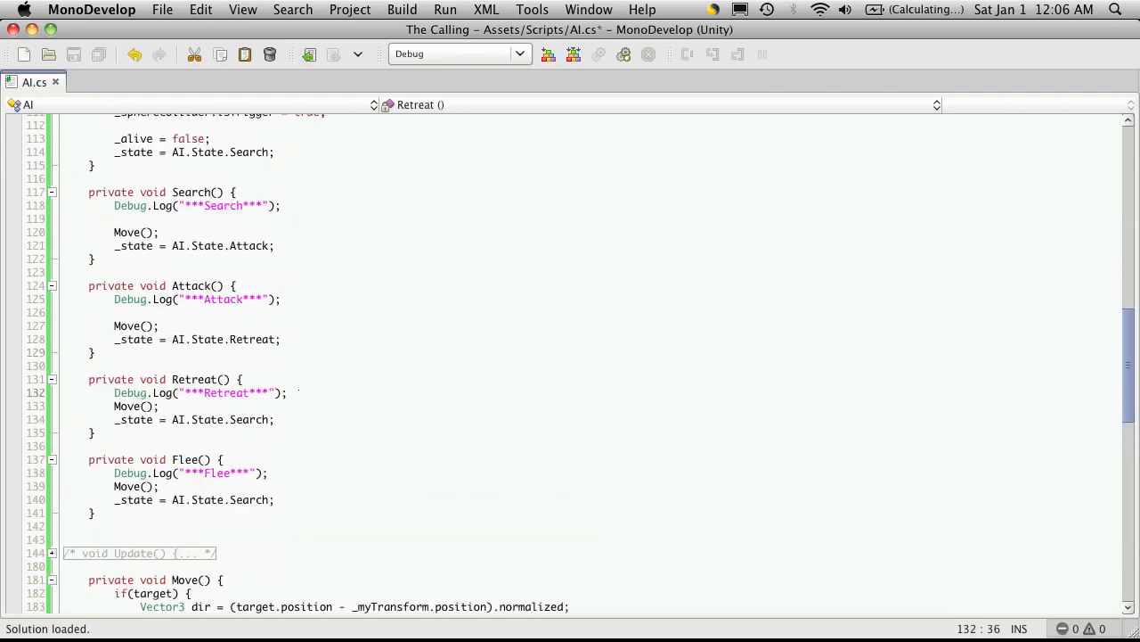
text(my)
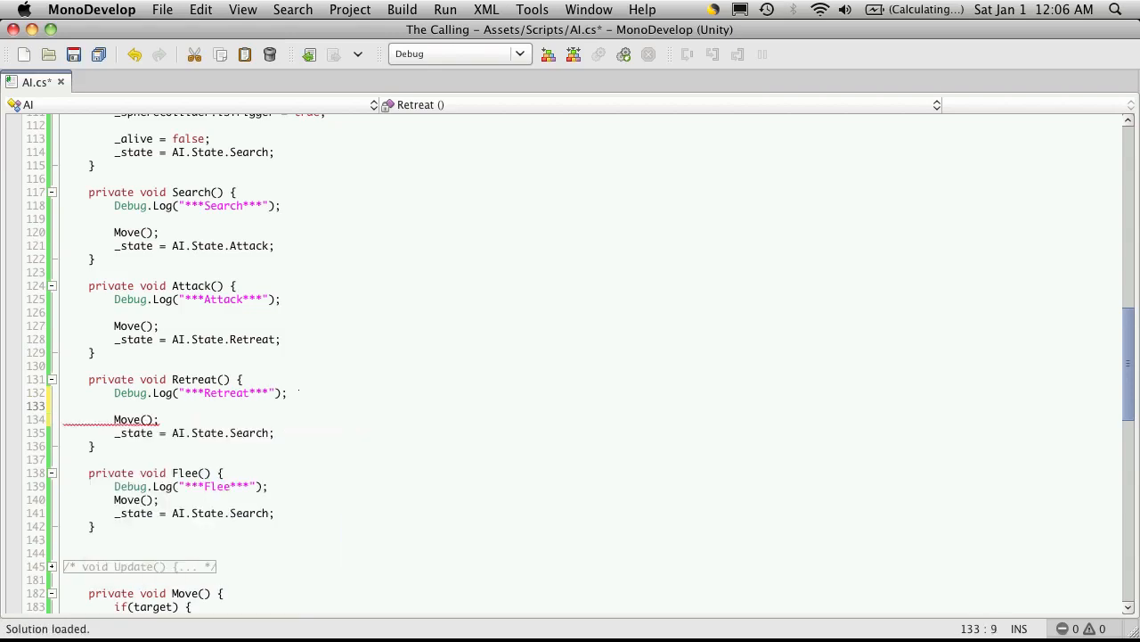
text(_myTransform)
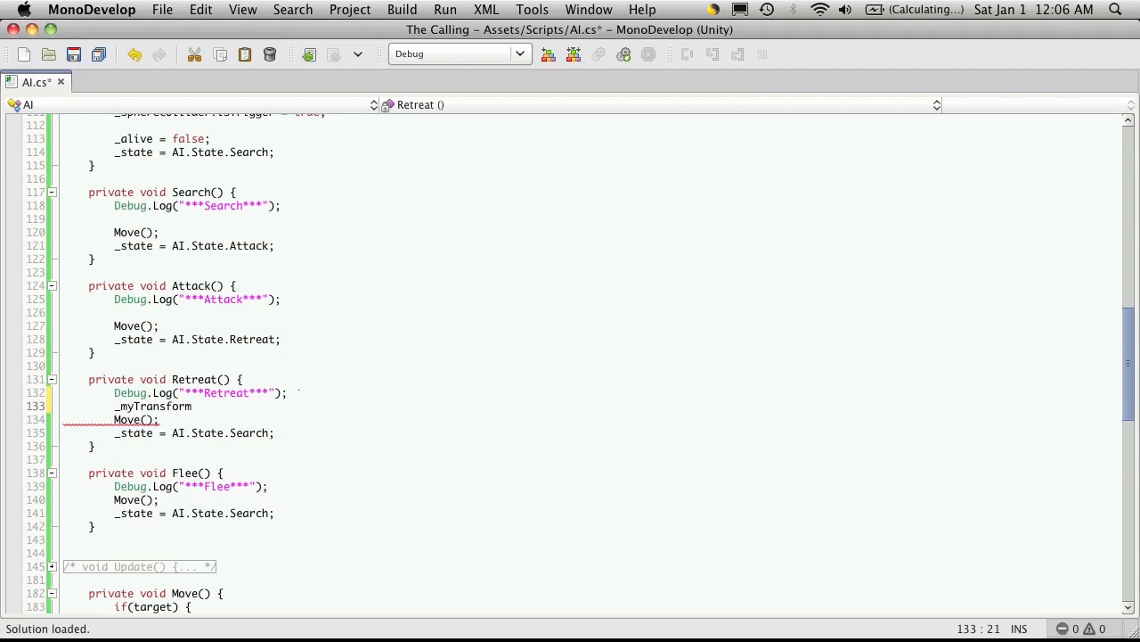
text(.LookAt)
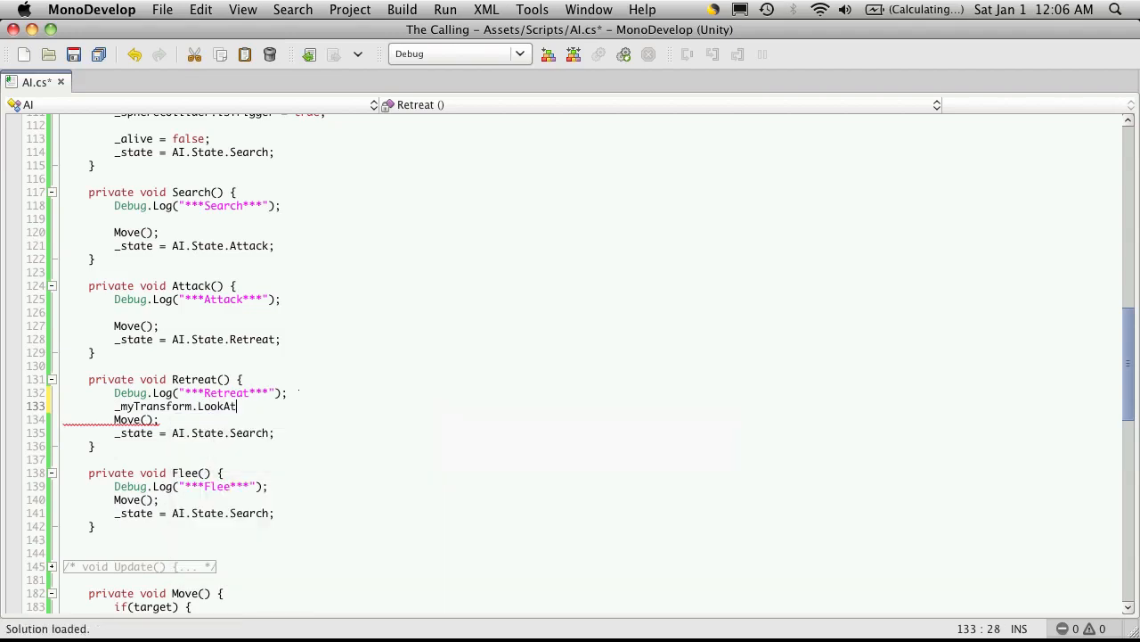
text(t)
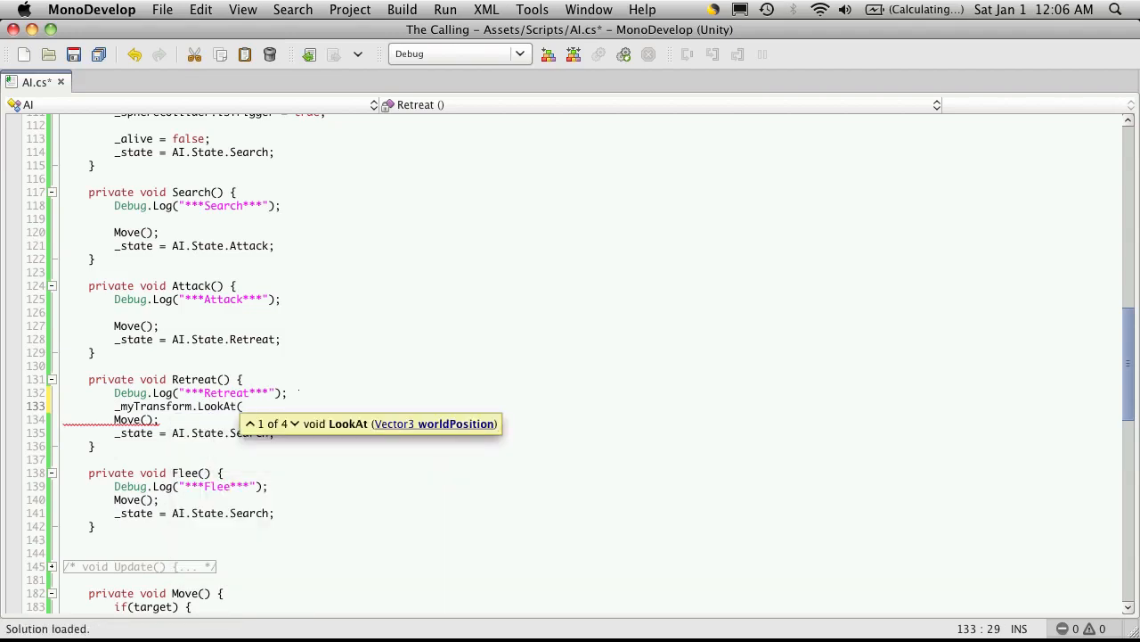
text(tar)
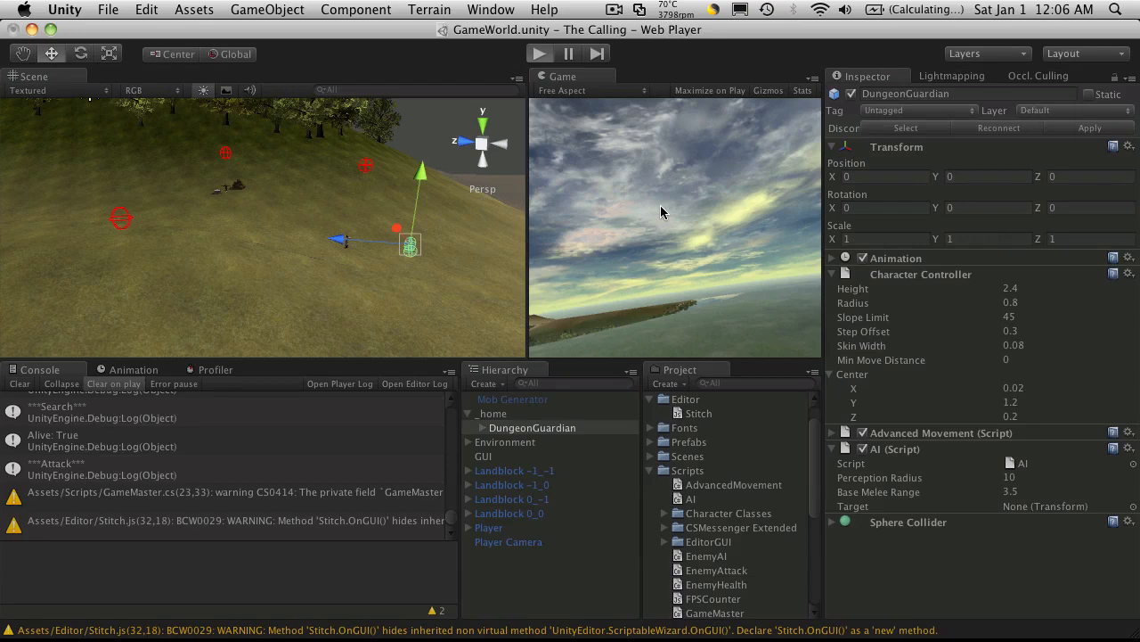
- Play the game and inspect _home and DungeonGuardian while Search, Attack and Retreat log
click(540, 53)
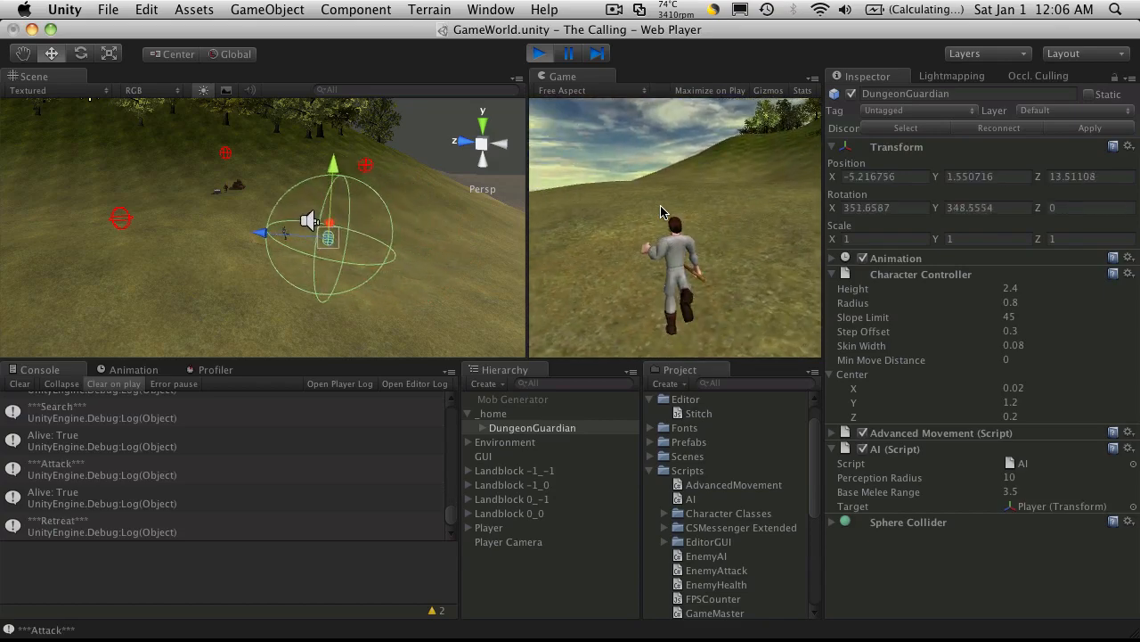
click(493, 412)
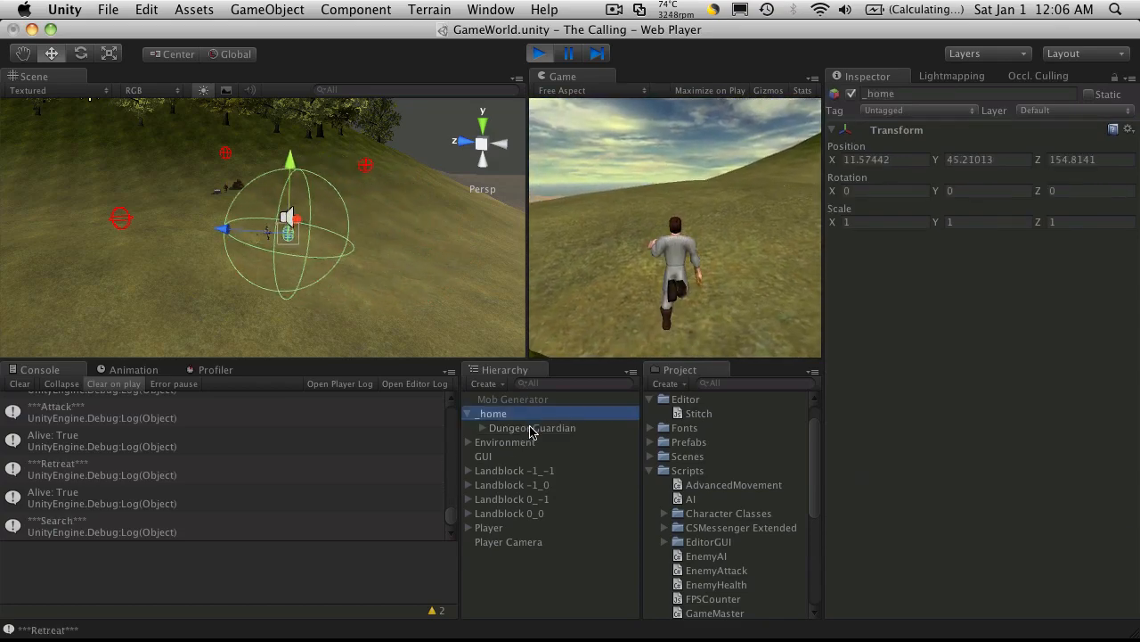
click(532, 428)
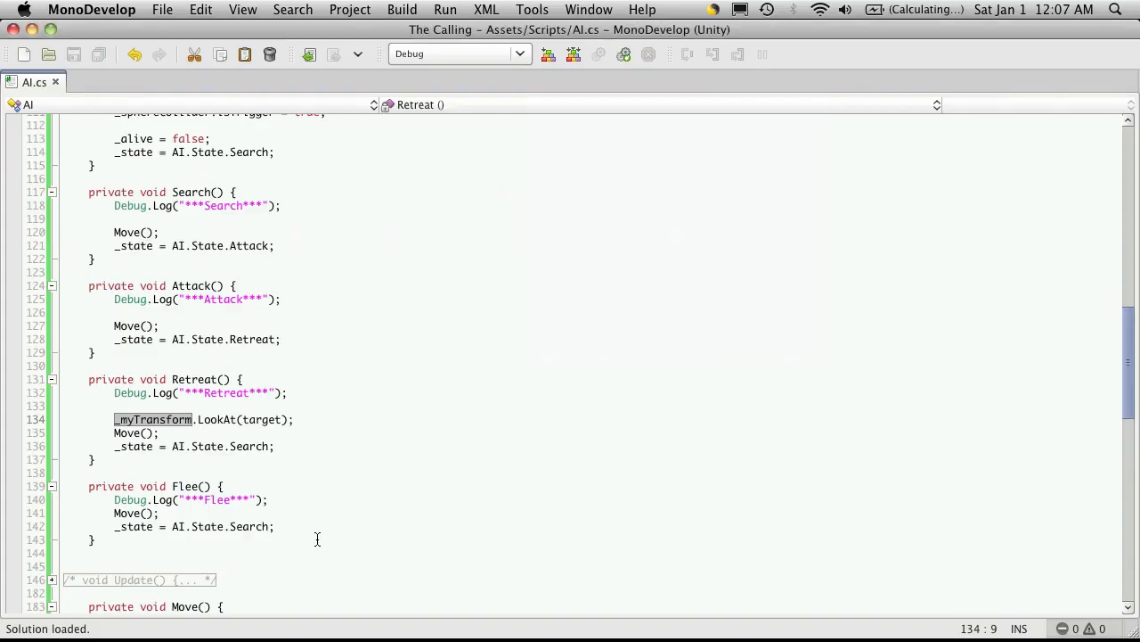
- Scroll up and down through AI.cs to review the code
scroll(down, 3)
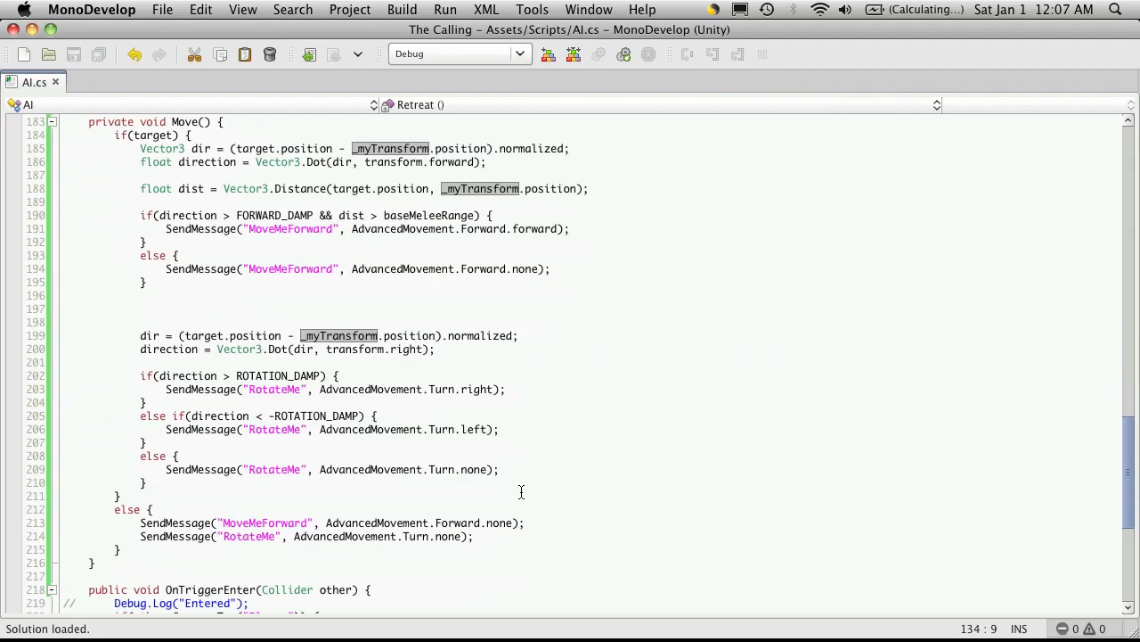
scroll(up, 3)
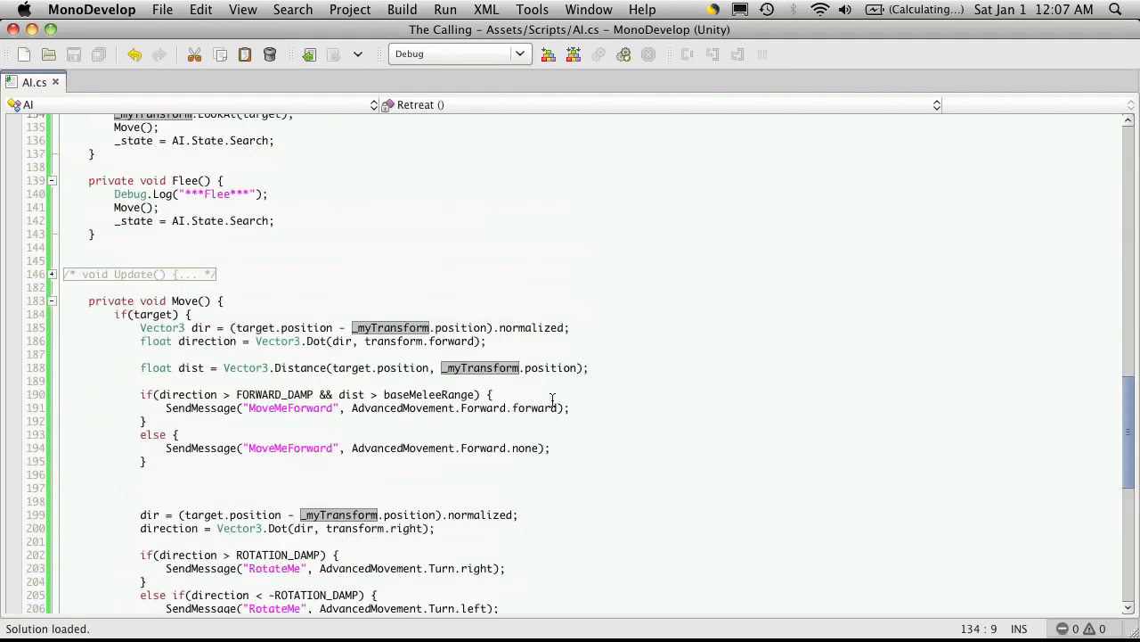
scroll(up, 3)
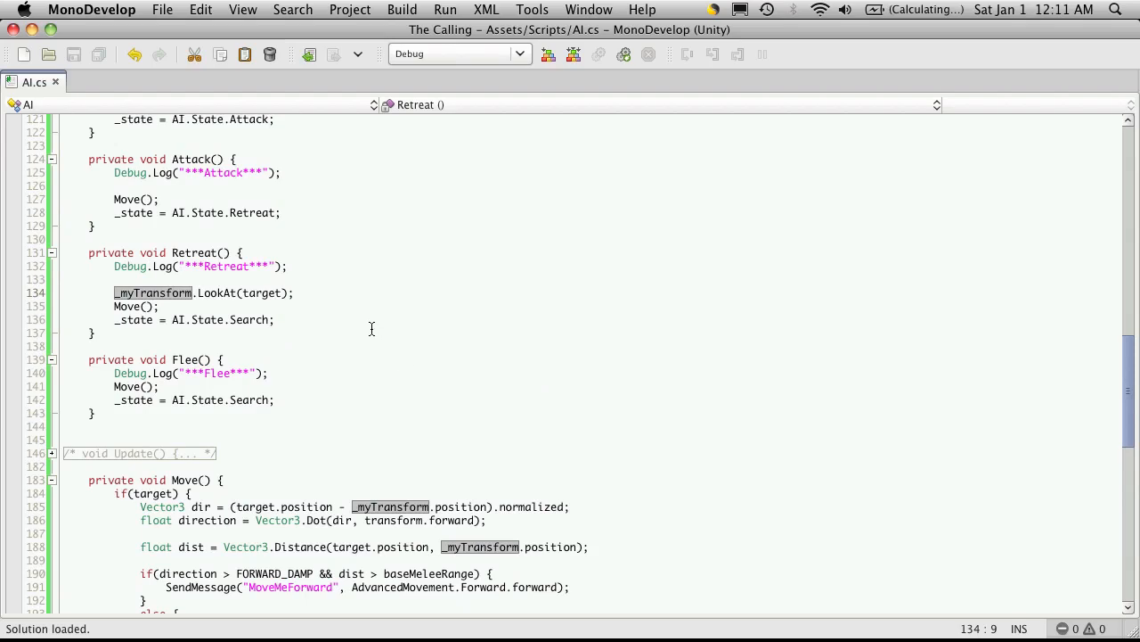
scroll(up, 3)
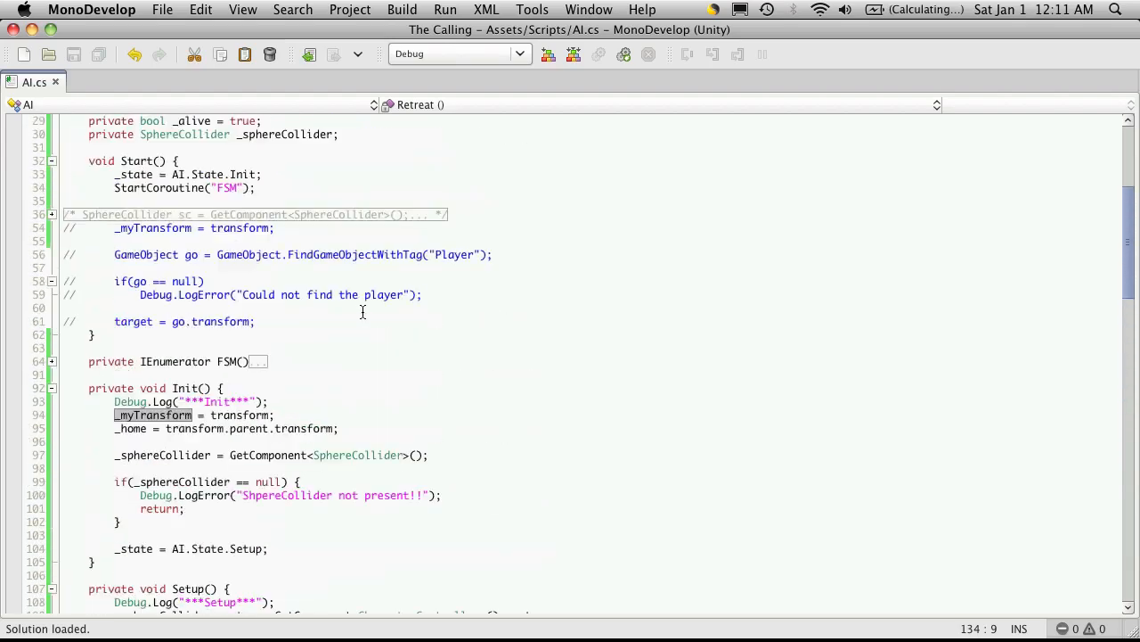
scroll(up, 3)
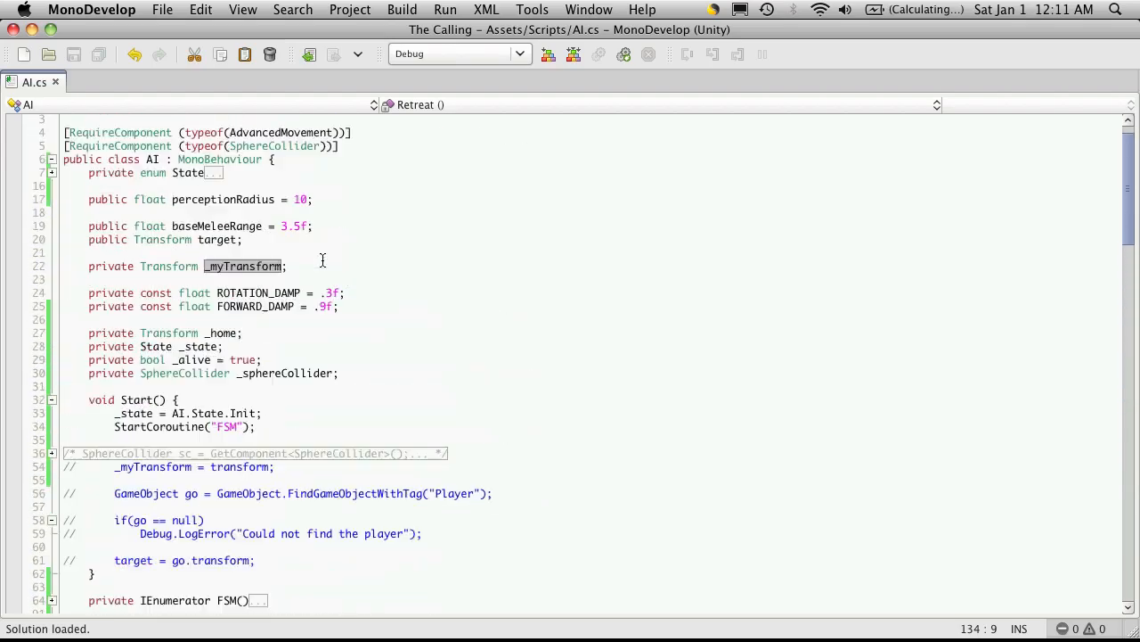
scroll(down, 3)
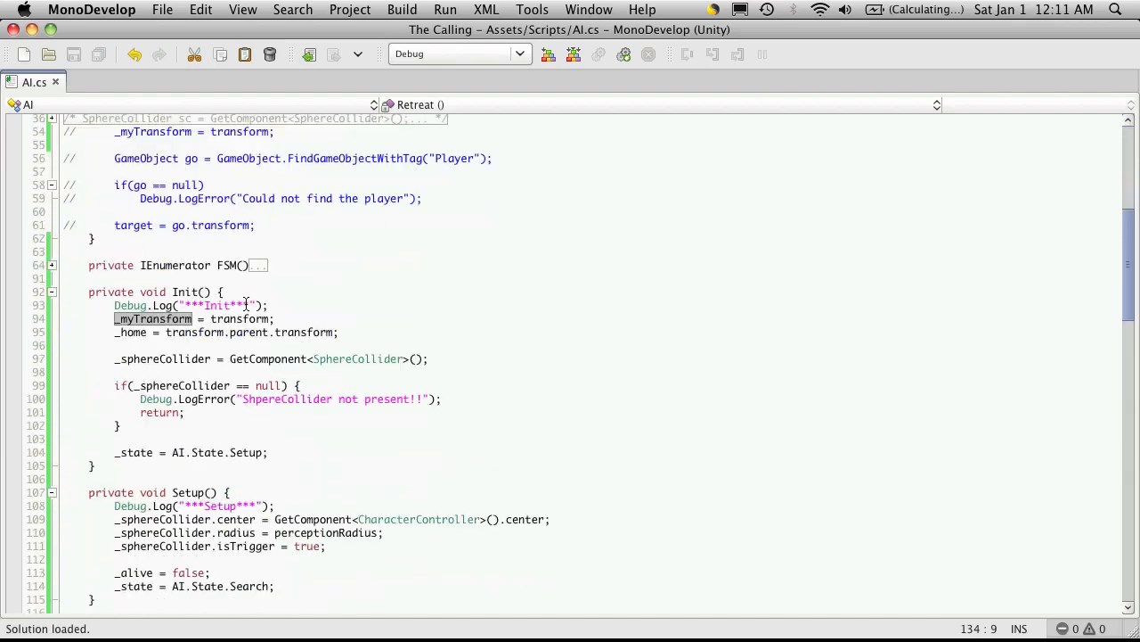
scroll(down, 3)
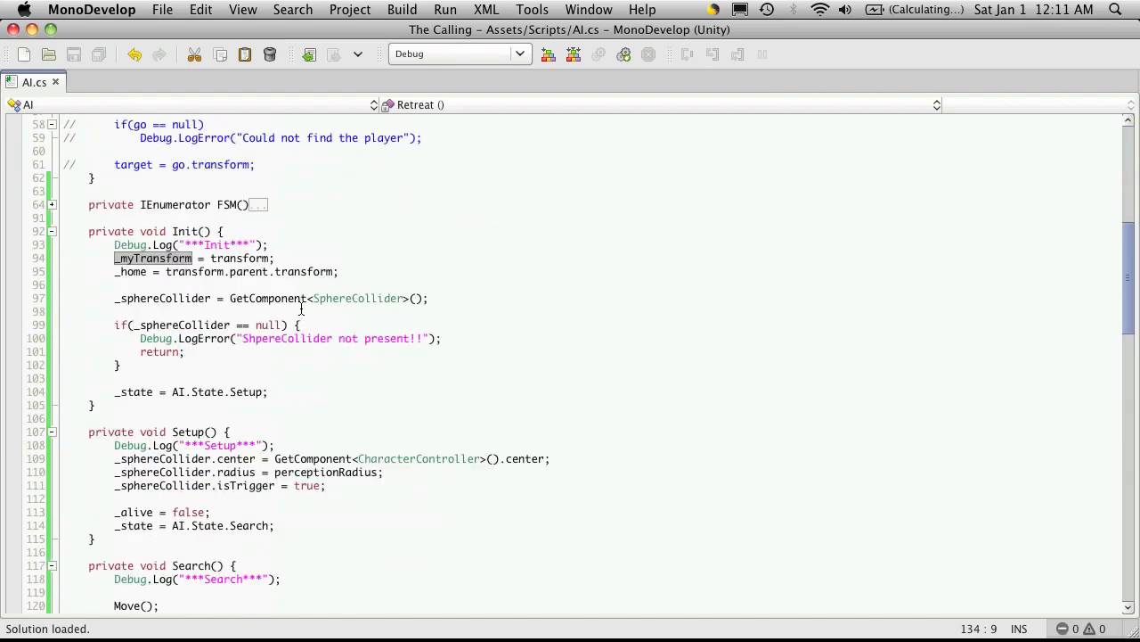
scroll(down, 3)
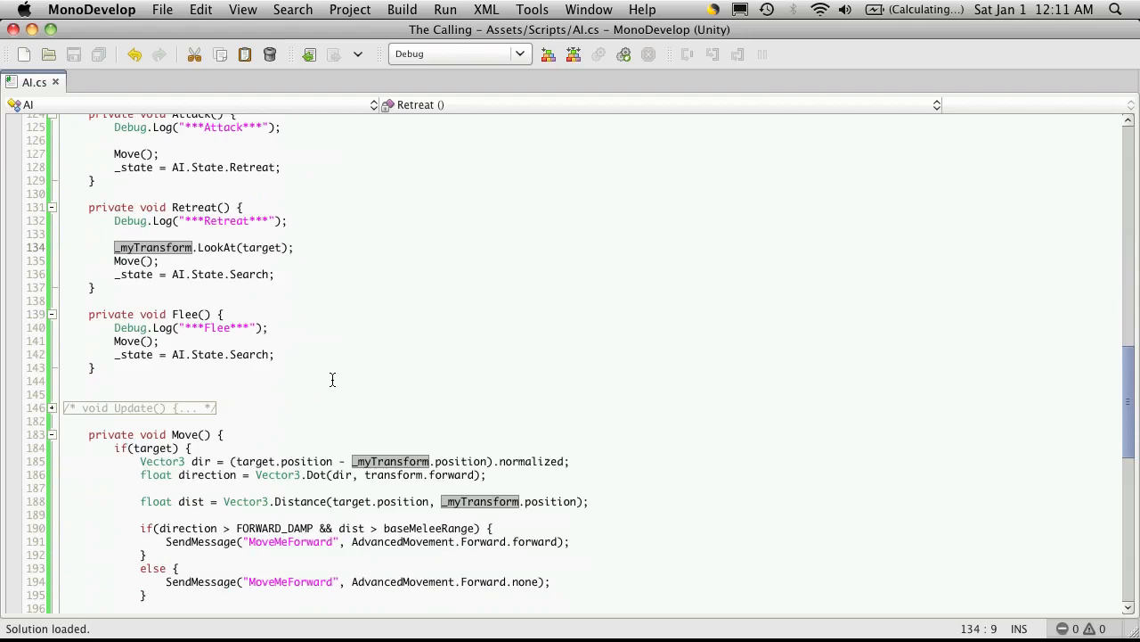
scroll(down, 3)
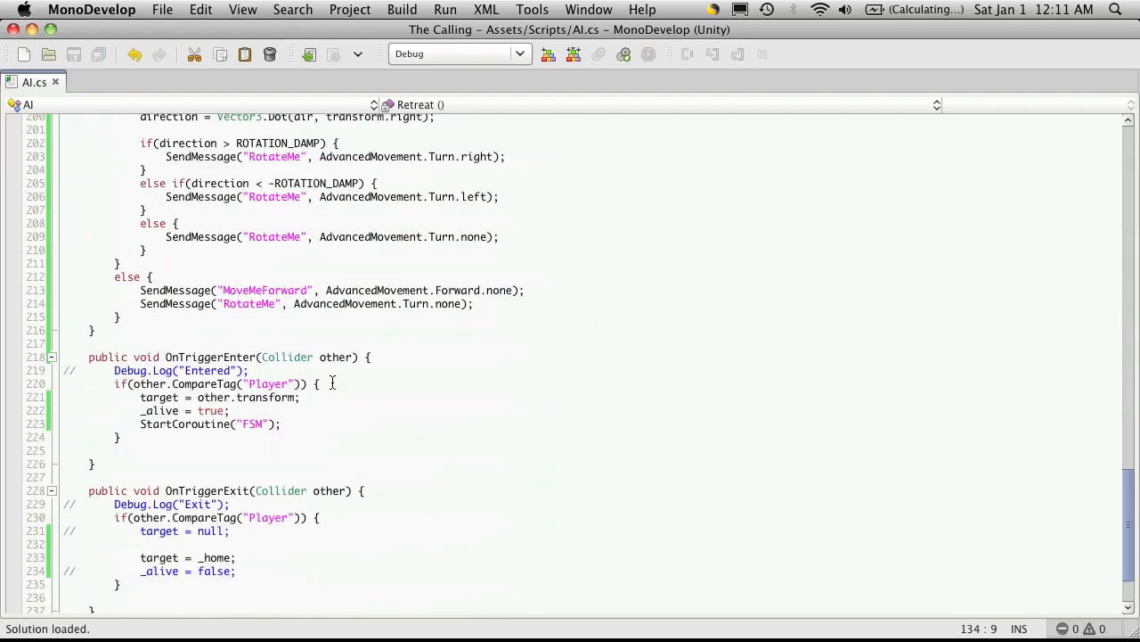
scroll(down, 3)
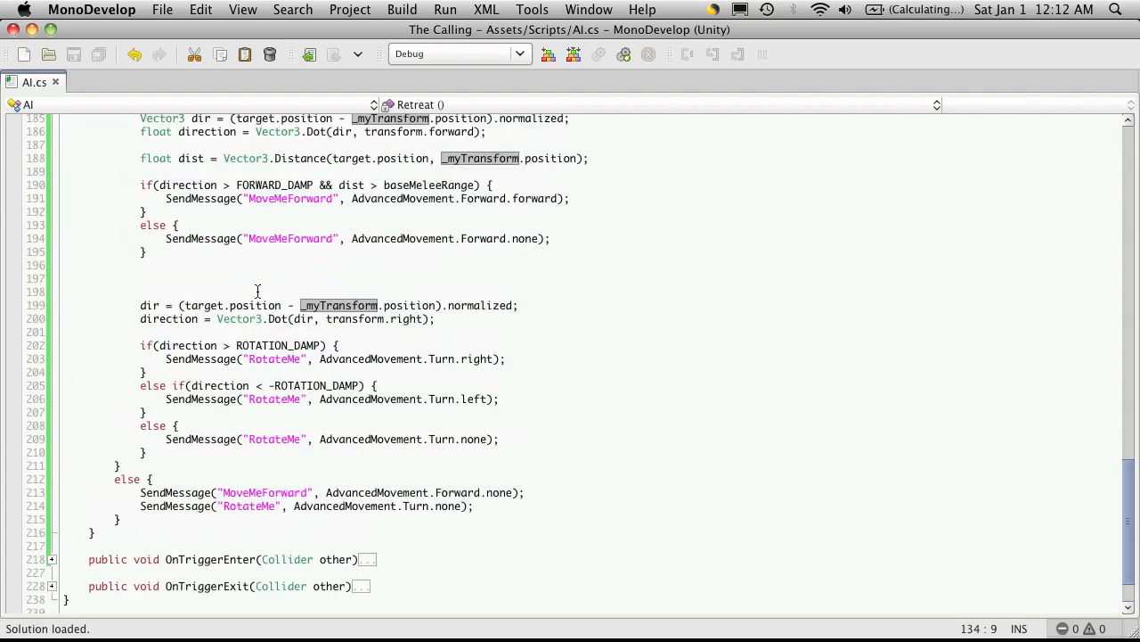
- Fold the Move() body and scroll up toward the State enum
scroll(up, 3)
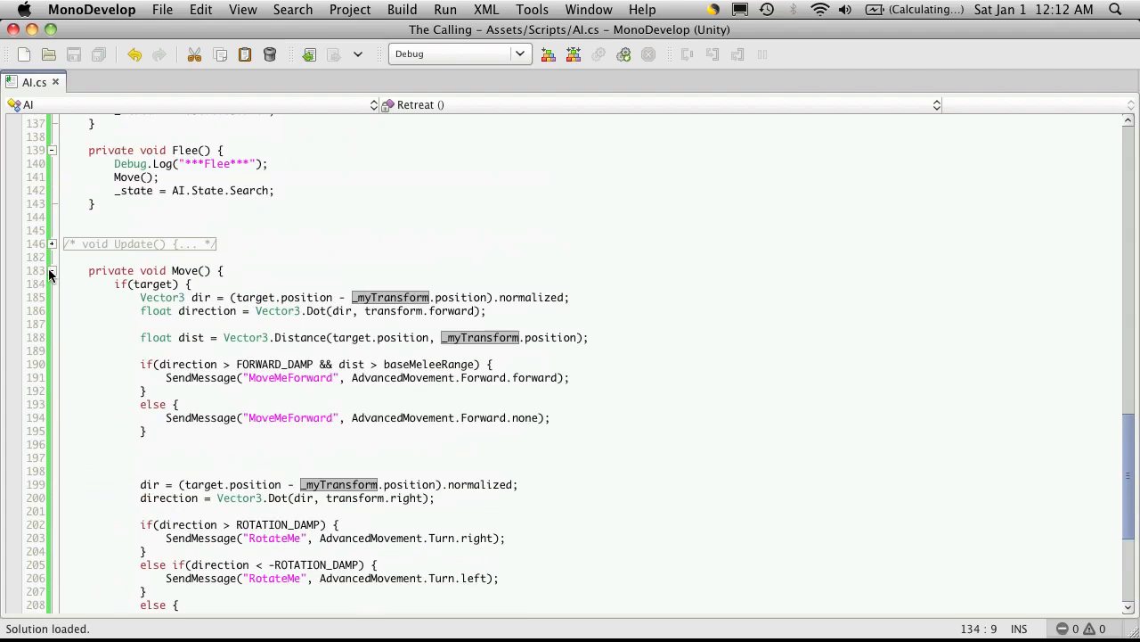
click(52, 270)
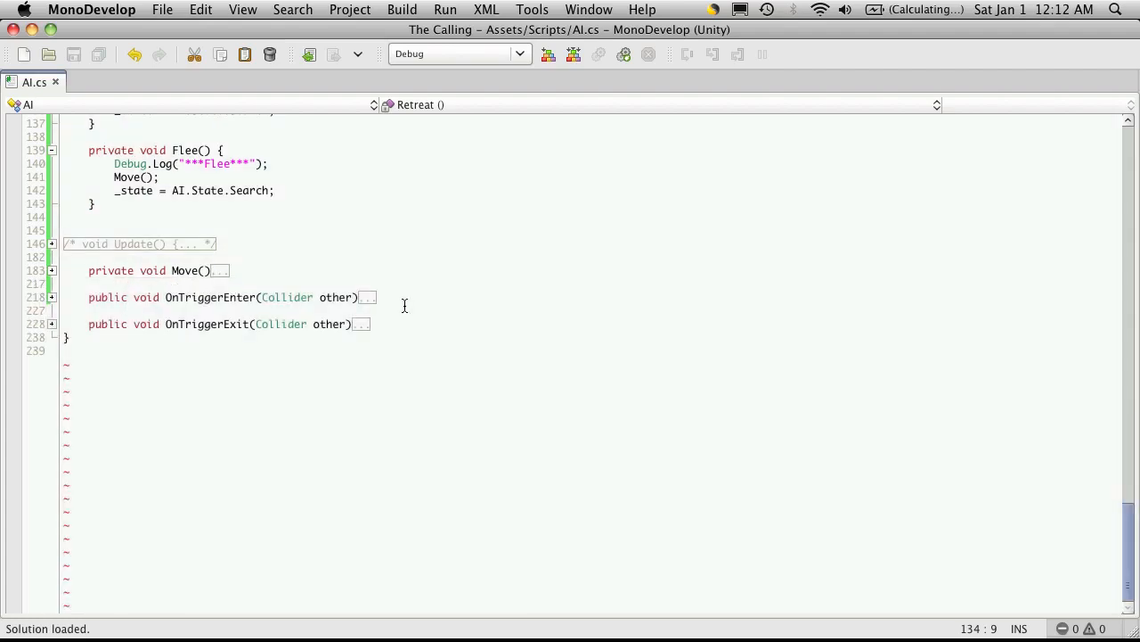
scroll(up, 3)
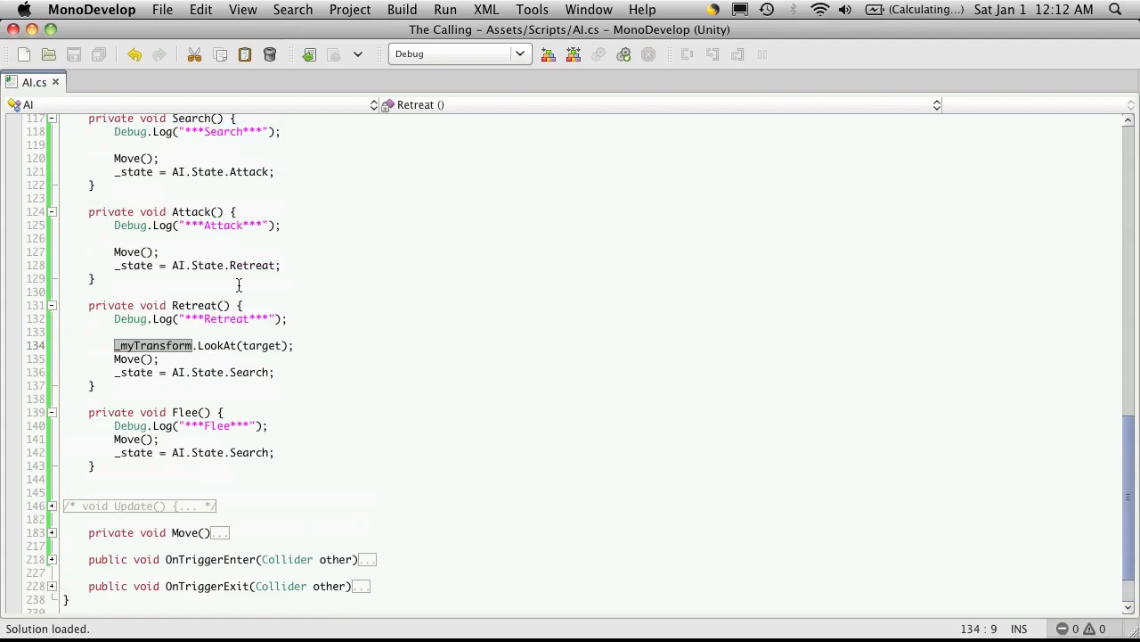
scroll(up, 3)
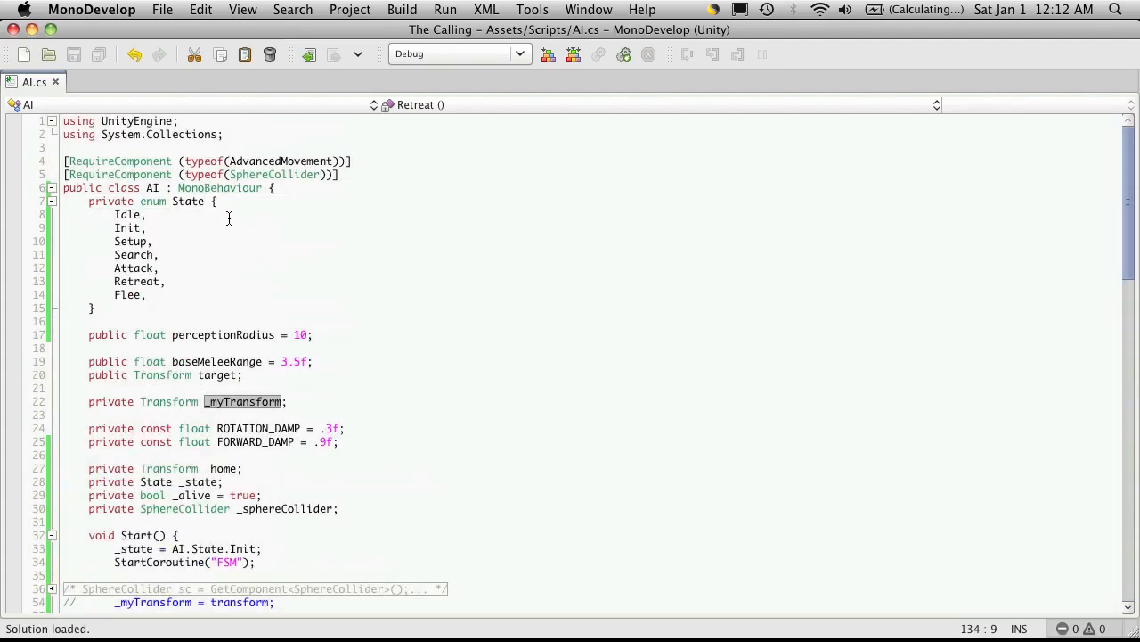
- Comment Idle as 'do nothing' and Init as 'make sure that everything we need'
click(191, 213)
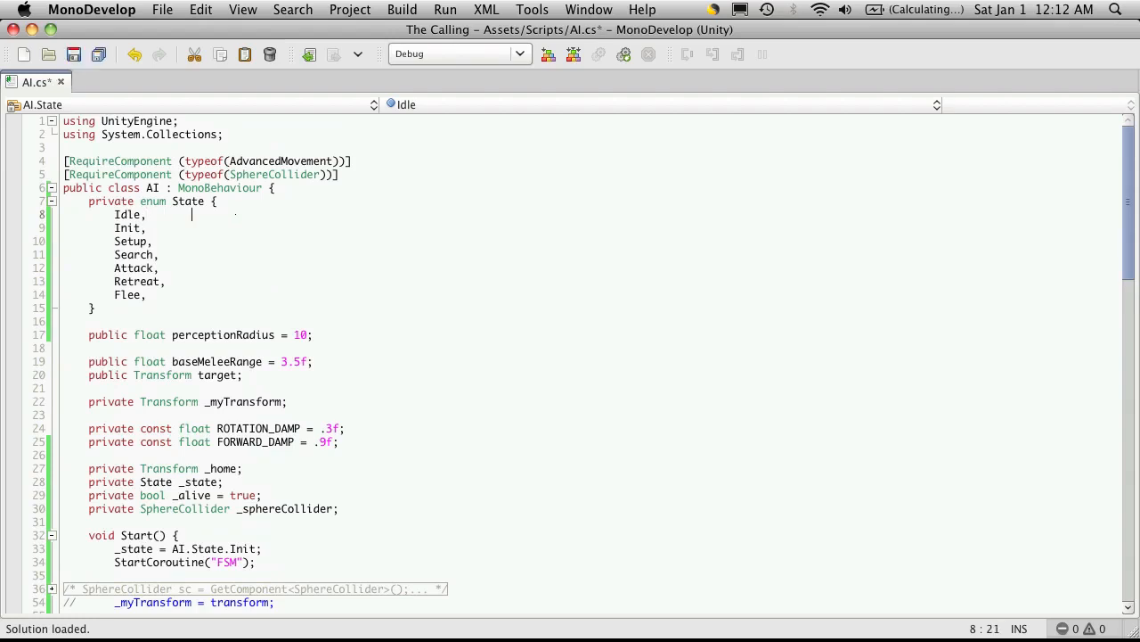
text(//)
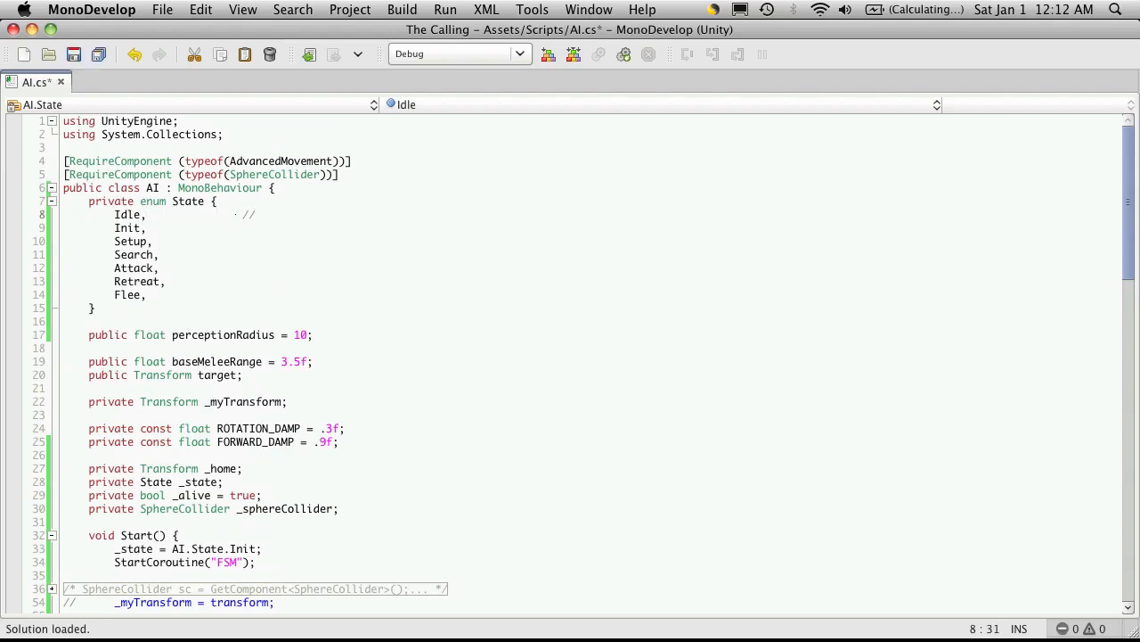
text(do nothing)
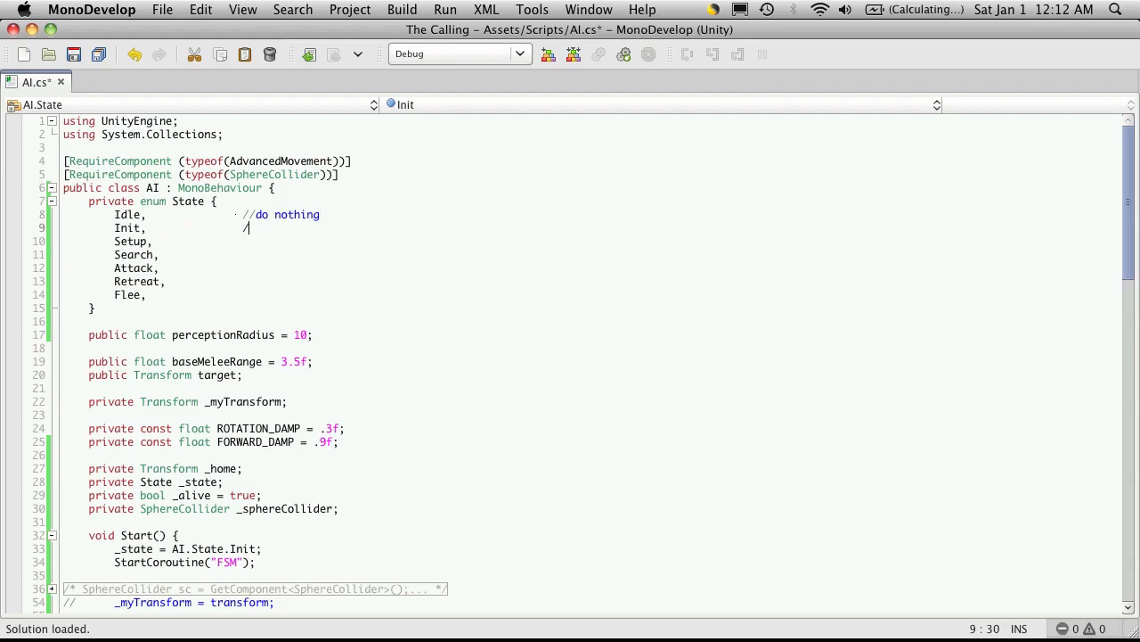
text(/make)
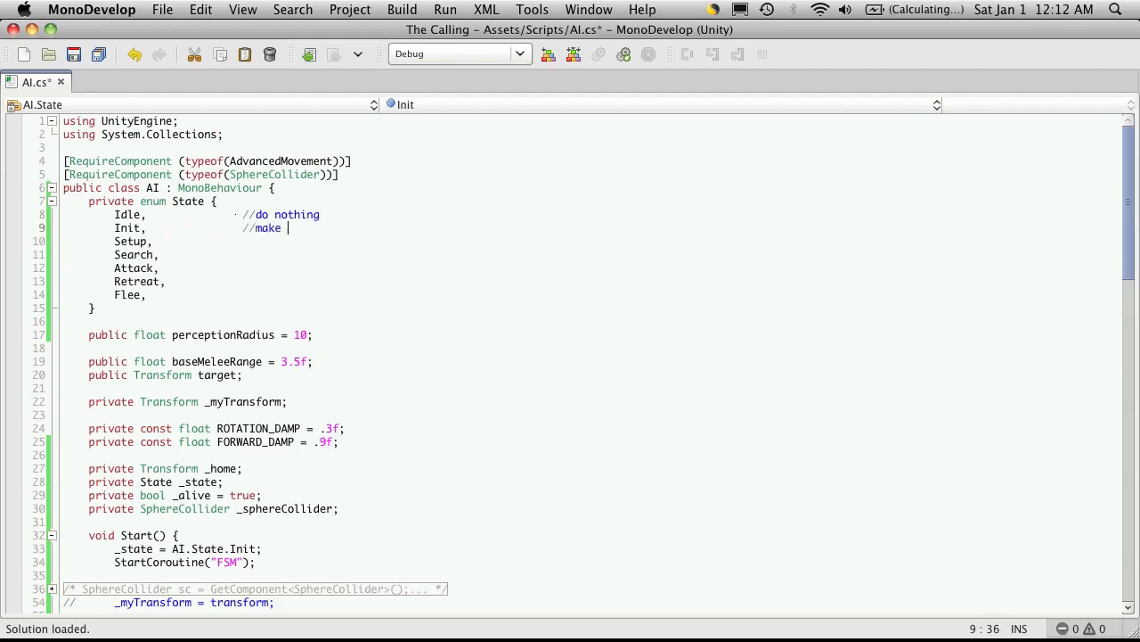
text(sure that)
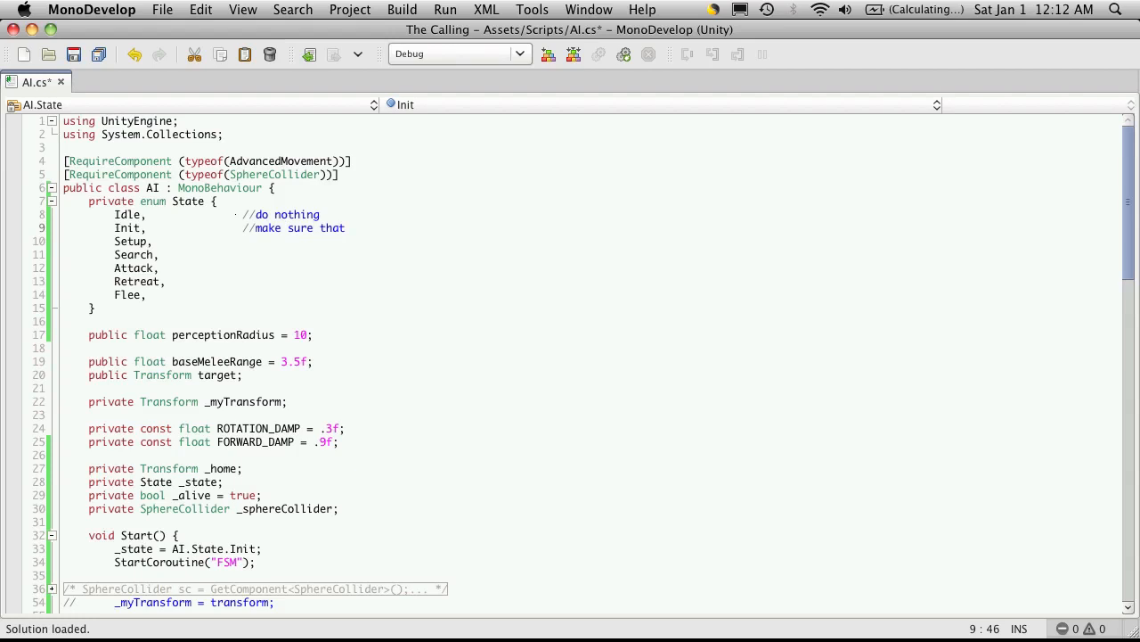
text(everything we need is here)
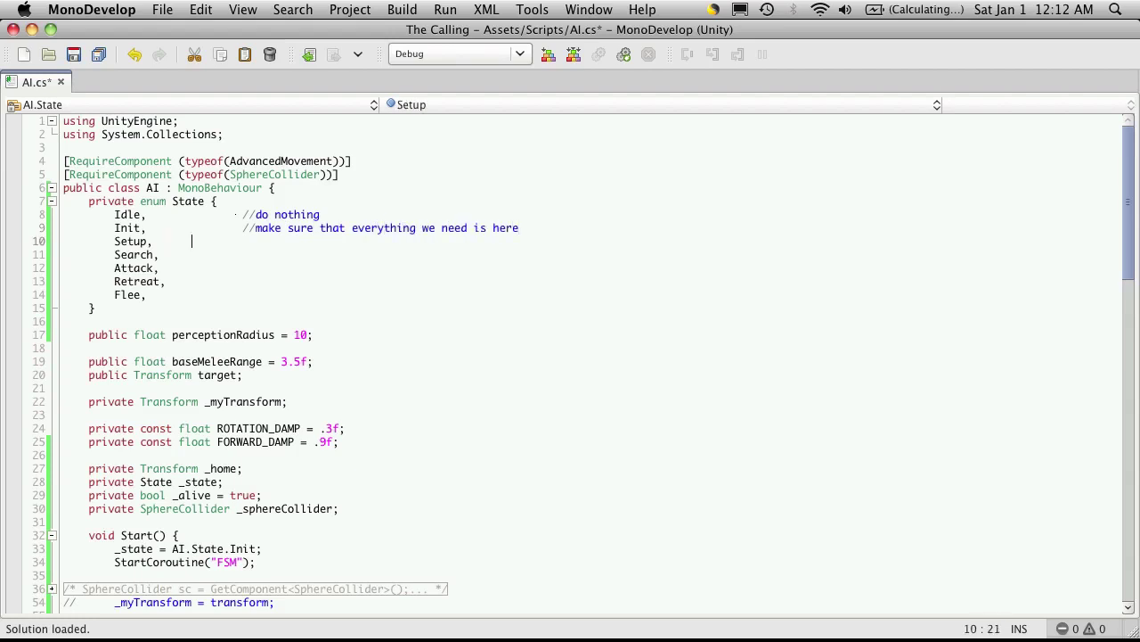
- Comment Setup as 'assign values to the things we need' and Search as 'find the player'
text(//assign the v)
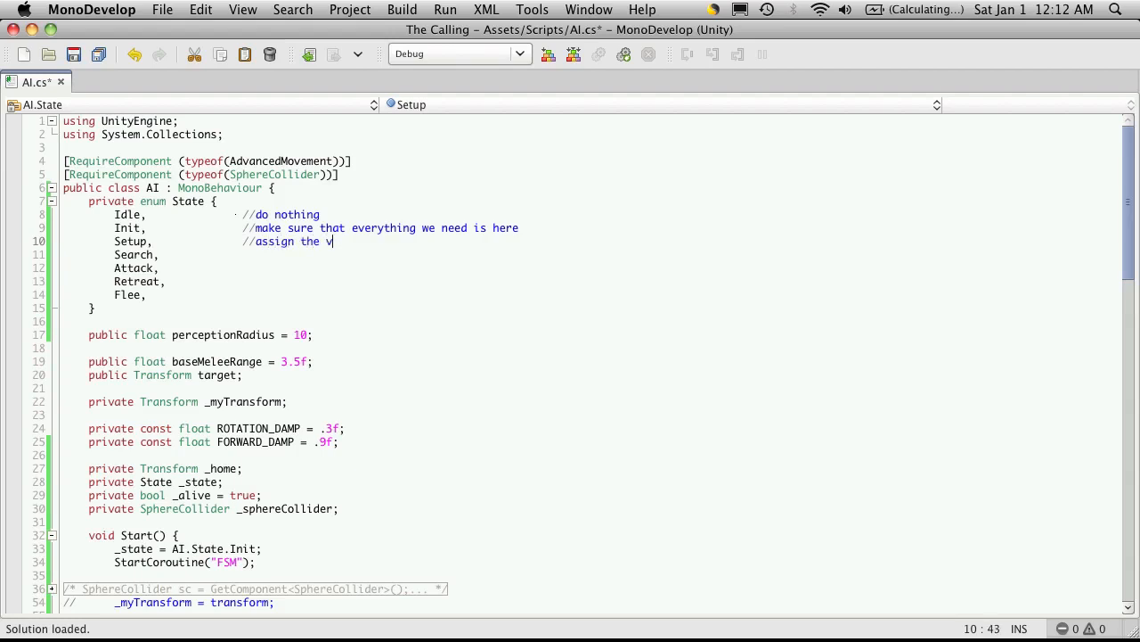
text(alues to the)
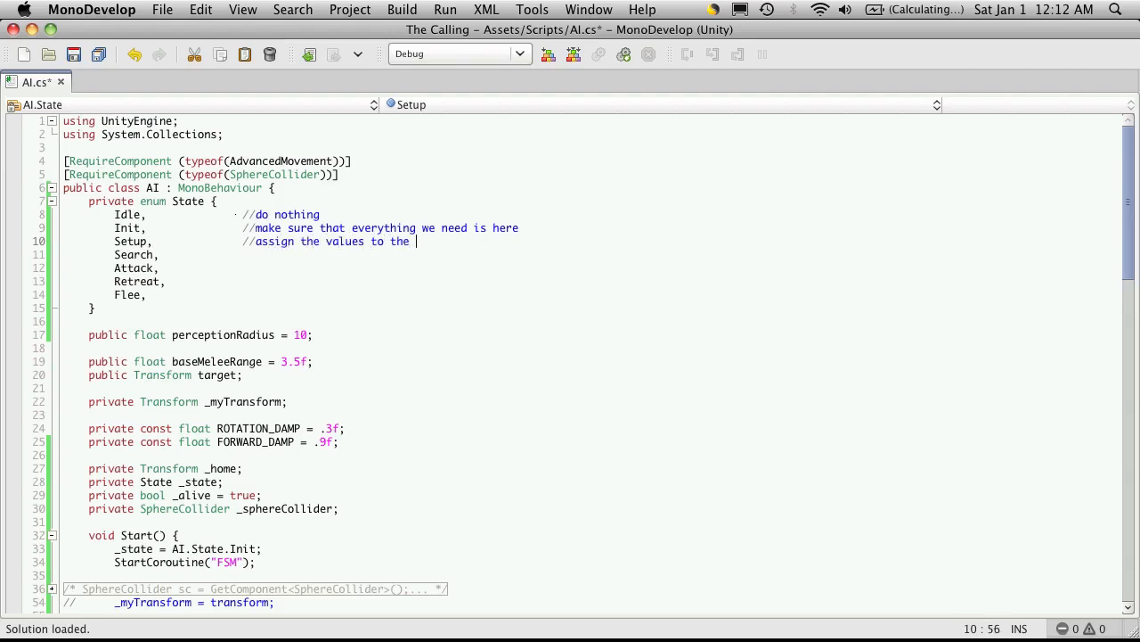
text(things we need)
click(299, 255)
text(               //)
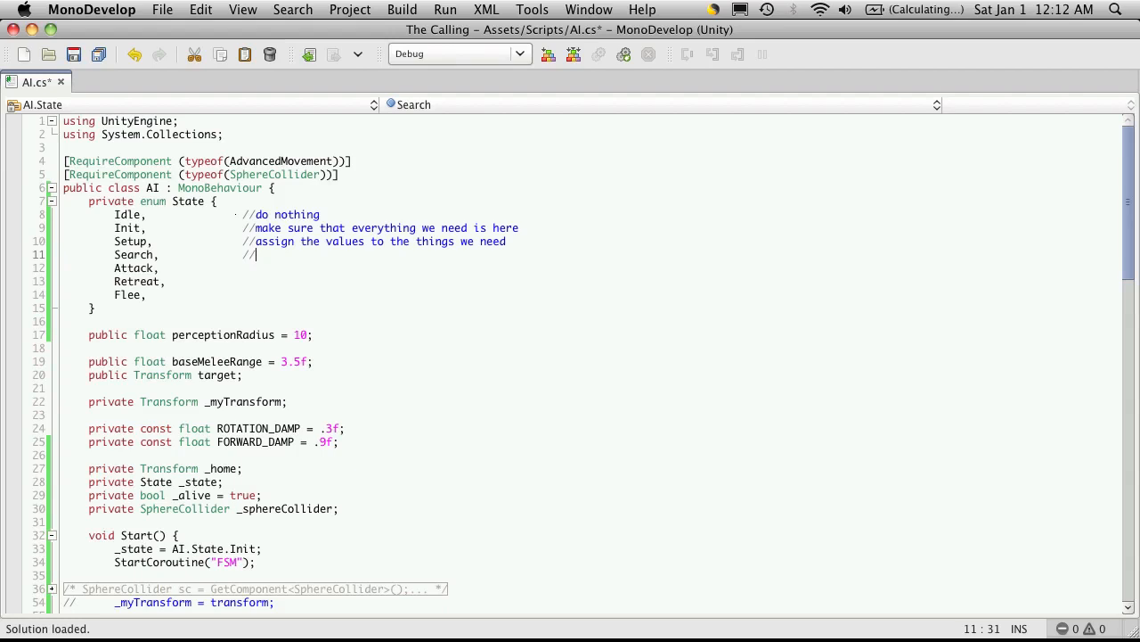
text(find the player)
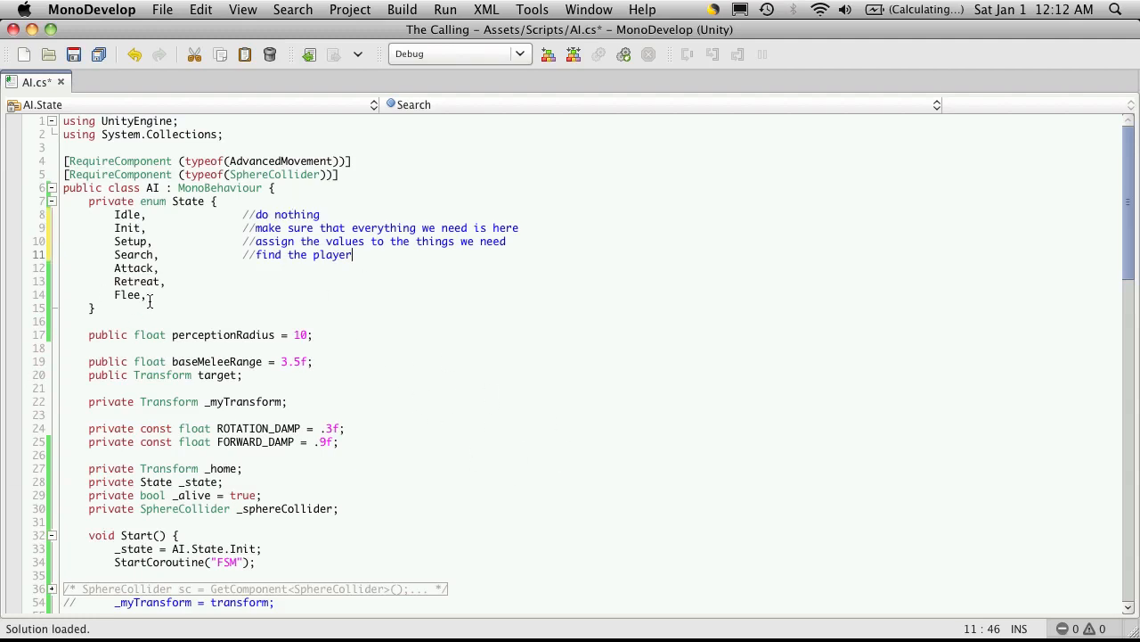
double_click(132, 254)
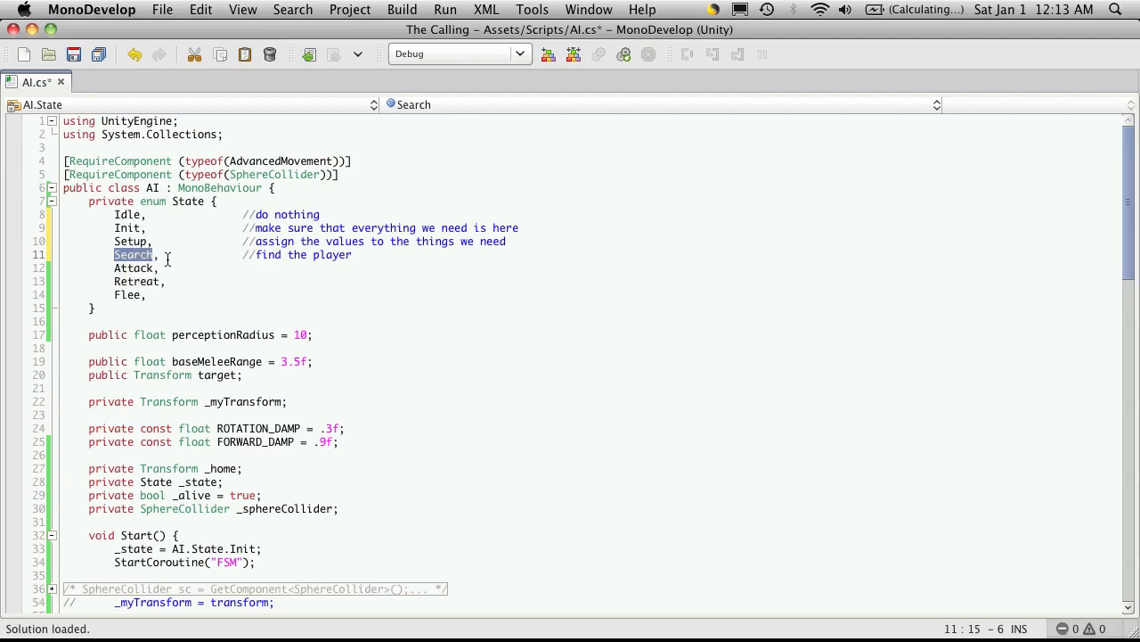
- Comment Attack as 'attack the player' and Retreat as 'retreat to spawn point'
click(320, 268)
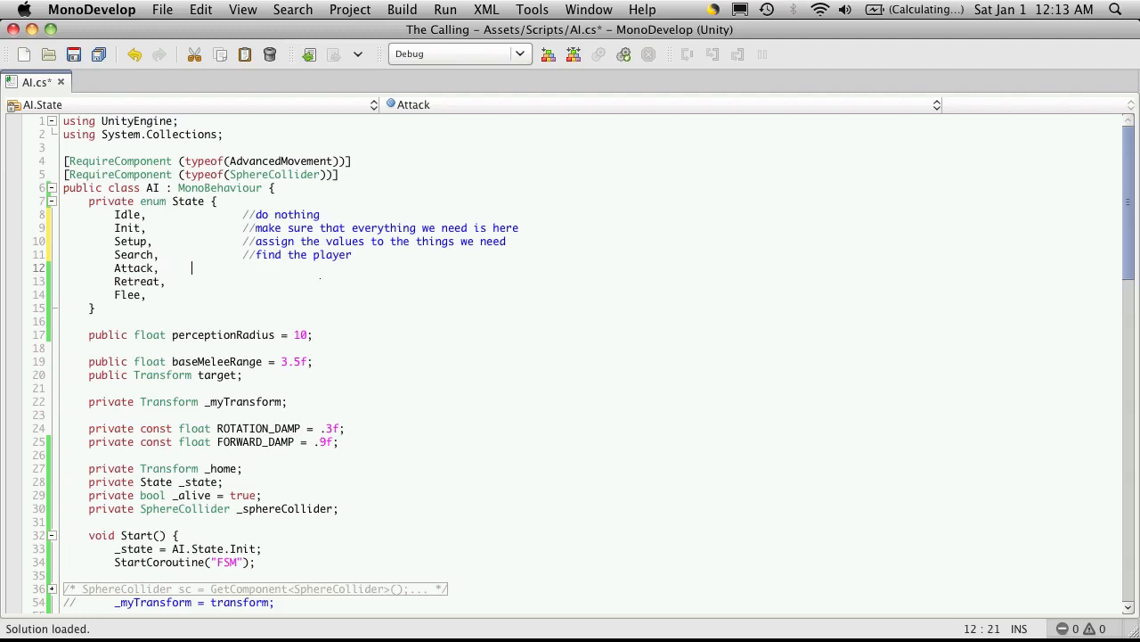
text(//attac)
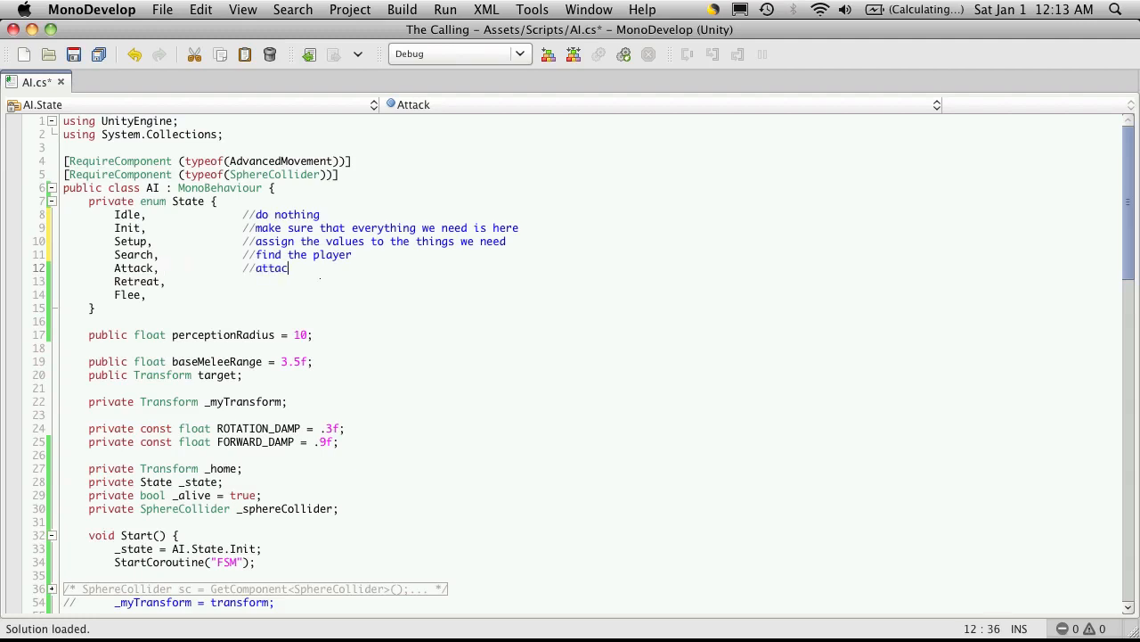
text(k the player)
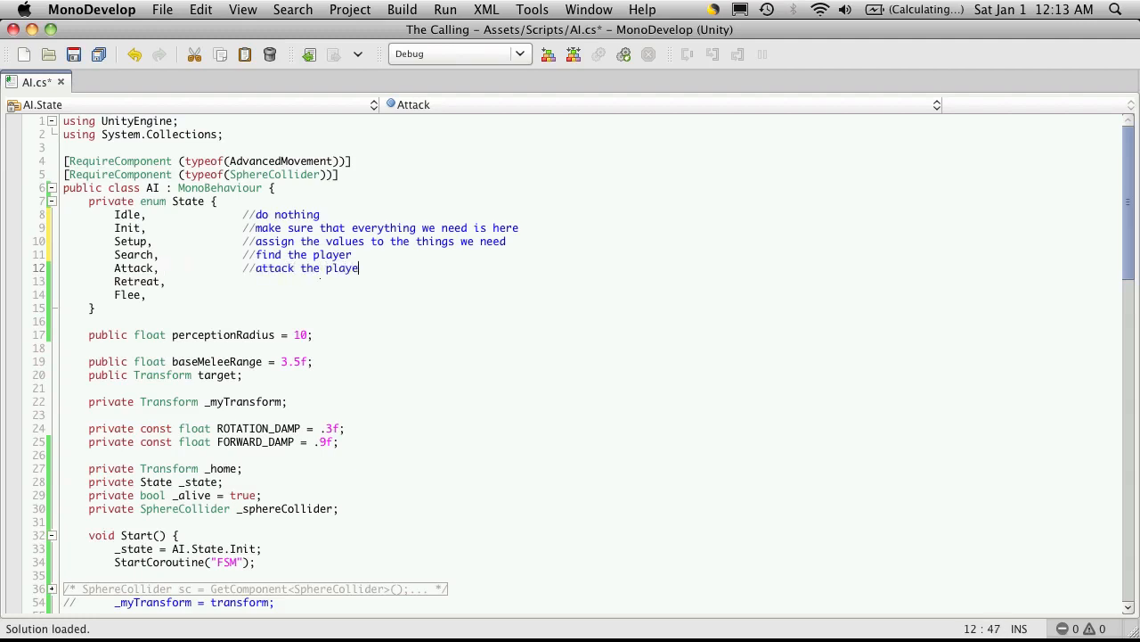
text(//re)
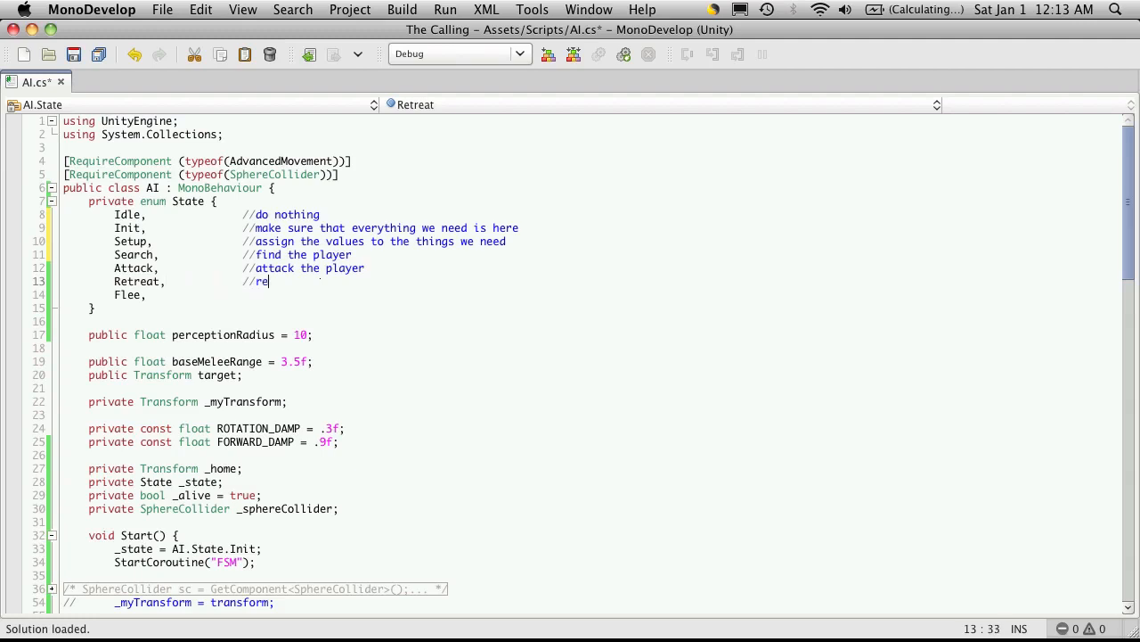
text(treat to)
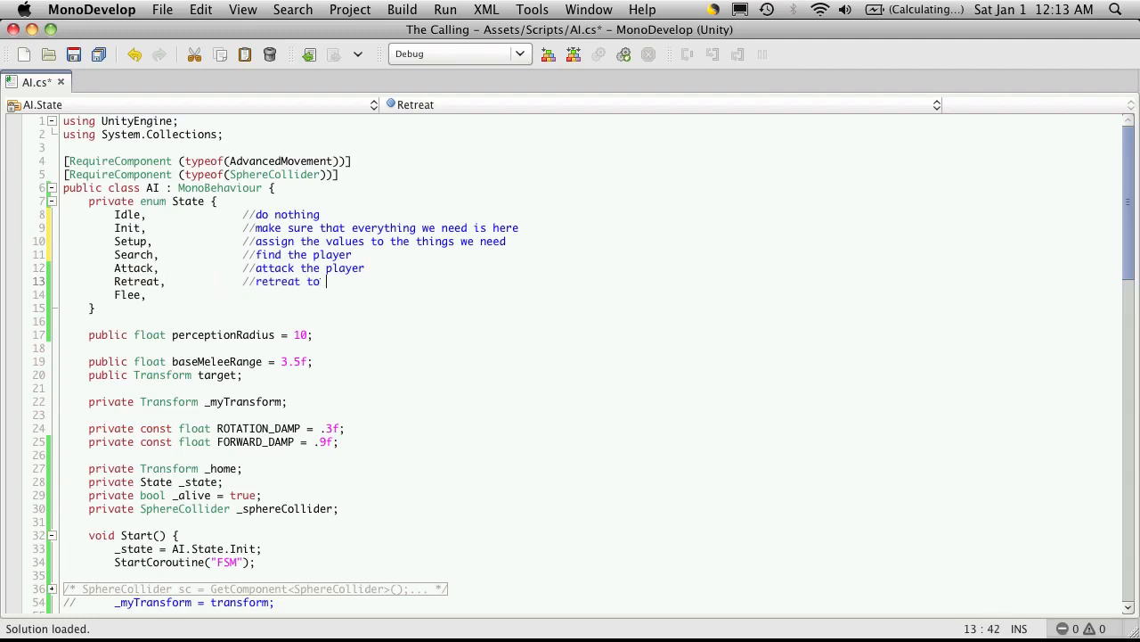
text(spawn point)
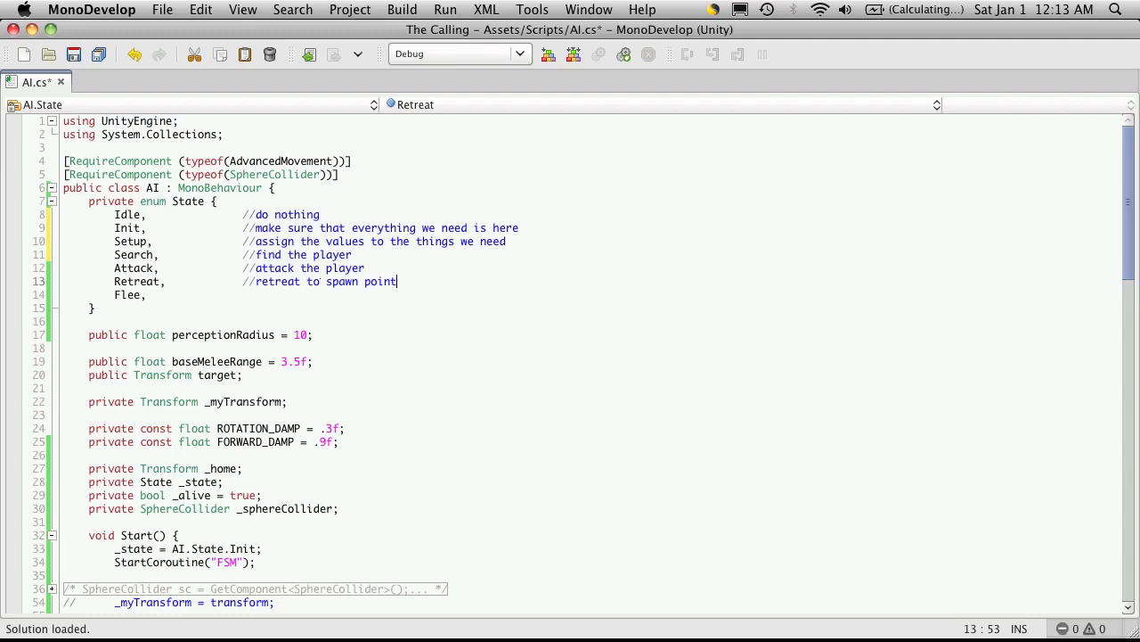
- Comment Flee as 'run to nearest spawn point', remove its trailing comma, and save AI.cs
text(//run to the near)
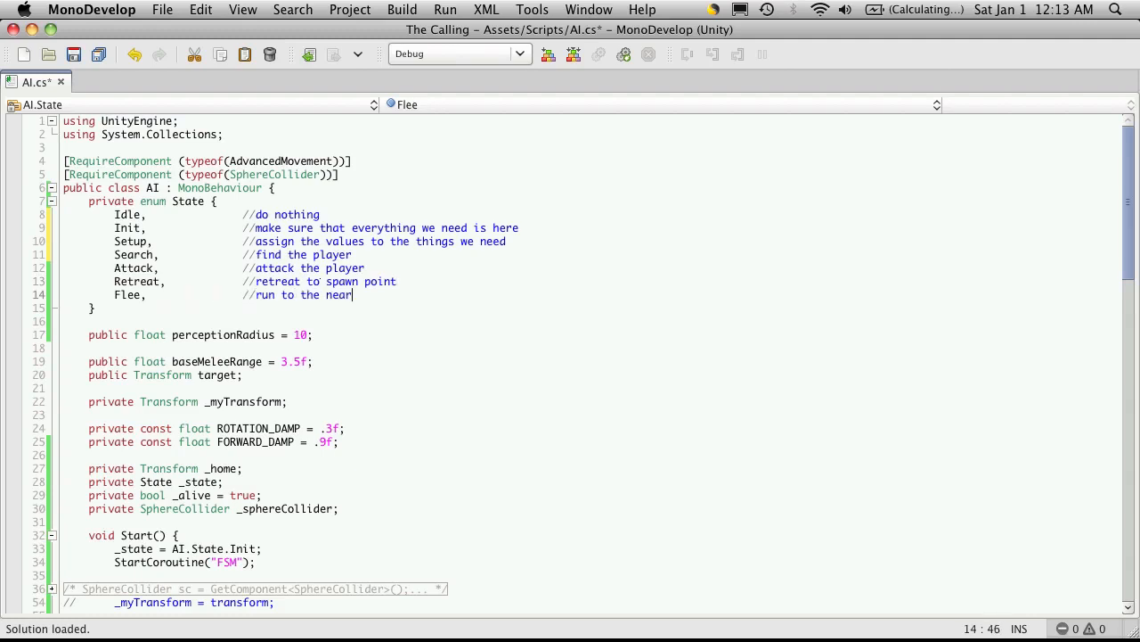
text(est spawn)
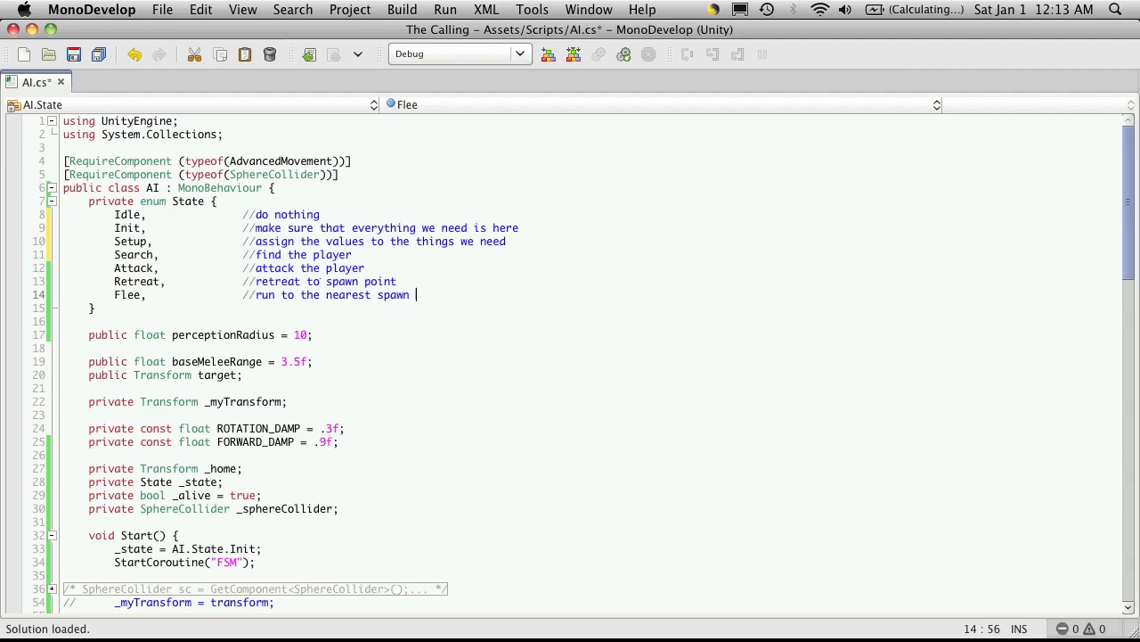
text(point with and)
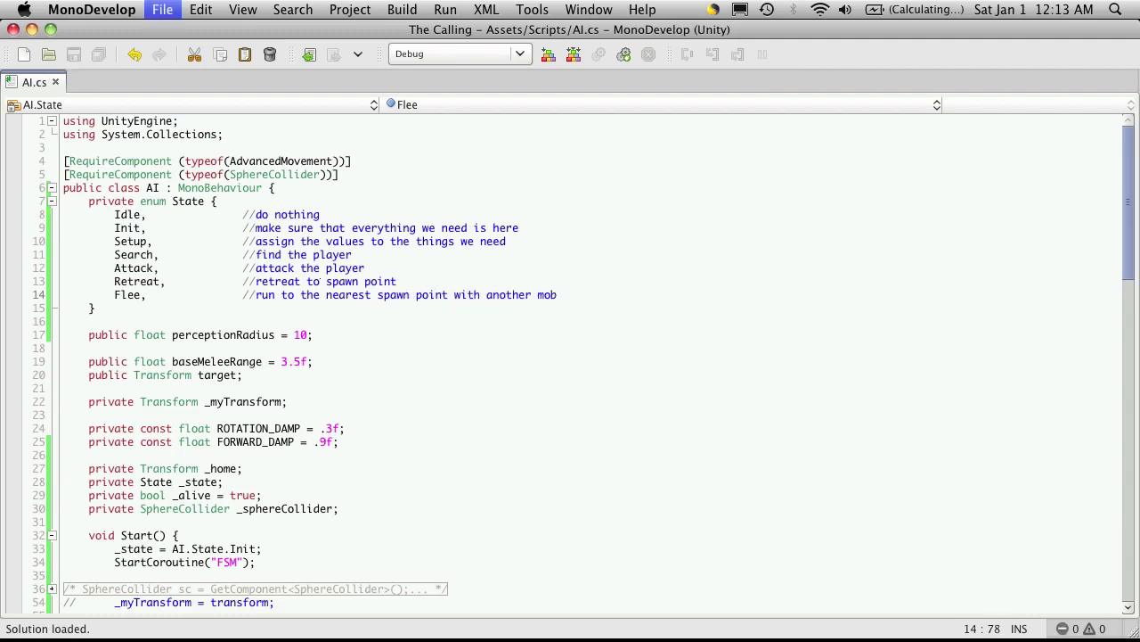
mouse_move(147, 302)
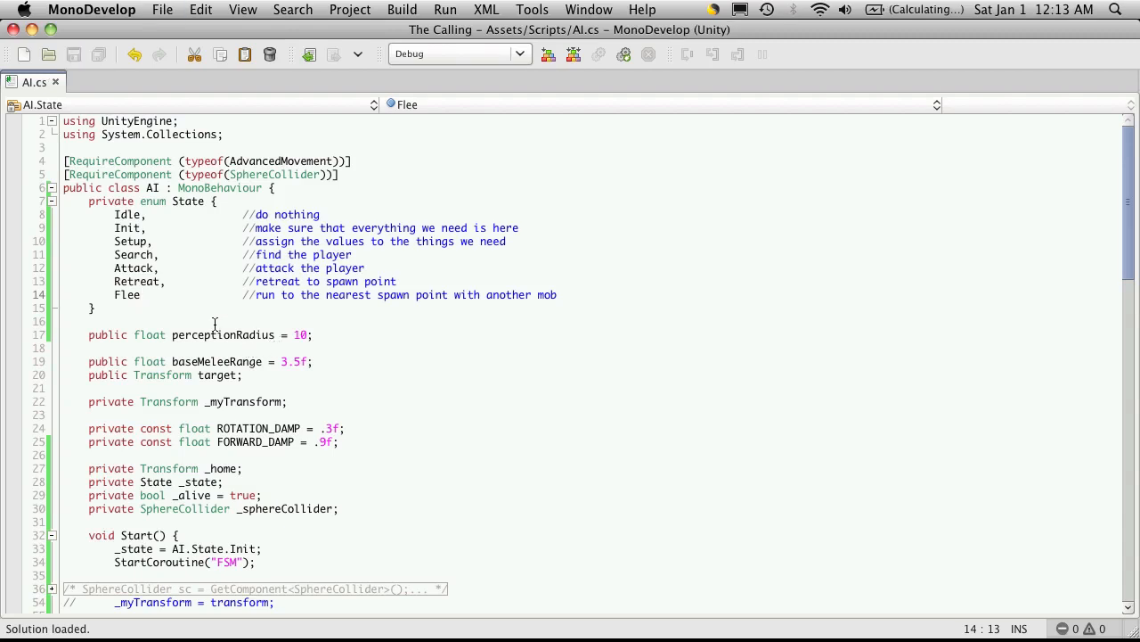
click(51, 201)
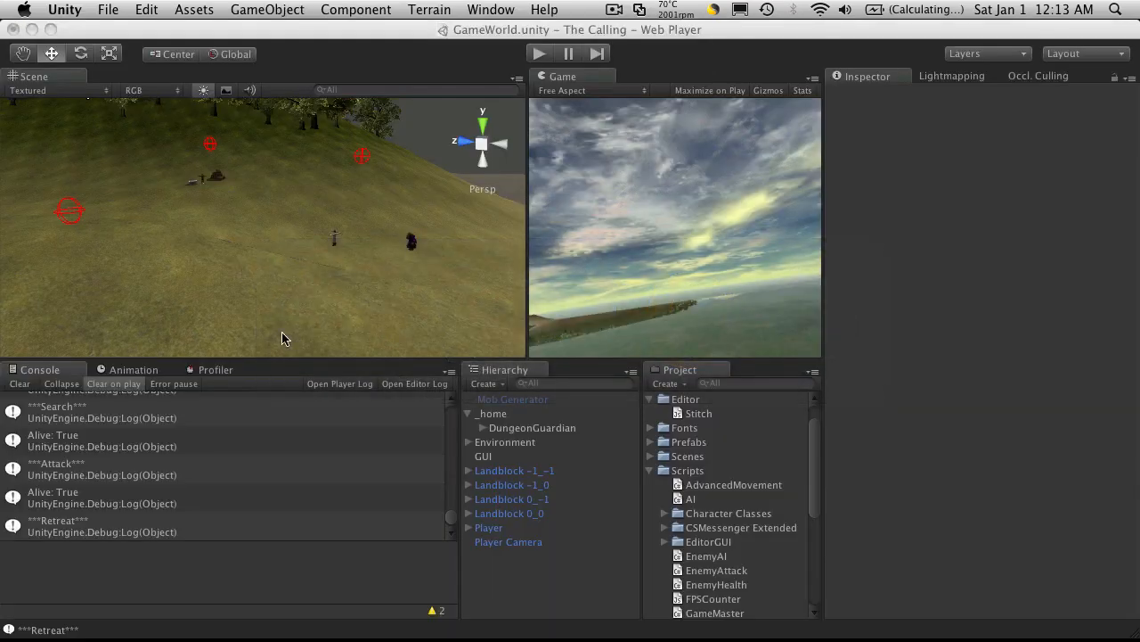
mouse_move(45, 445)
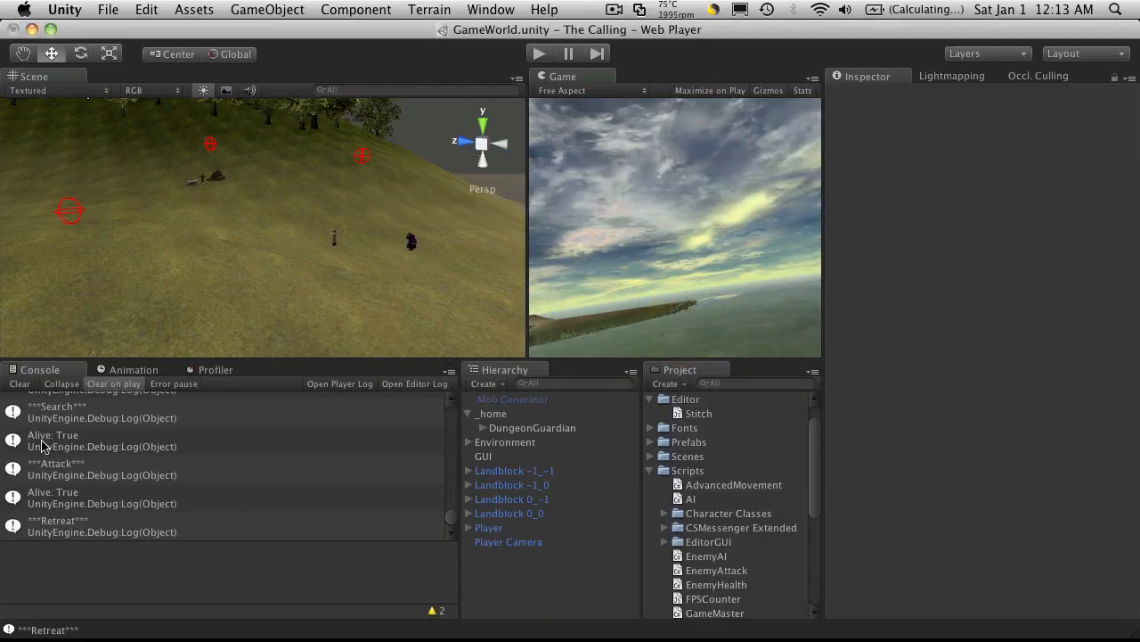
- Clear the Search, Attack and Retreat messages from the Unity Console
click(19, 383)
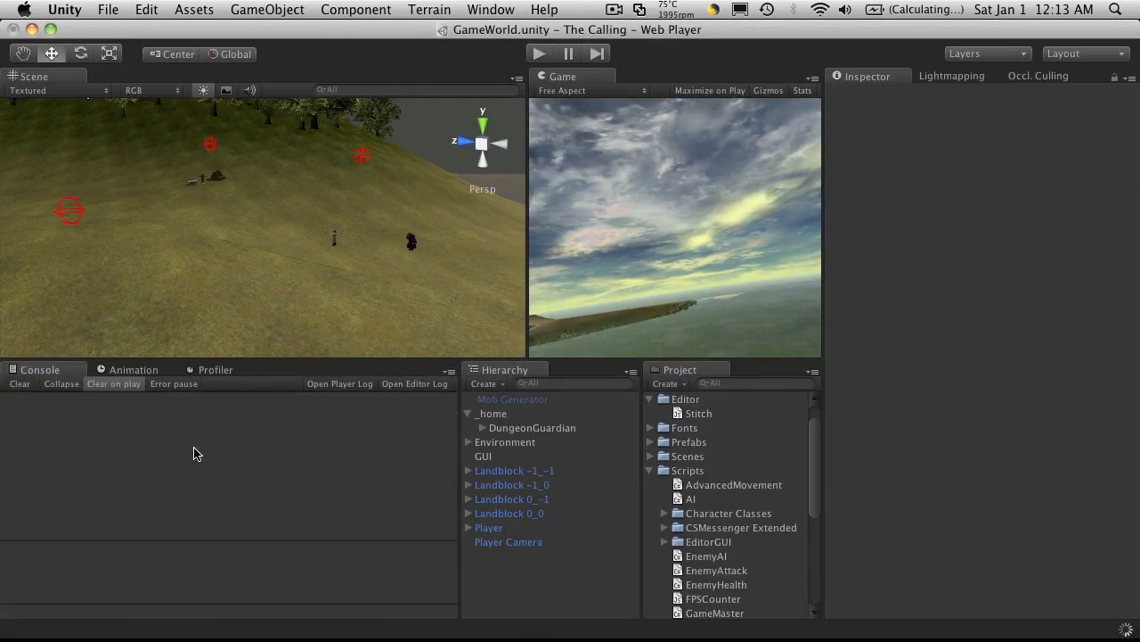